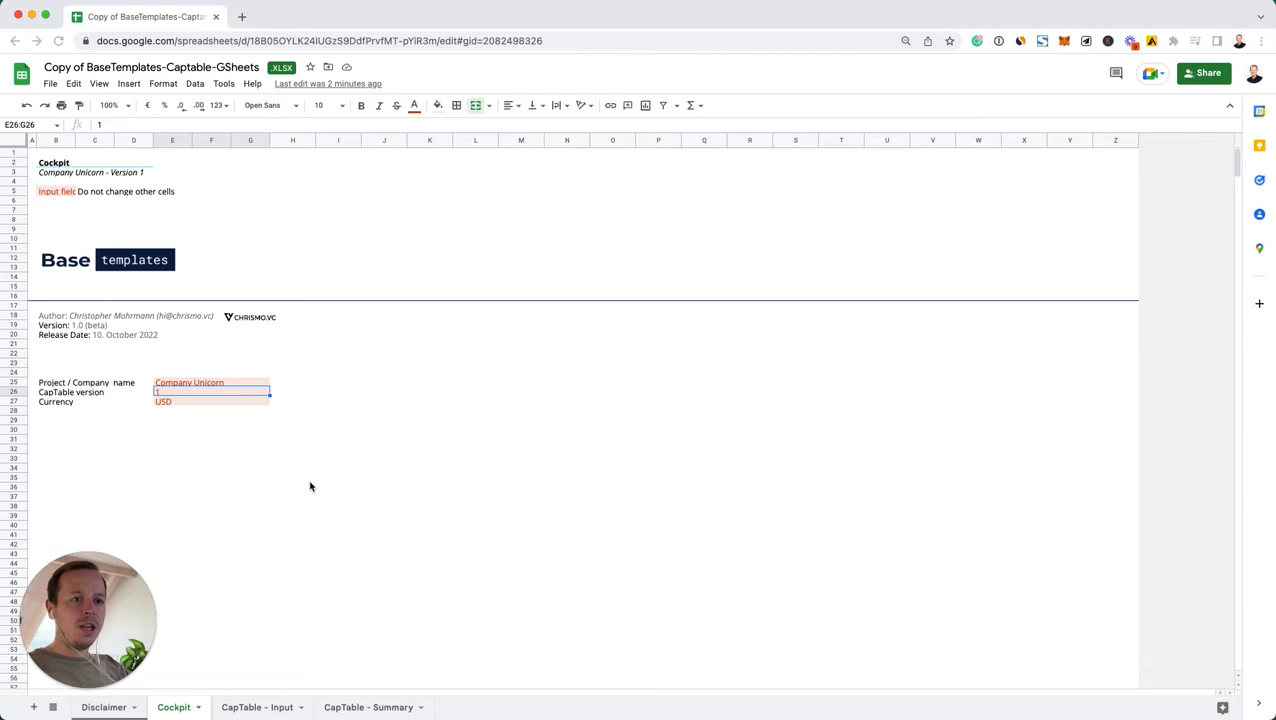
pyautogui.moveTo(296, 538)
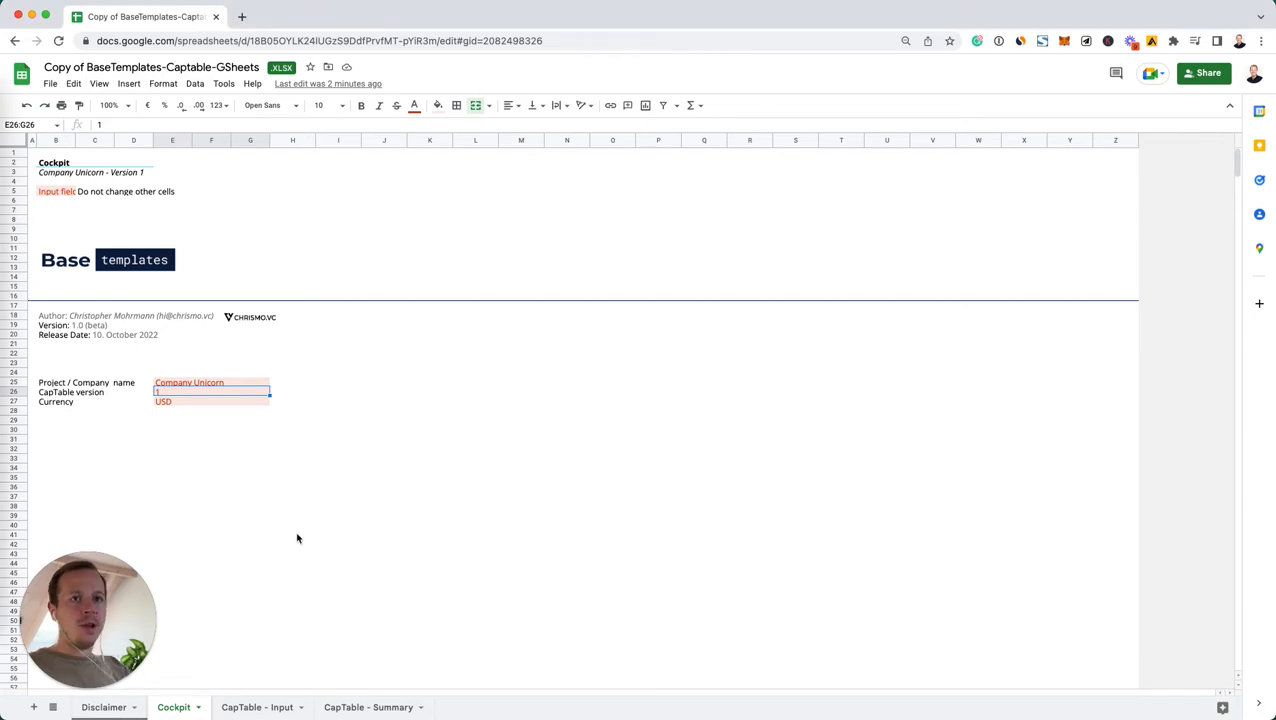
pyautogui.moveTo(294, 568)
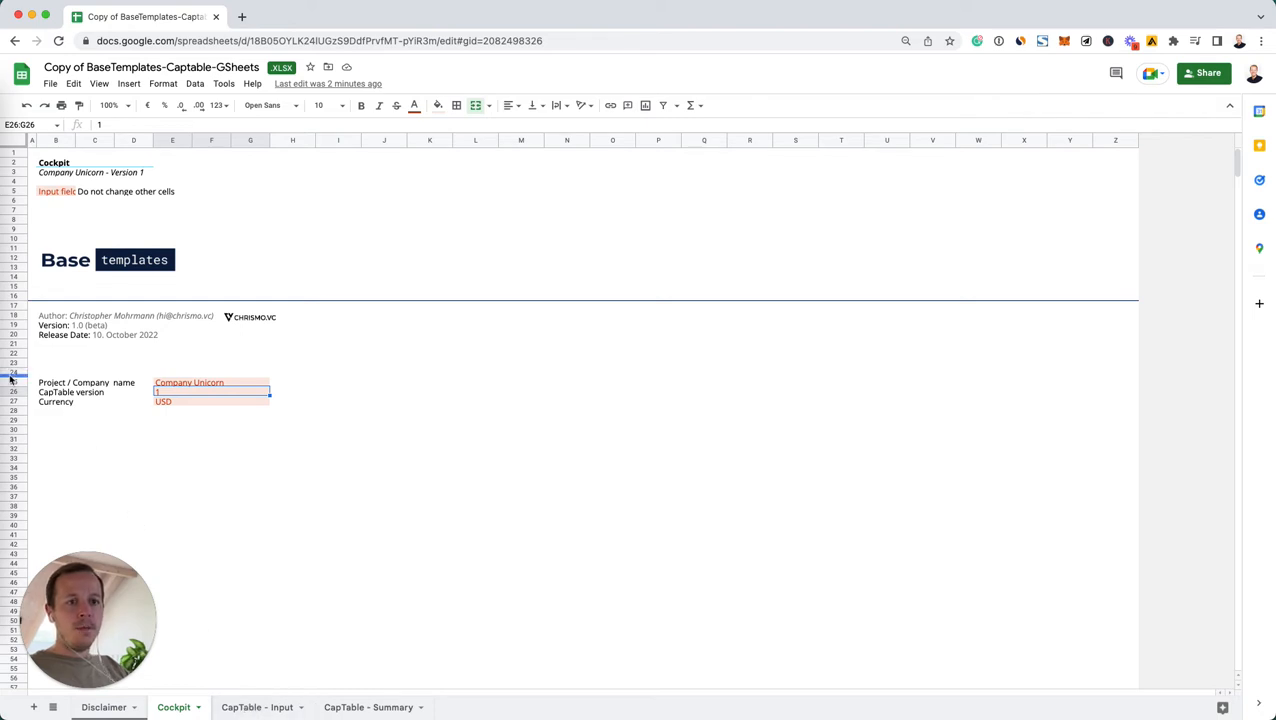
# Step: Switch to the 'CapTable - Input' sheet
pyautogui.click(256, 707)
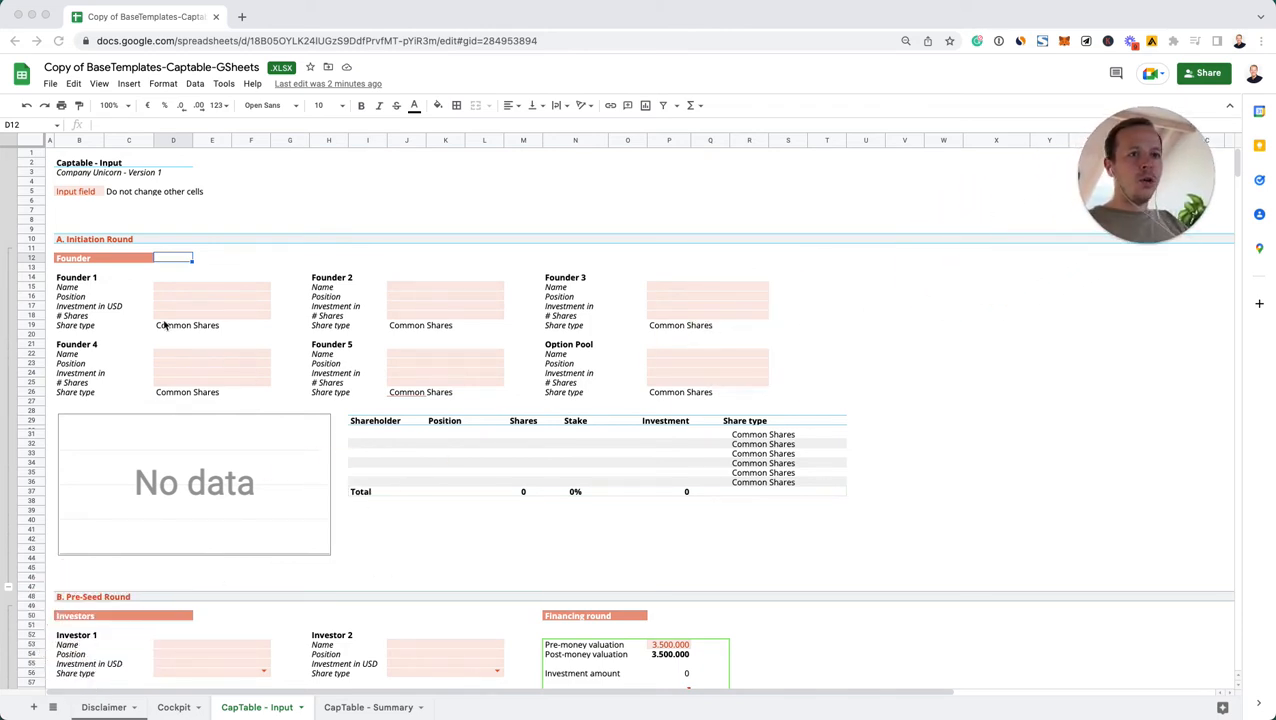
# Step: Name the two founders 'Founder 1' and 'Founder 2'
pyautogui.click(173, 287)
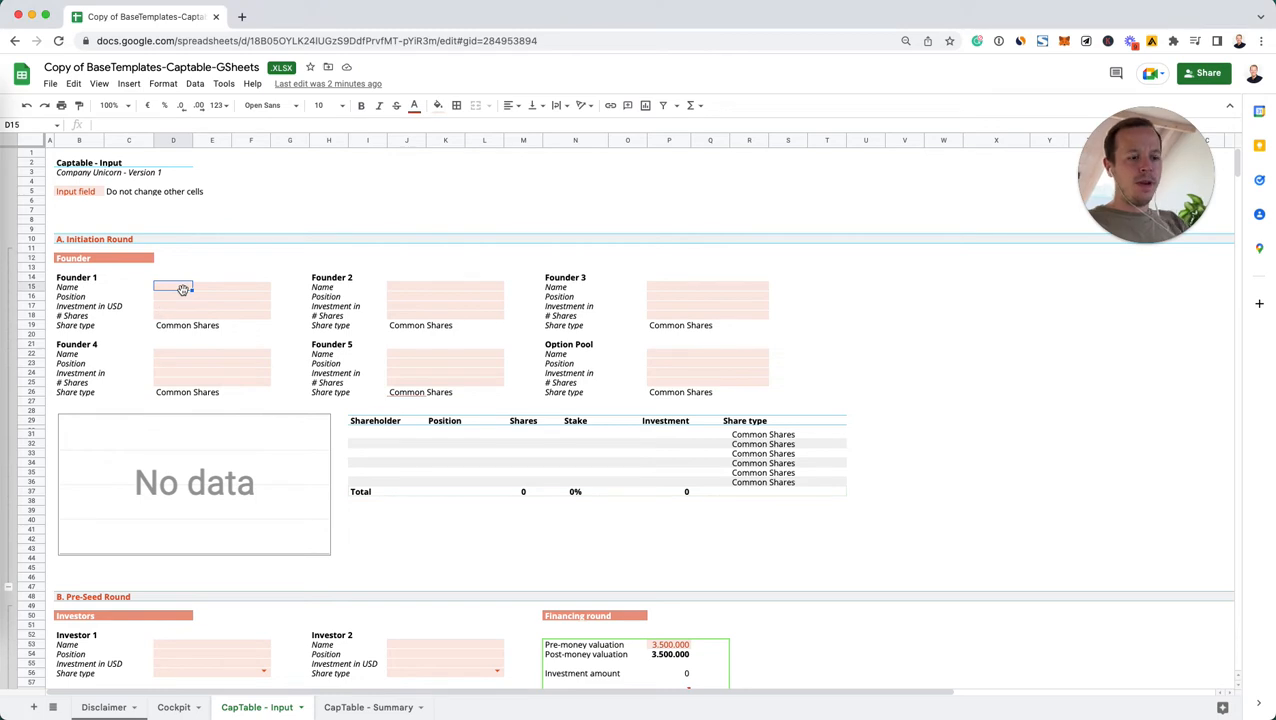
pyautogui.write('Founder 1')
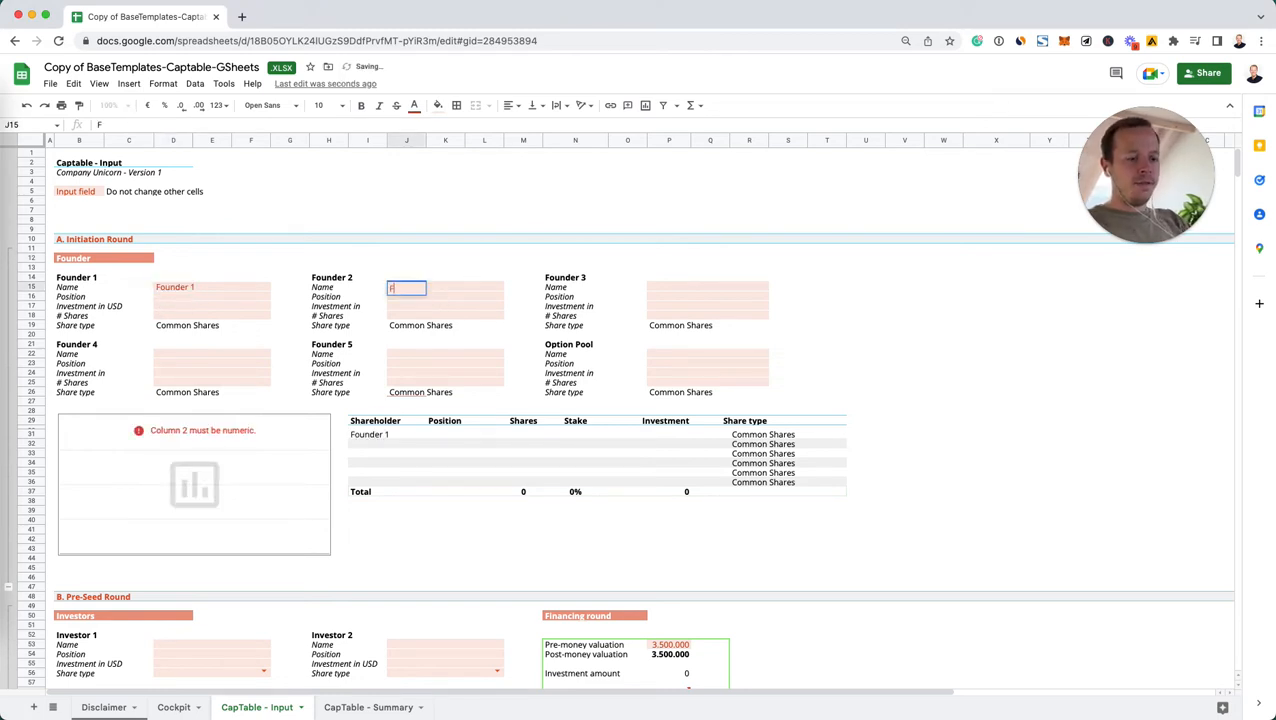
pyautogui.write('Founder 2')
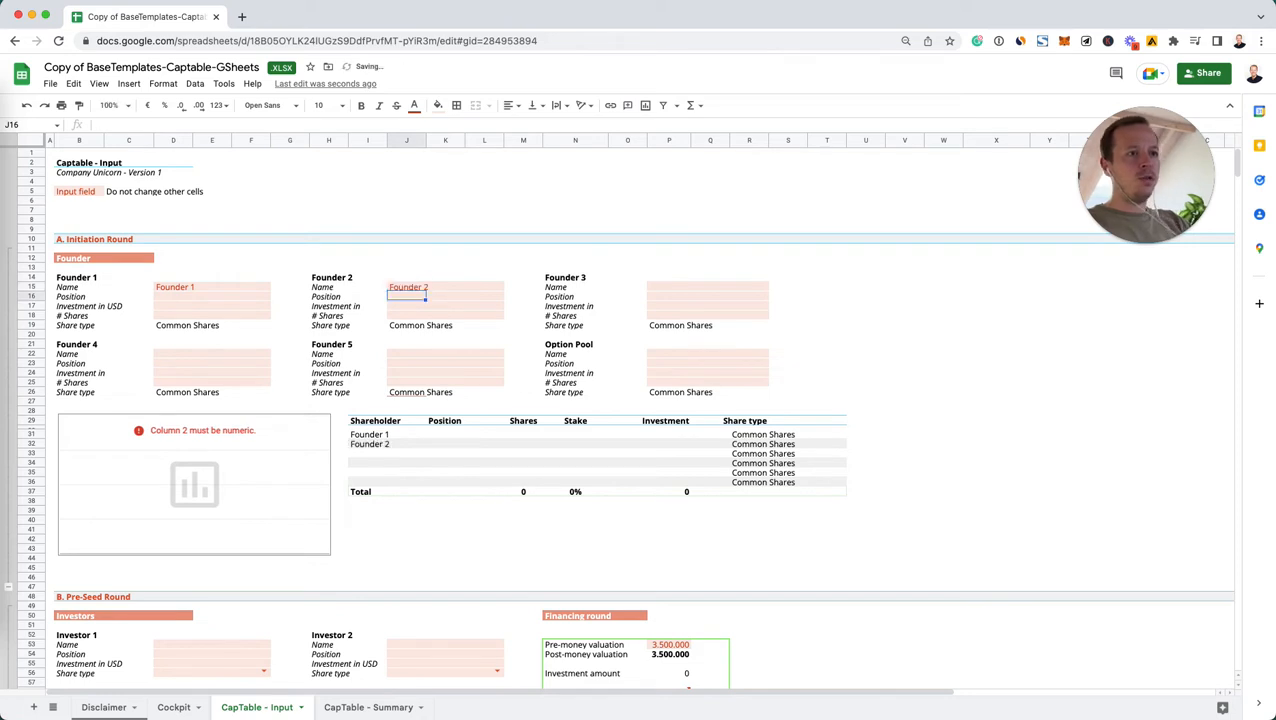
# Step: Give each founder 20,000 shares and a 10,000 USD investment
pyautogui.click(173, 297)
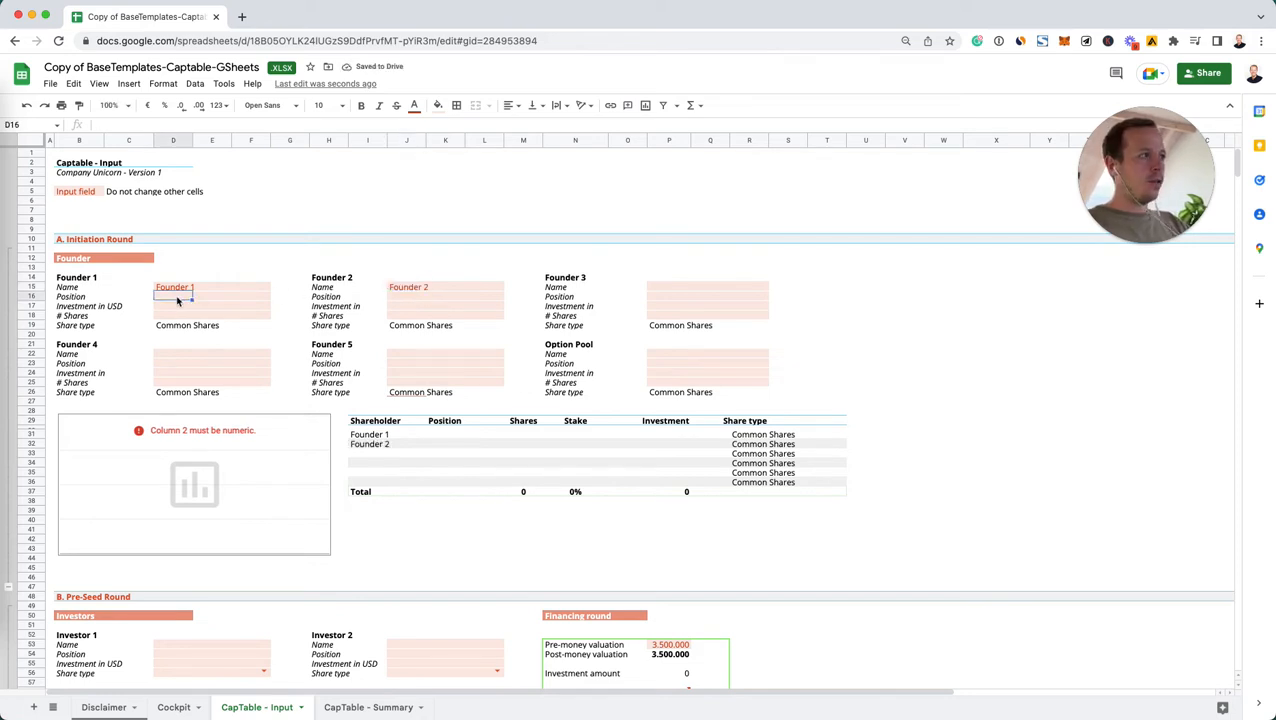
pyautogui.moveTo(169, 313)
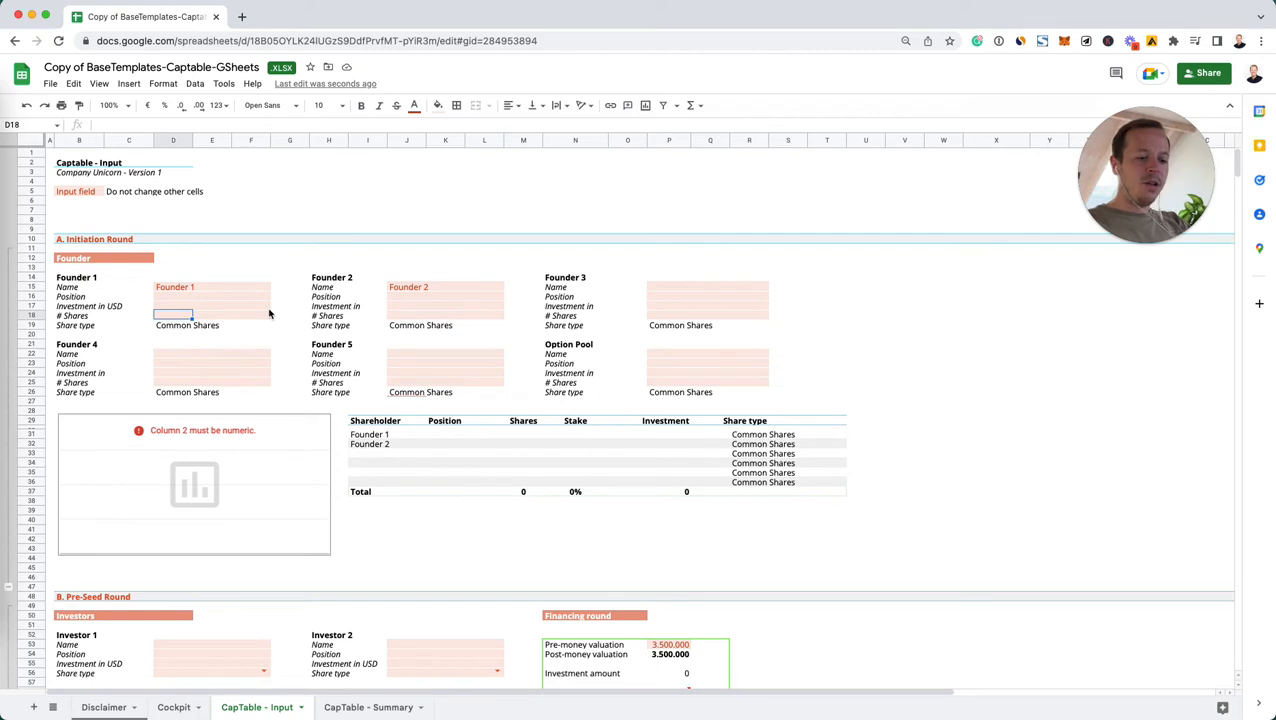
pyautogui.write('20000')
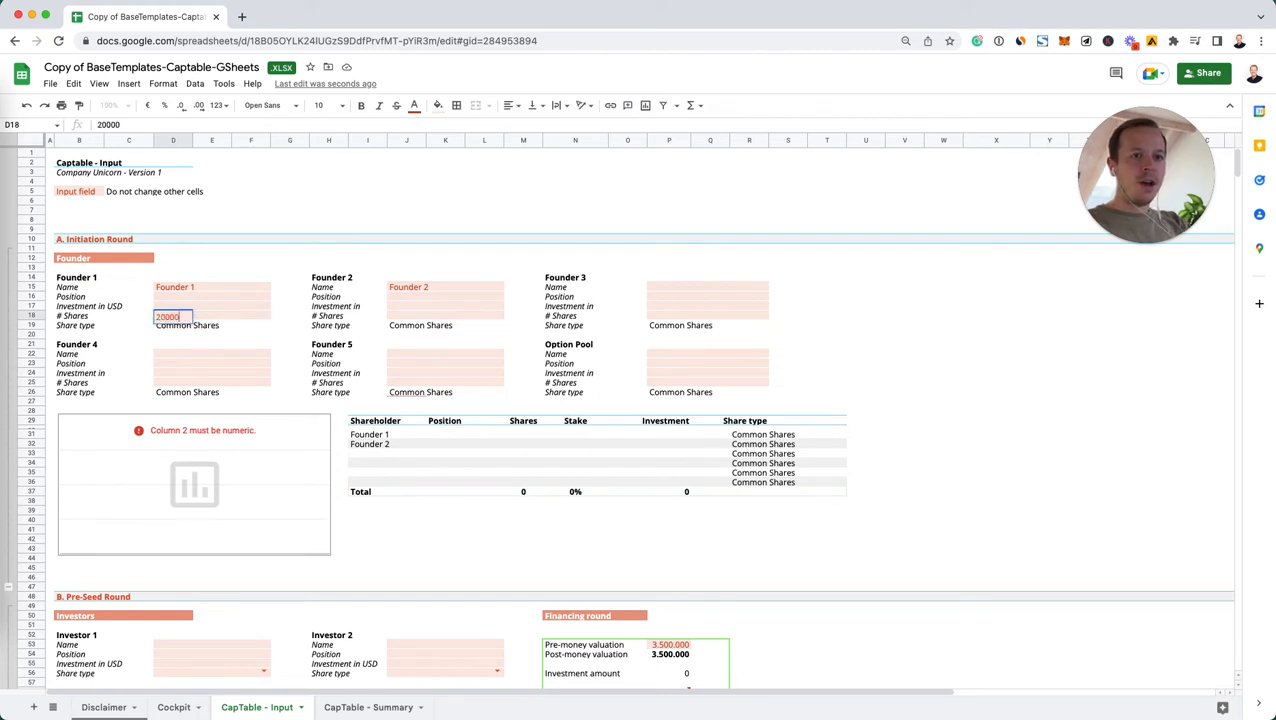
pyautogui.write('20.000')
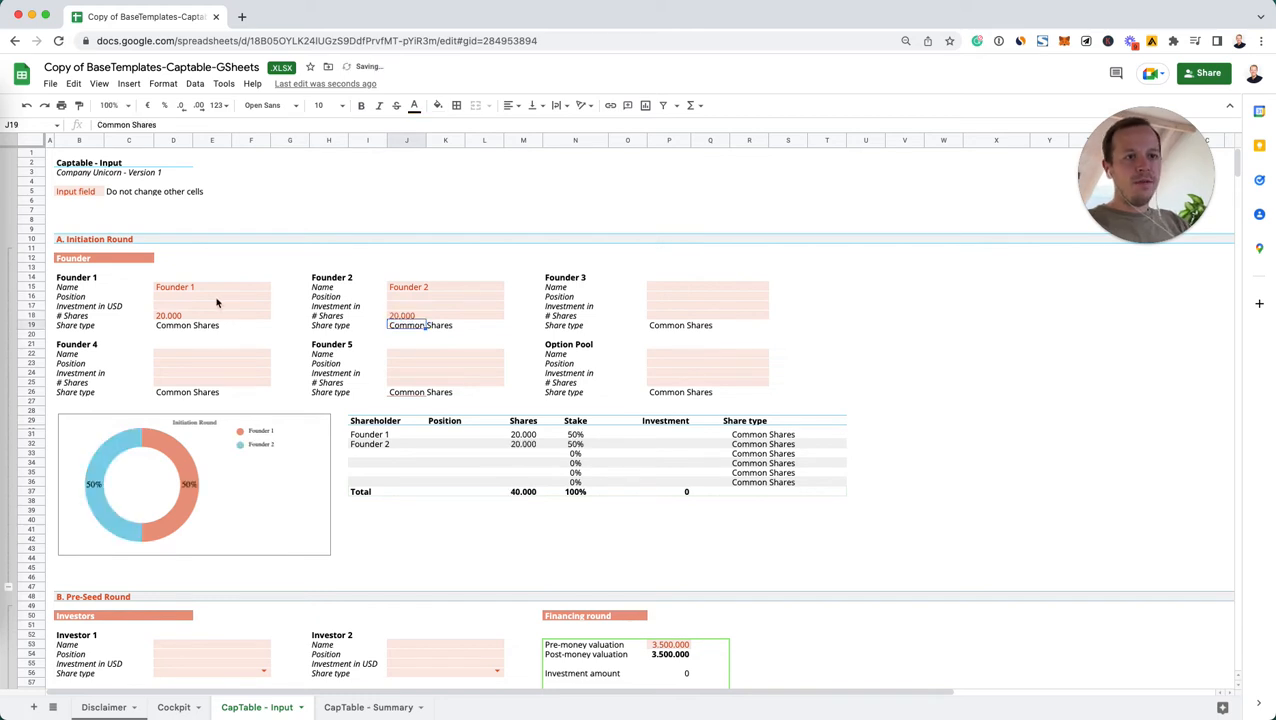
pyautogui.write('100')
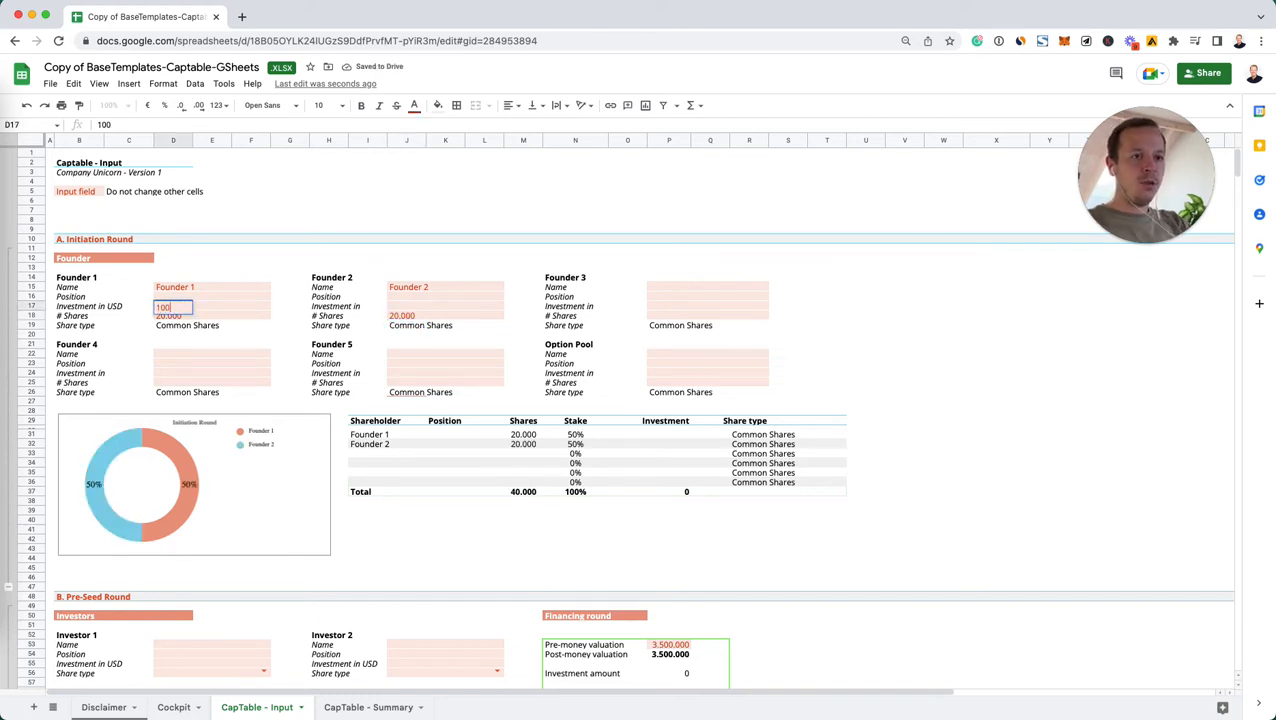
pyautogui.write('10.000')
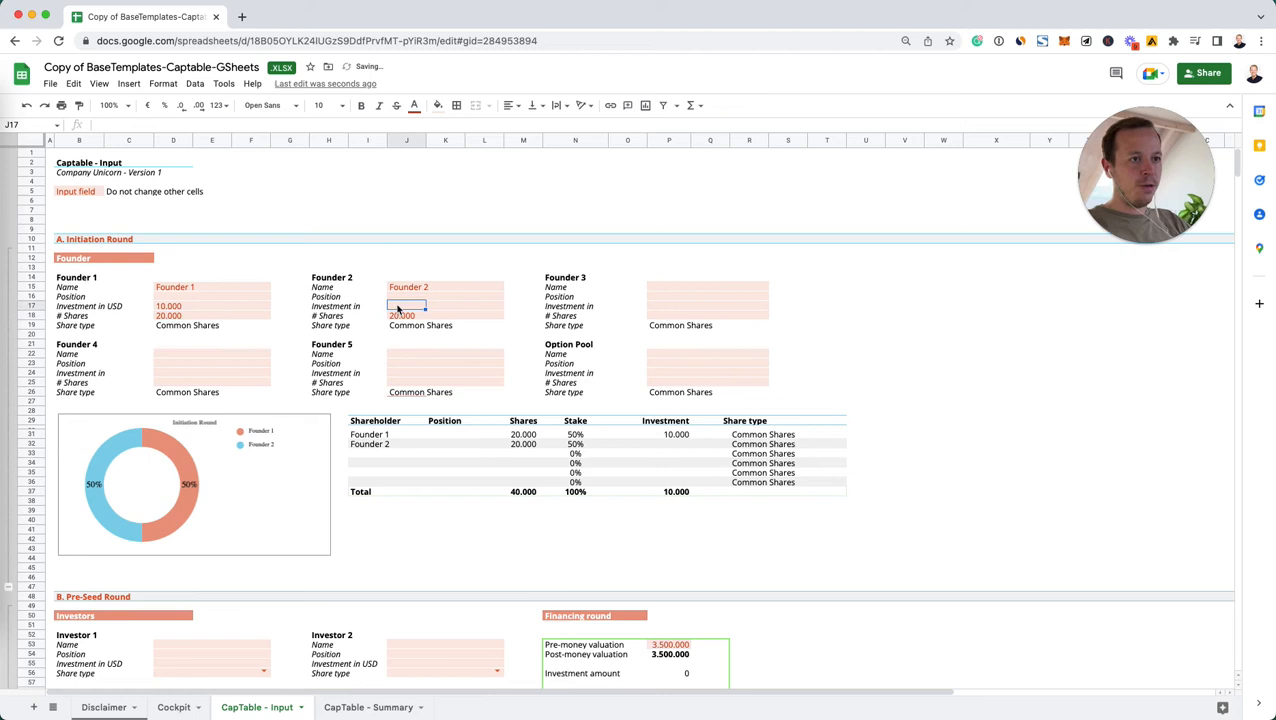
pyautogui.write('10000')
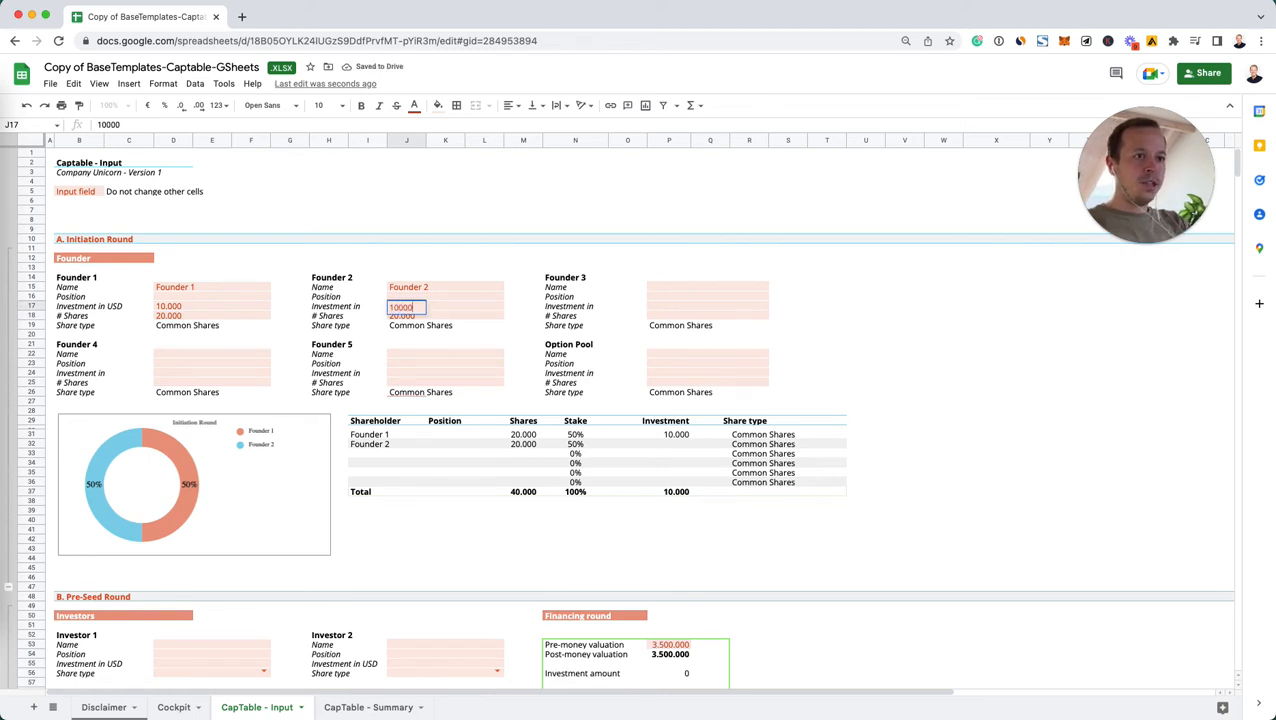
pyautogui.write('1000')
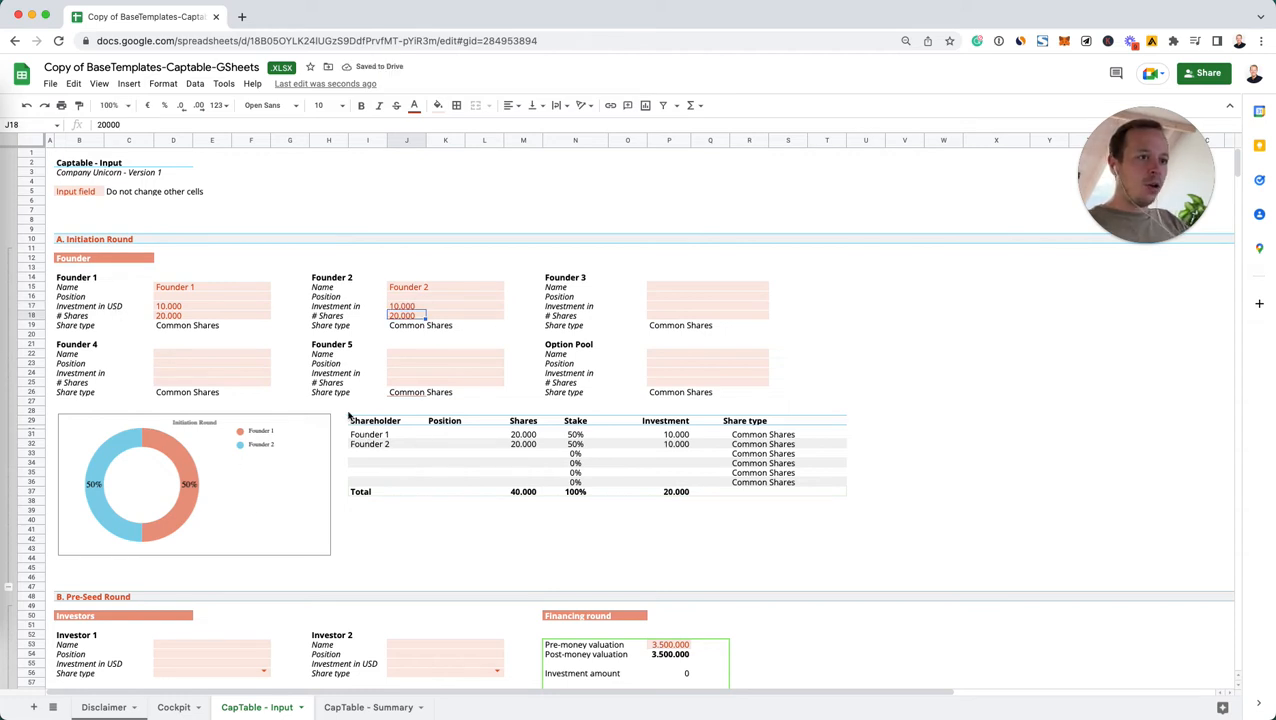
pyautogui.moveTo(465, 439)
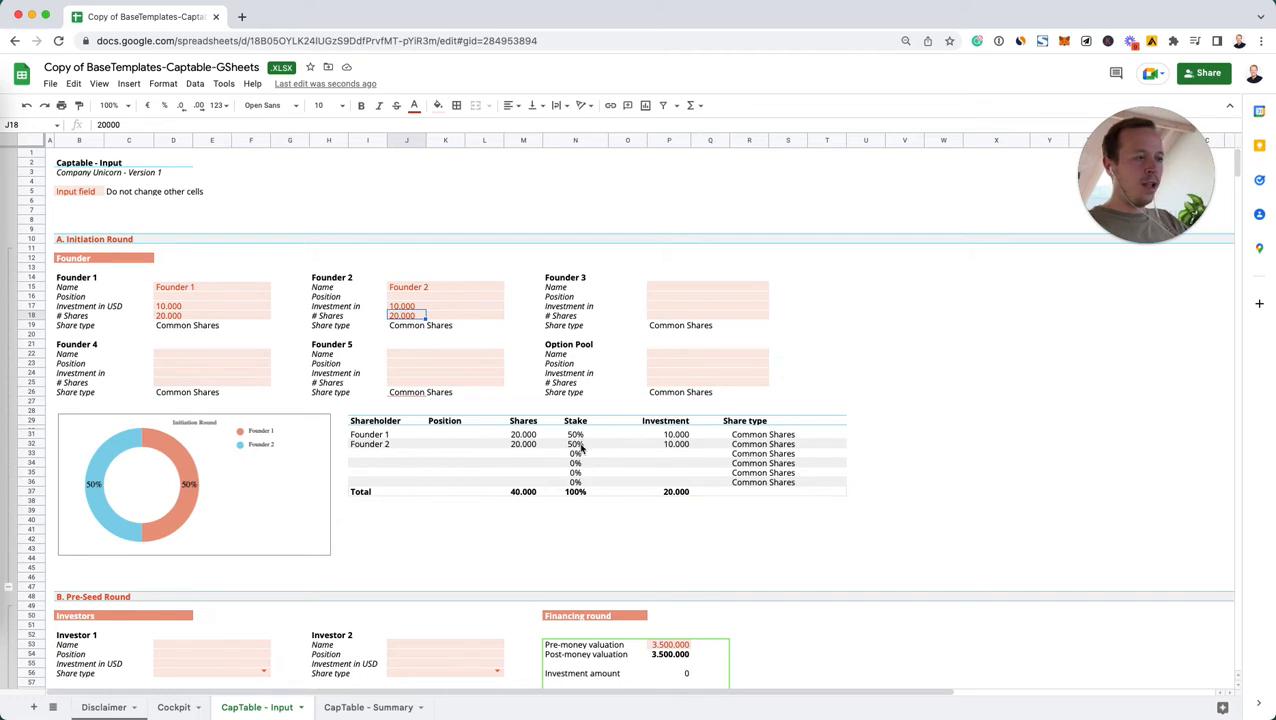
pyautogui.moveTo(497, 407)
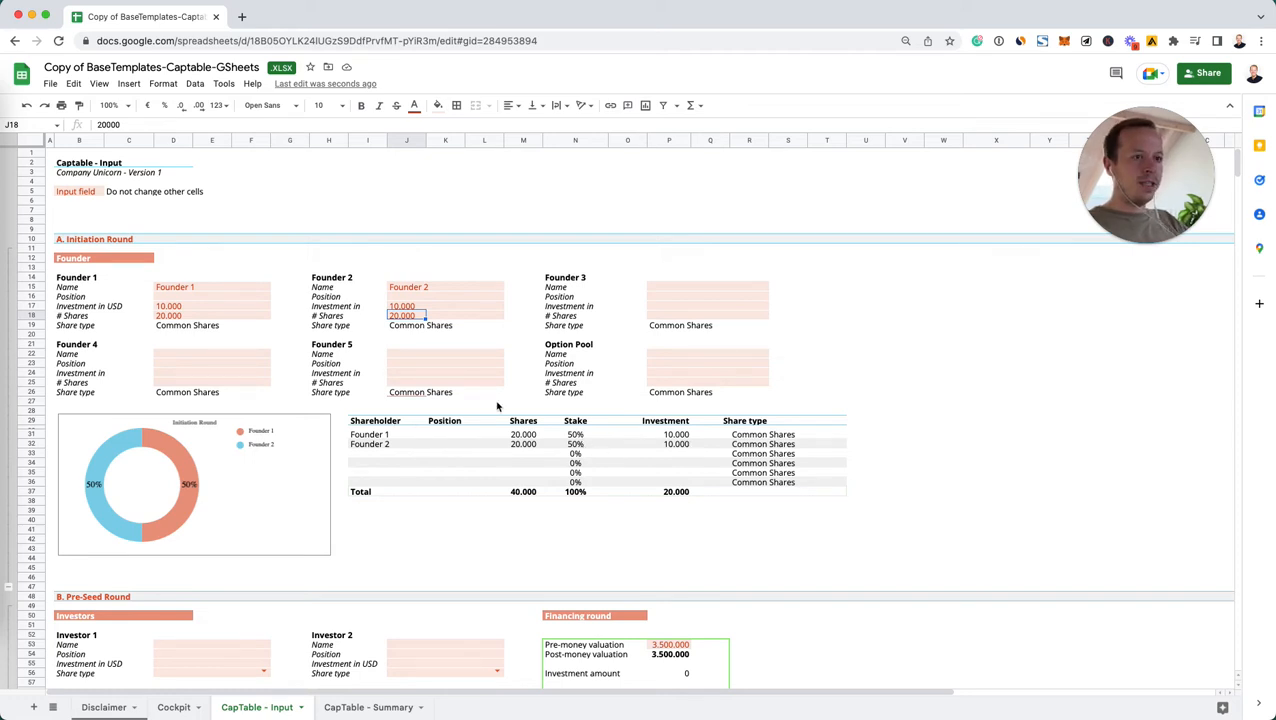
# Step: Enter CEO as Founder 1's position and CTO as Founder 2's
pyautogui.write('CEO')
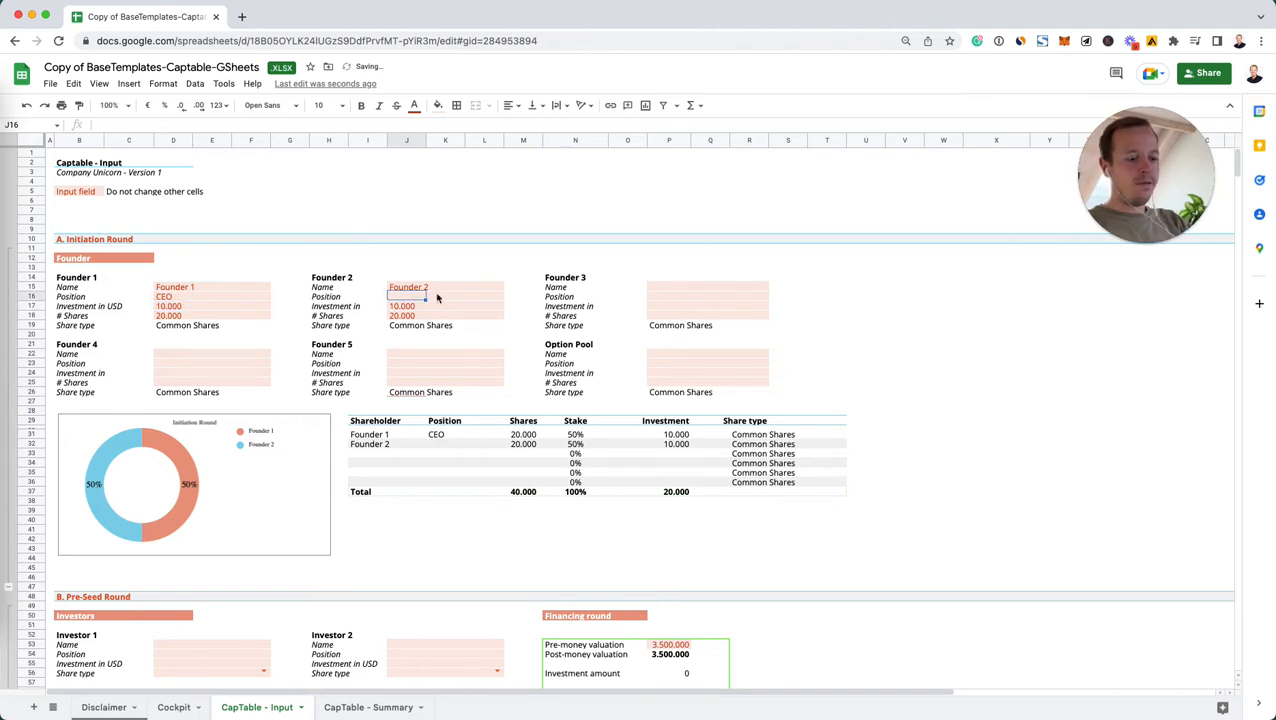
pyautogui.write('CTO')
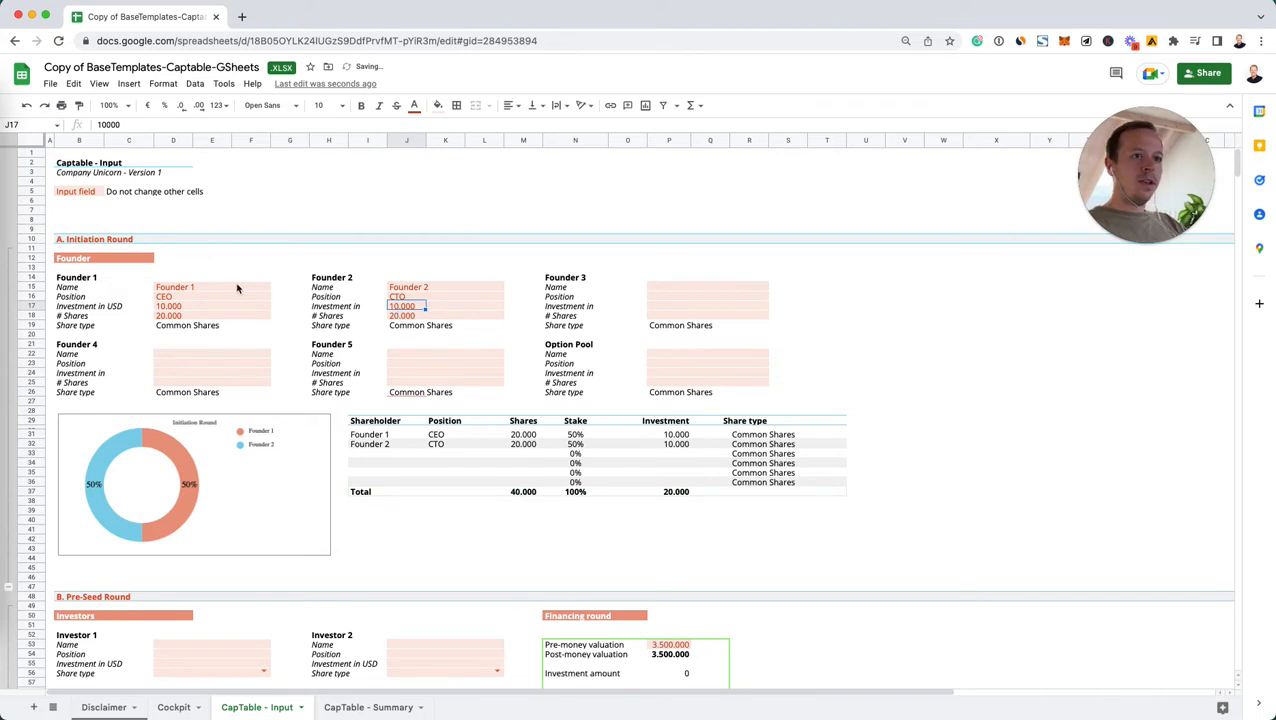
pyautogui.moveTo(410, 396)
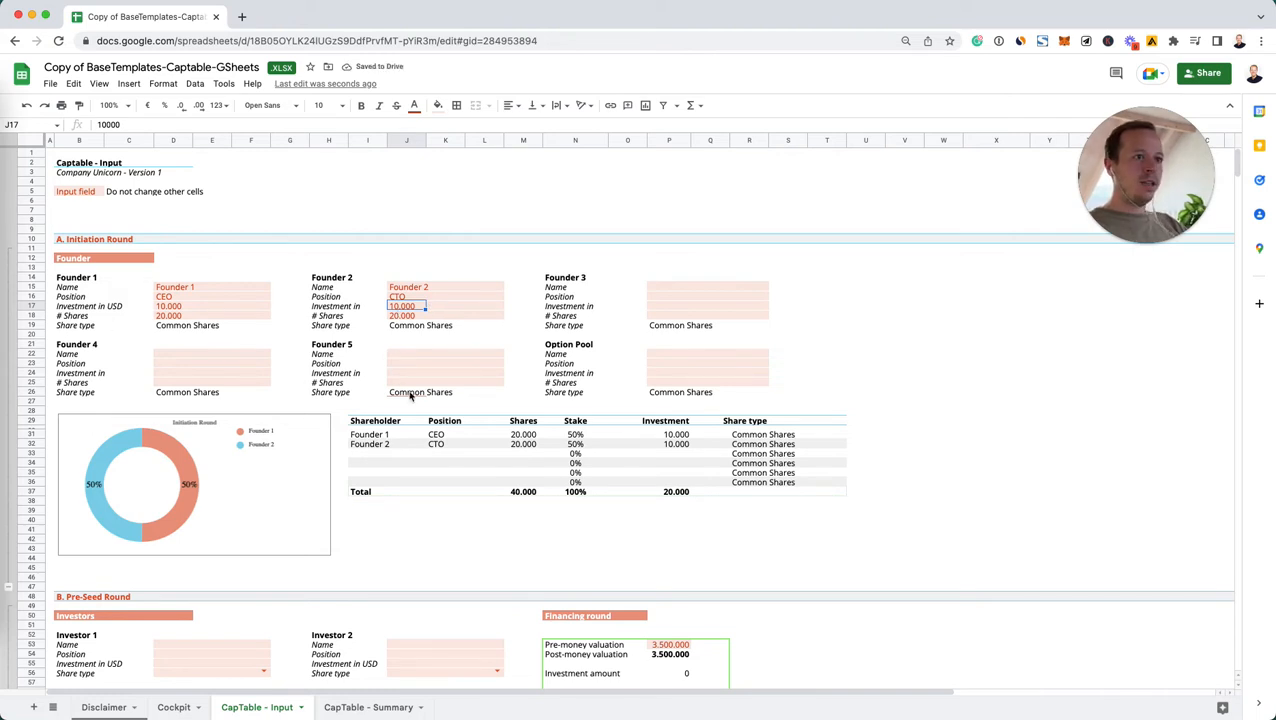
pyautogui.moveTo(444, 437)
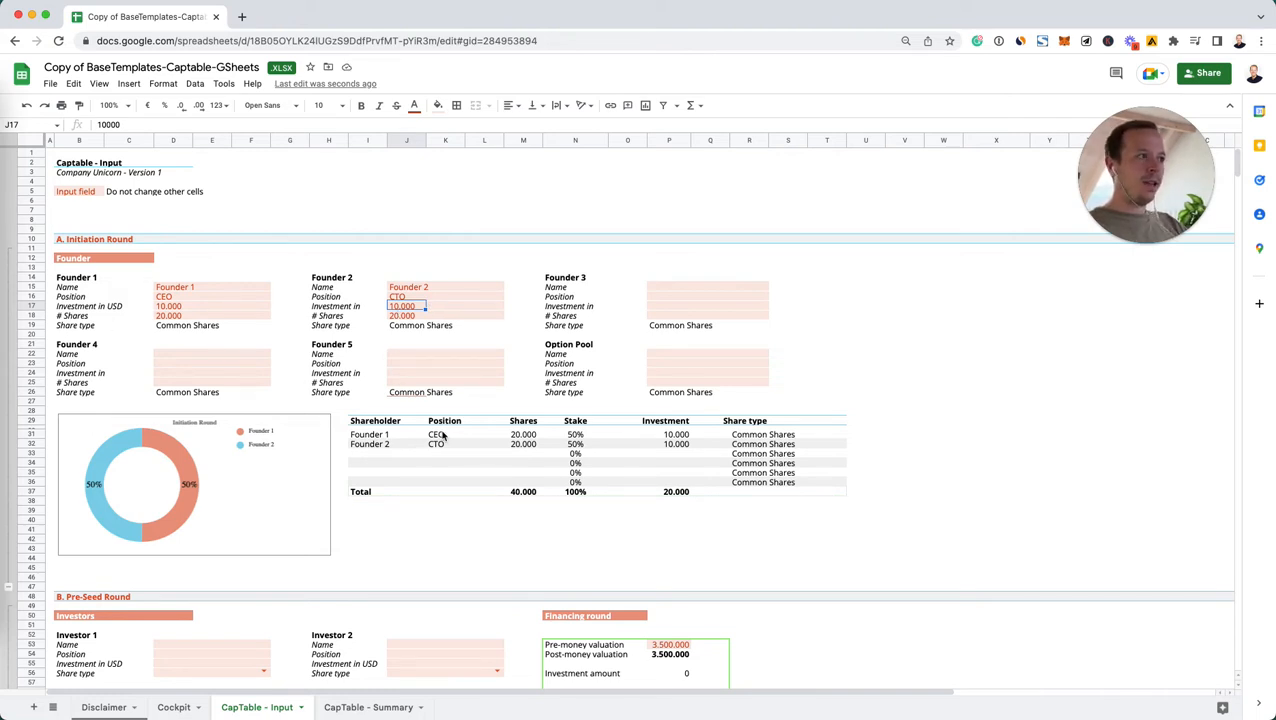
pyautogui.moveTo(633, 337)
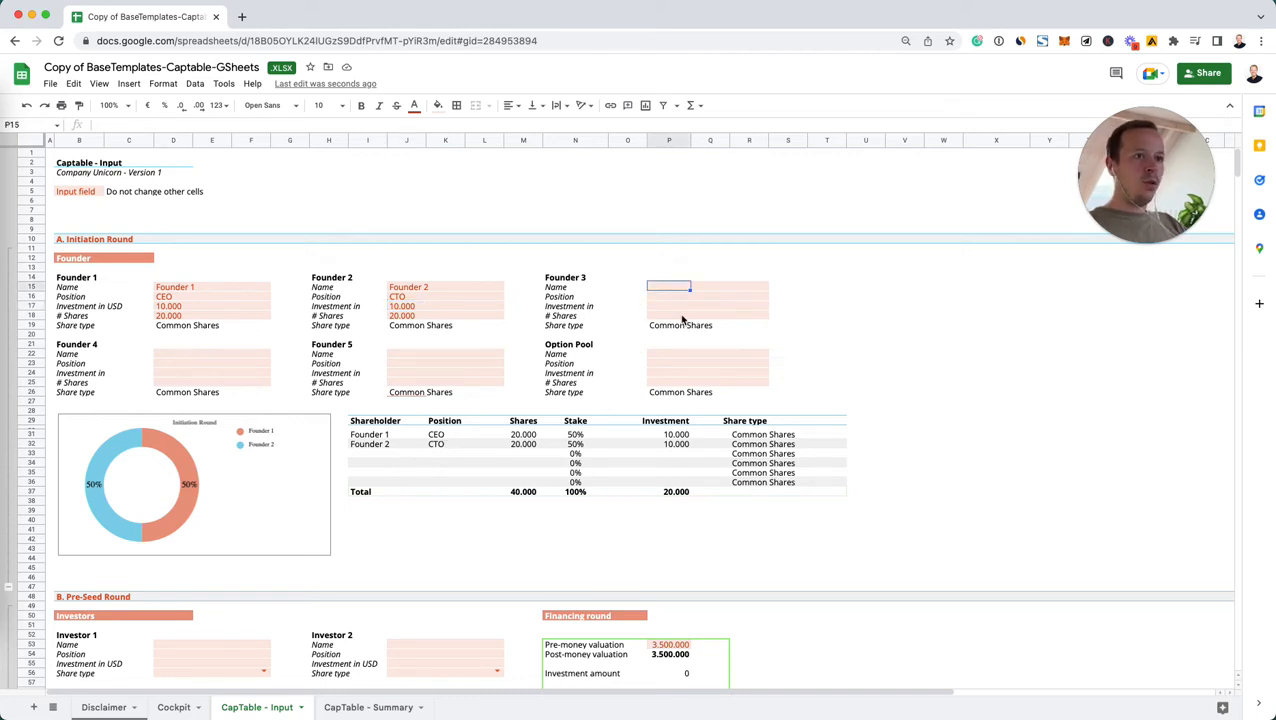
pyautogui.moveTo(387, 418)
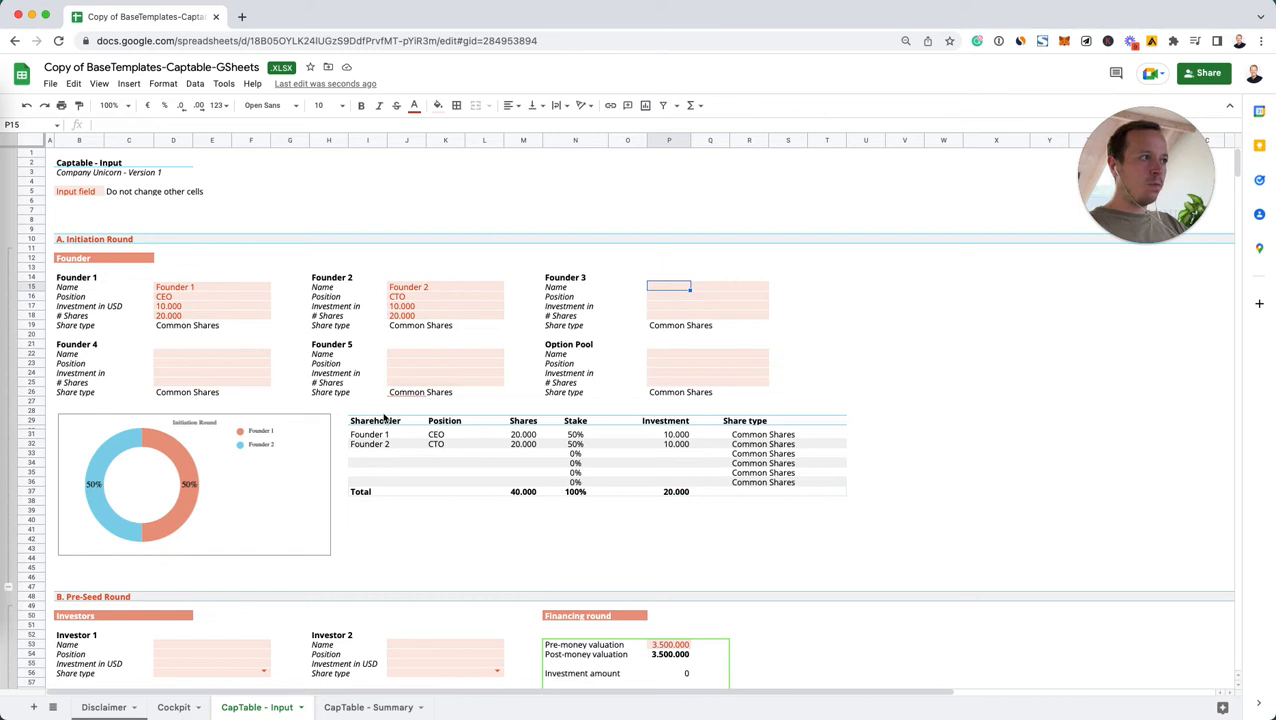
pyautogui.moveTo(438, 448)
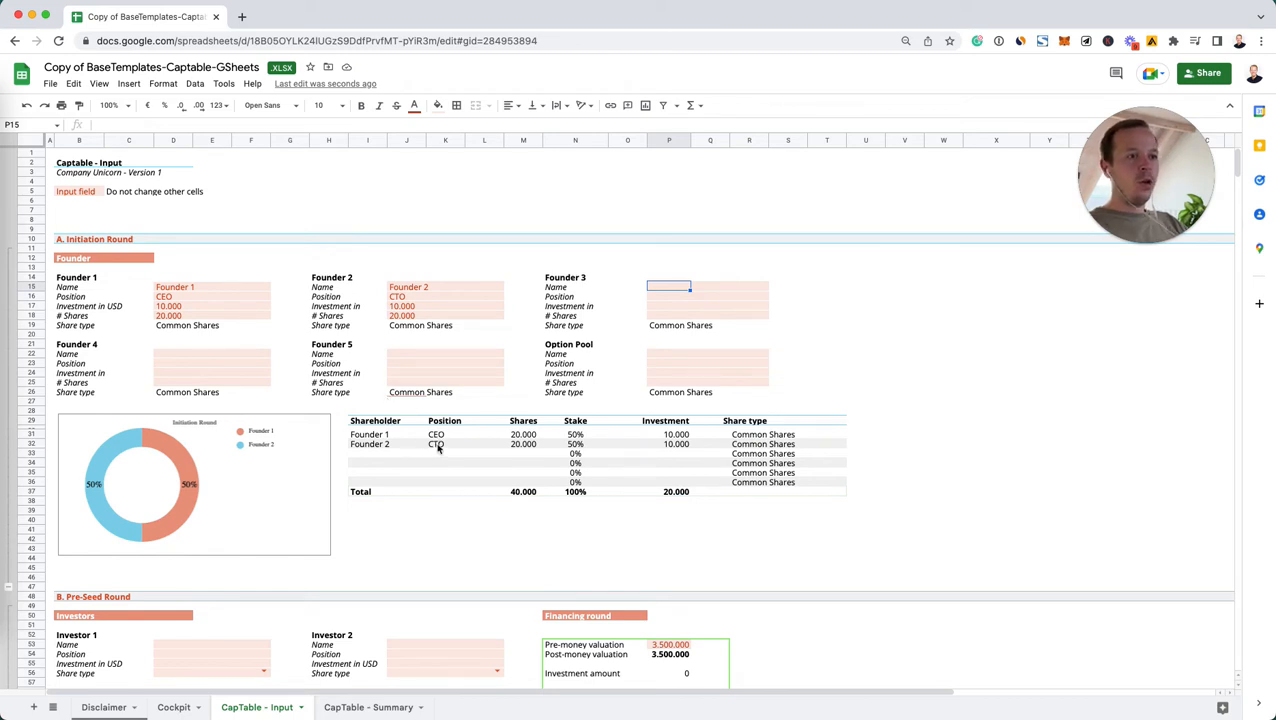
pyautogui.moveTo(647, 322)
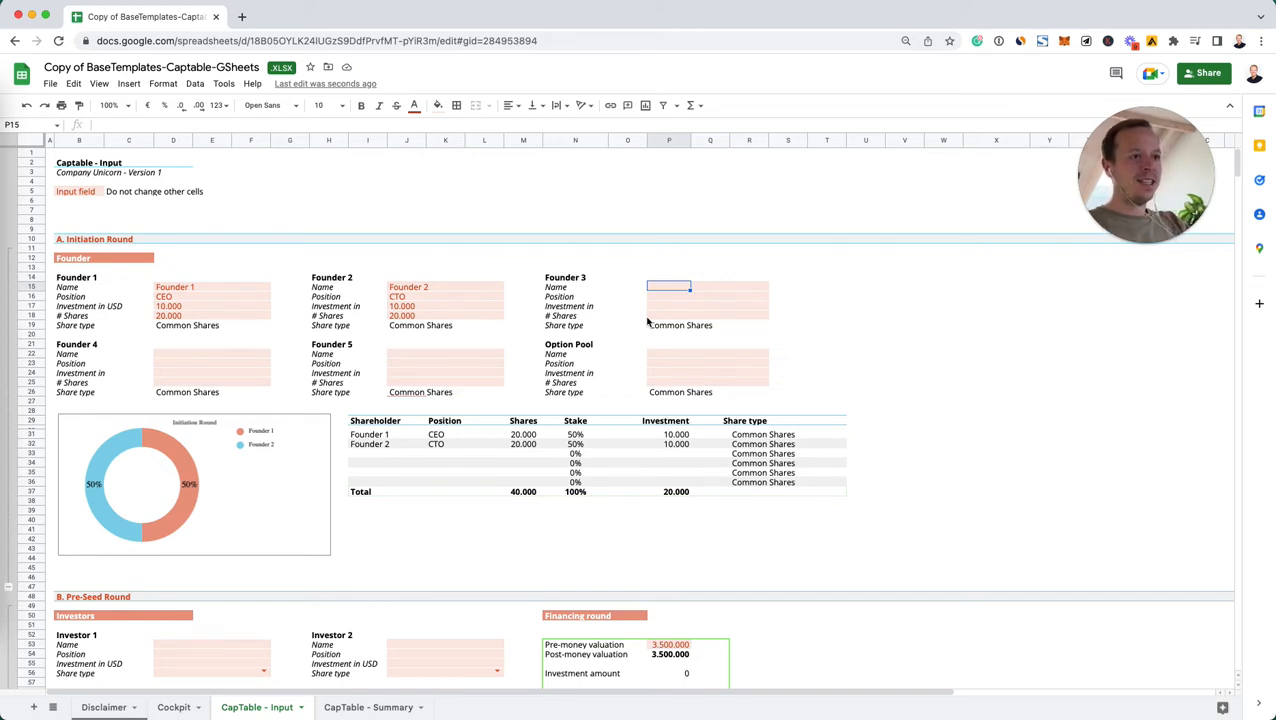
pyautogui.write('Option Pool')
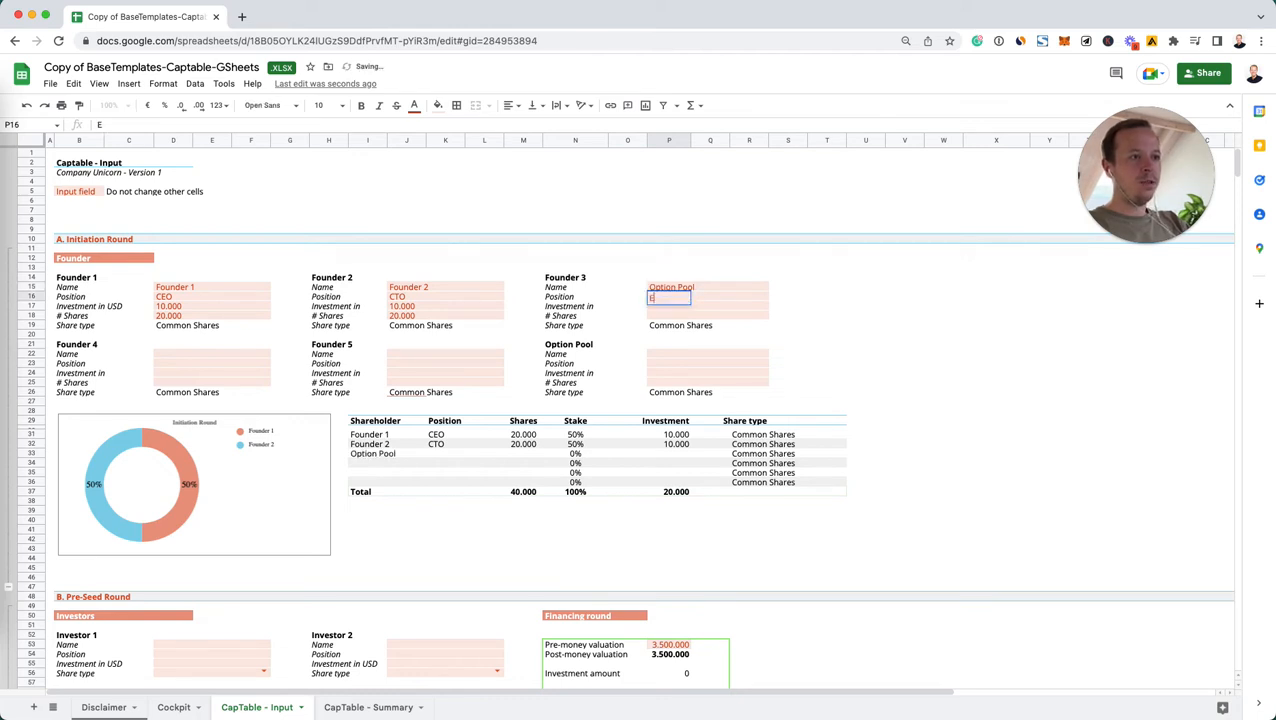
pyautogui.write('Employee')
pyautogui.click(669, 305)
pyautogui.write('0')
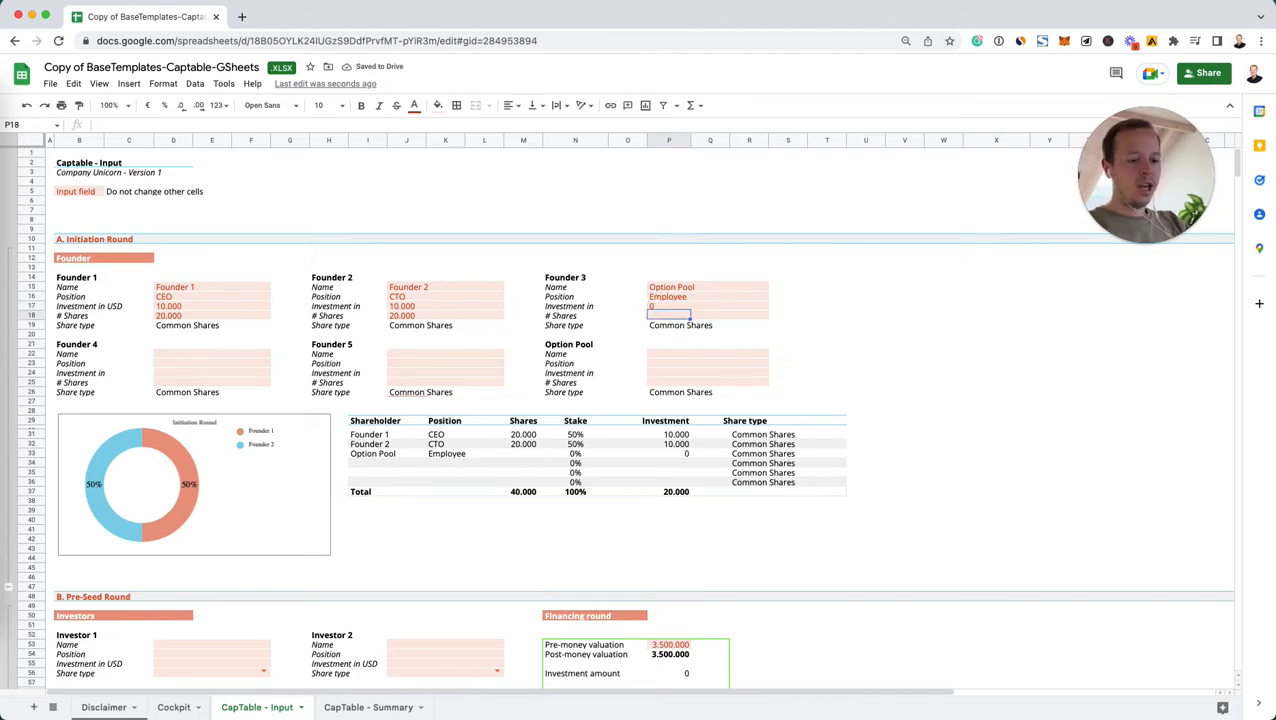
pyautogui.write('500')
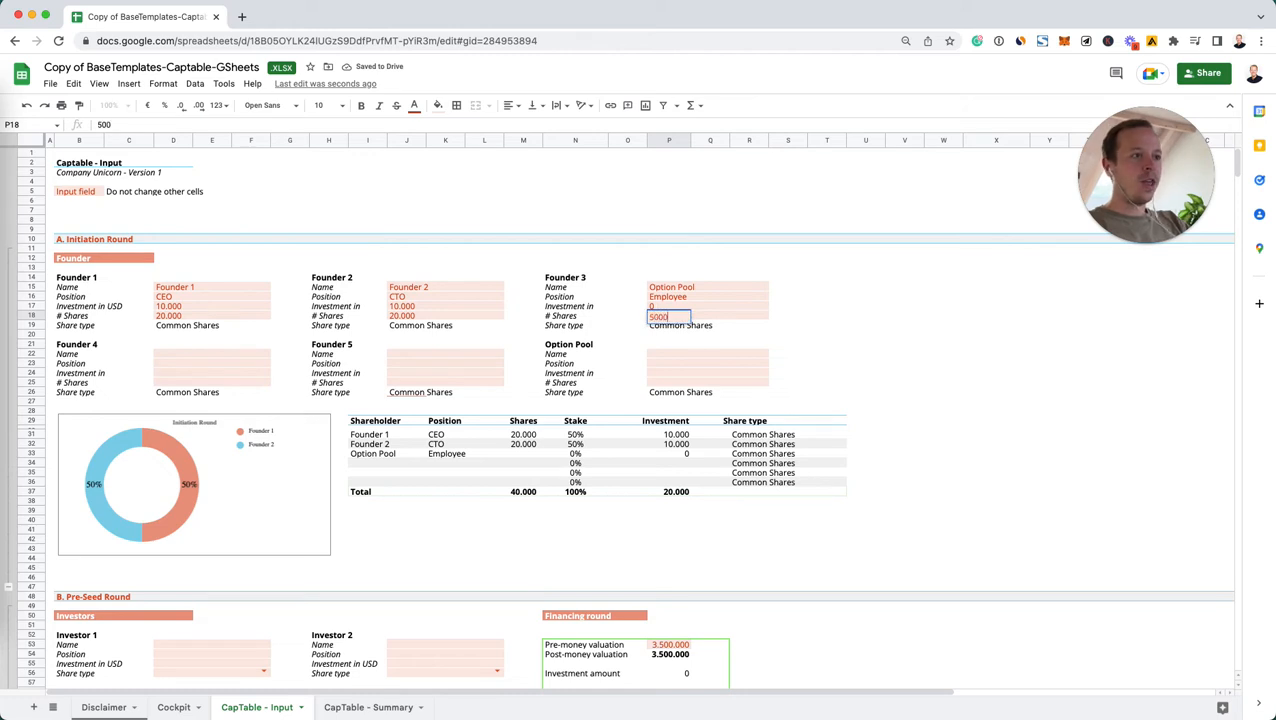
pyautogui.write('5000')
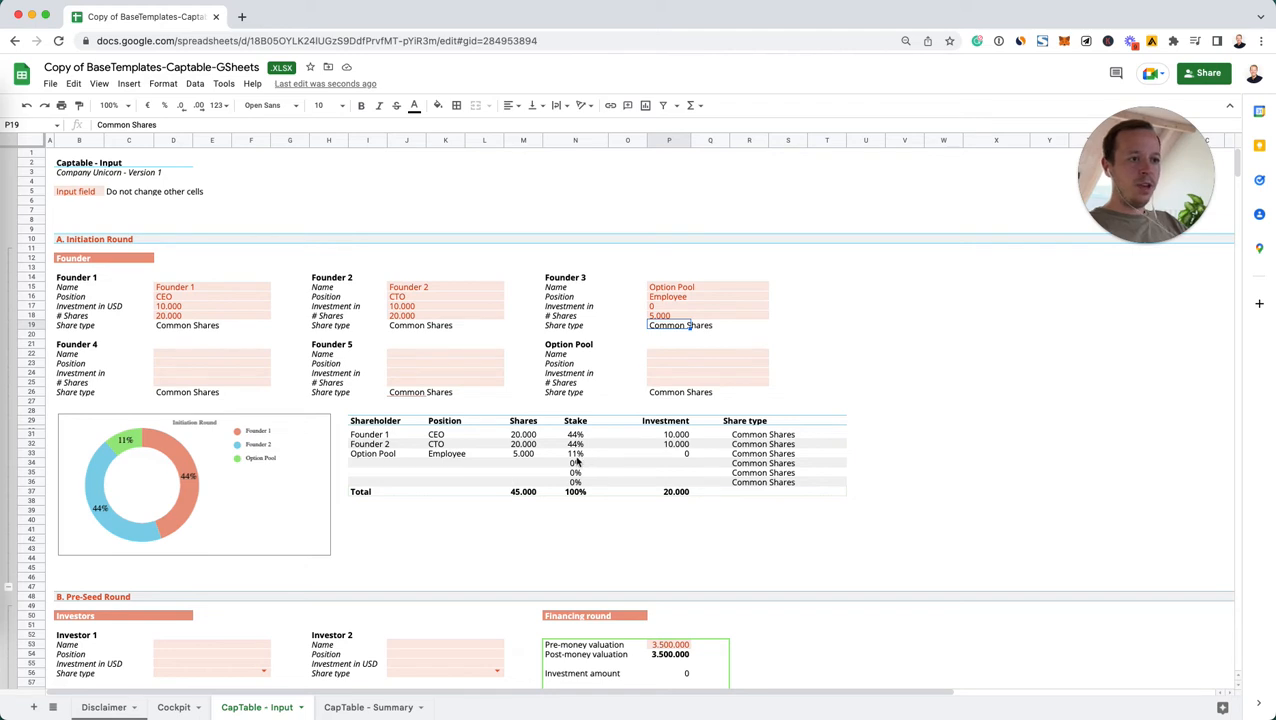
pyautogui.click(575, 453)
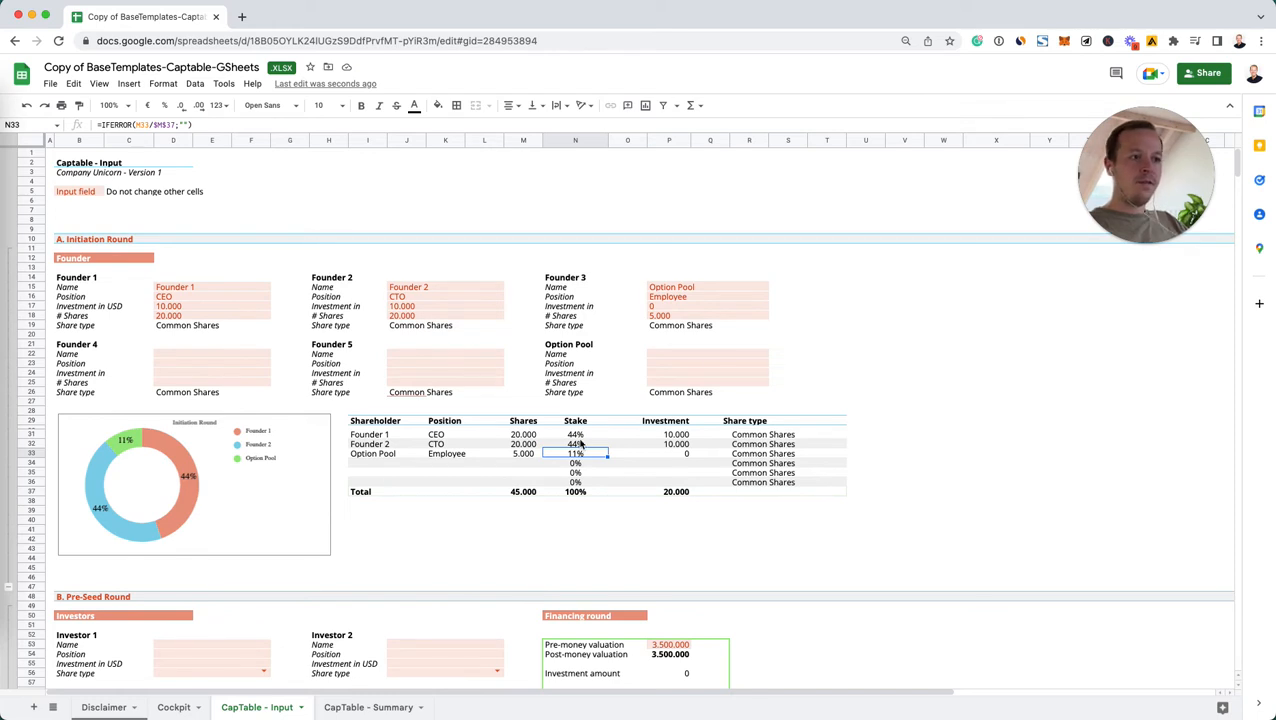
pyautogui.click(866, 443)
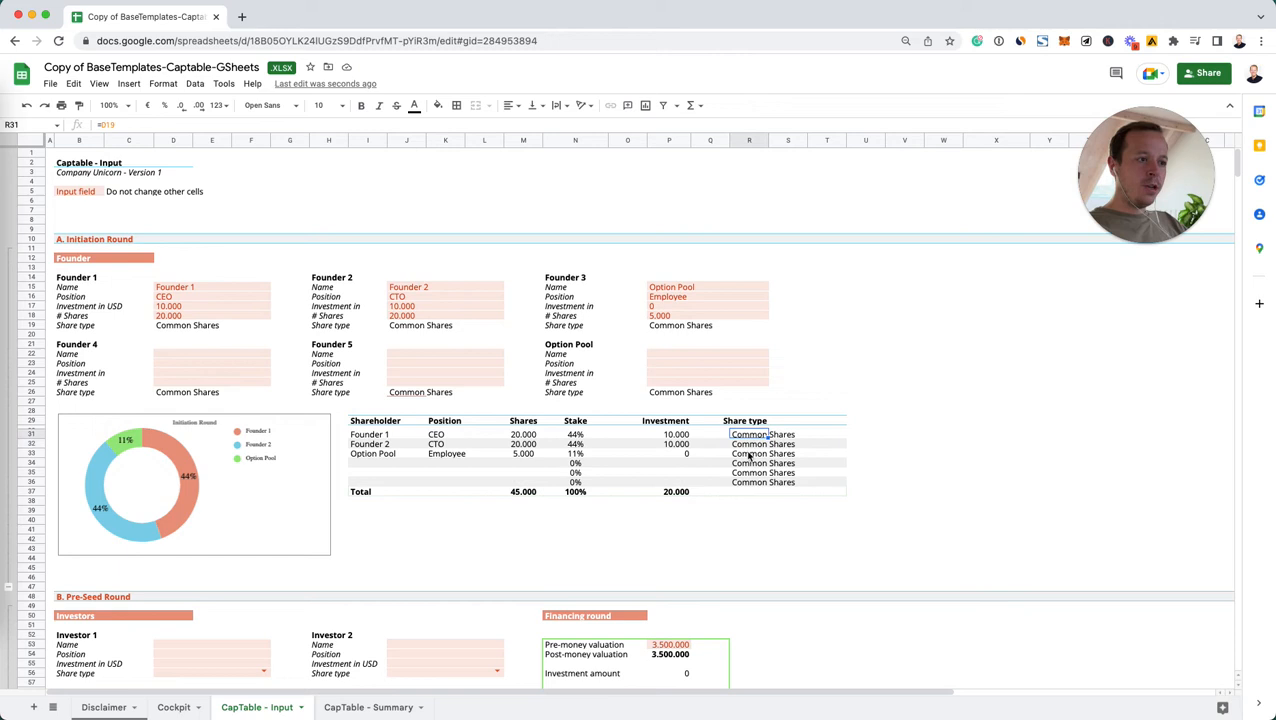
pyautogui.moveTo(341, 540)
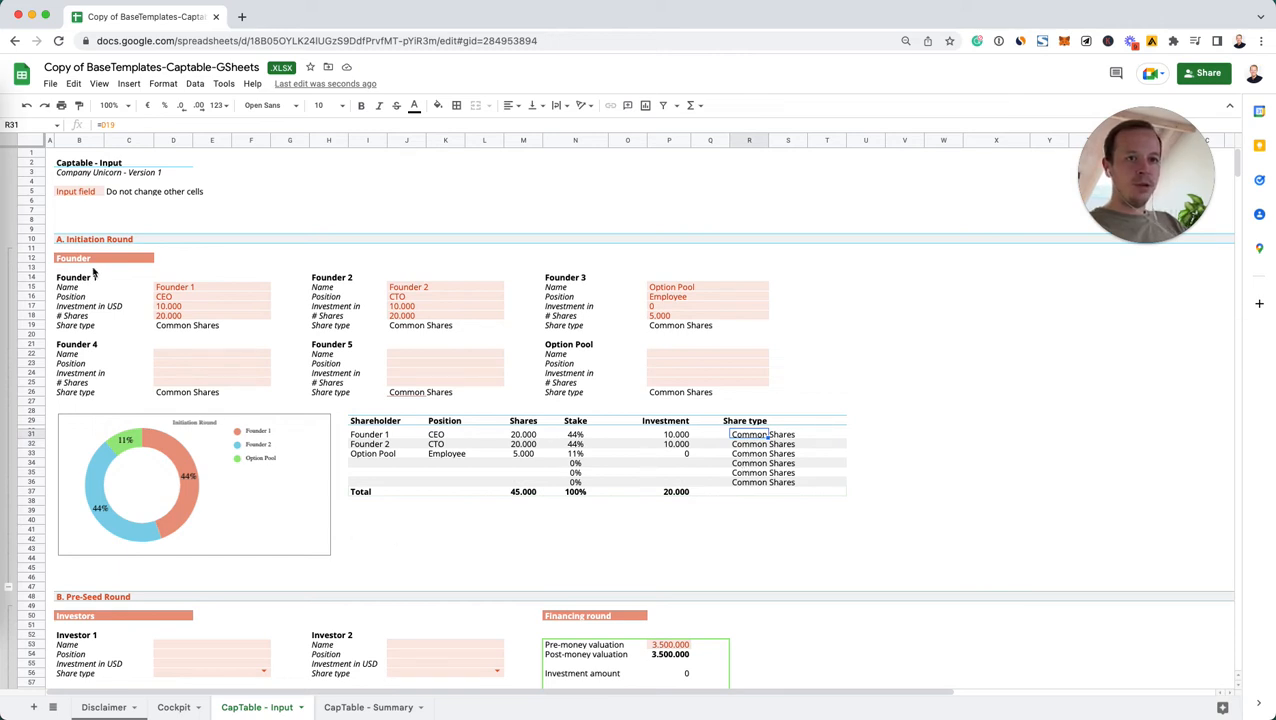
pyautogui.moveTo(254, 405)
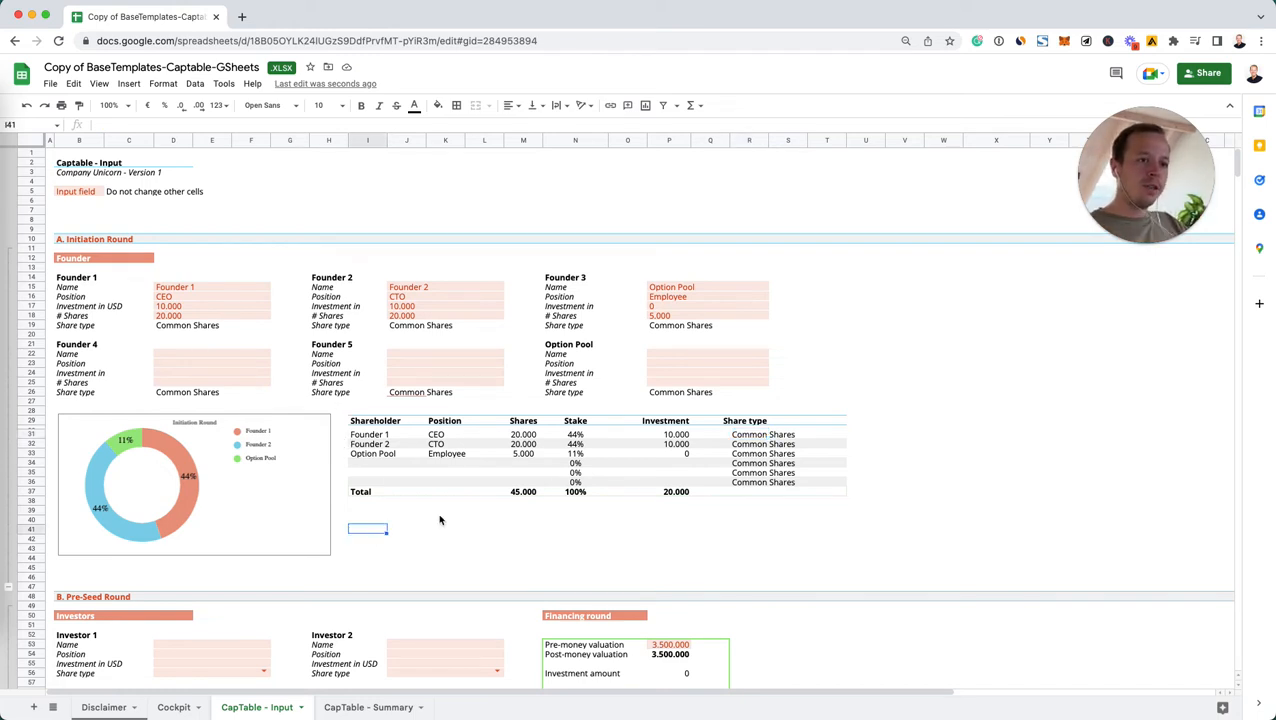
# Step: Enter John Doe and Jane Doe as Angel investors in the Pre-Seed Round
pyautogui.scroll(-3)
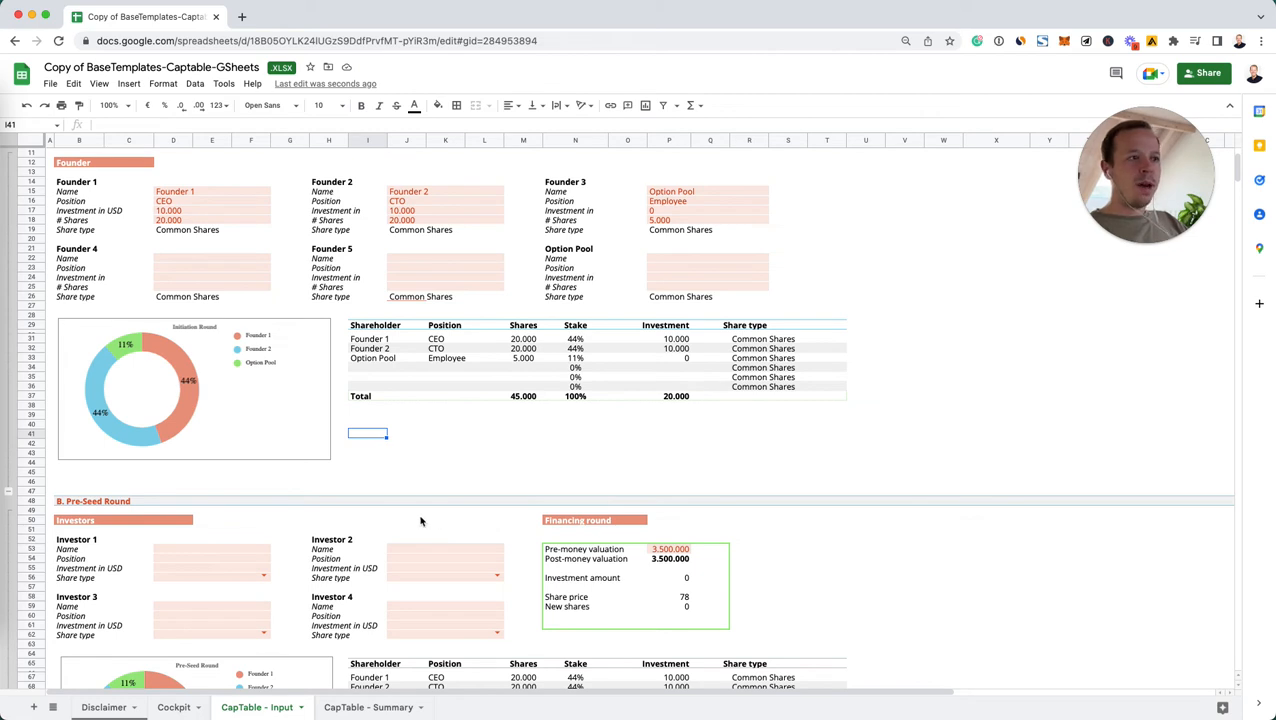
pyautogui.scroll(-3)
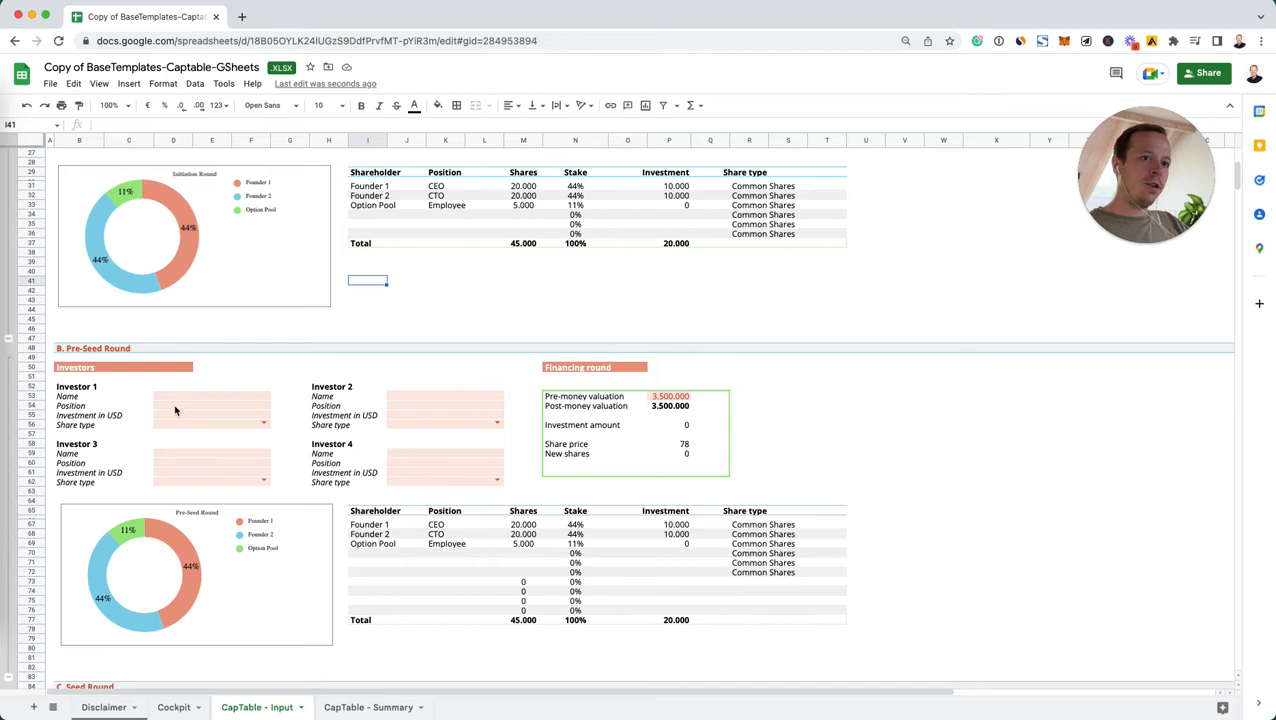
pyautogui.click(172, 394)
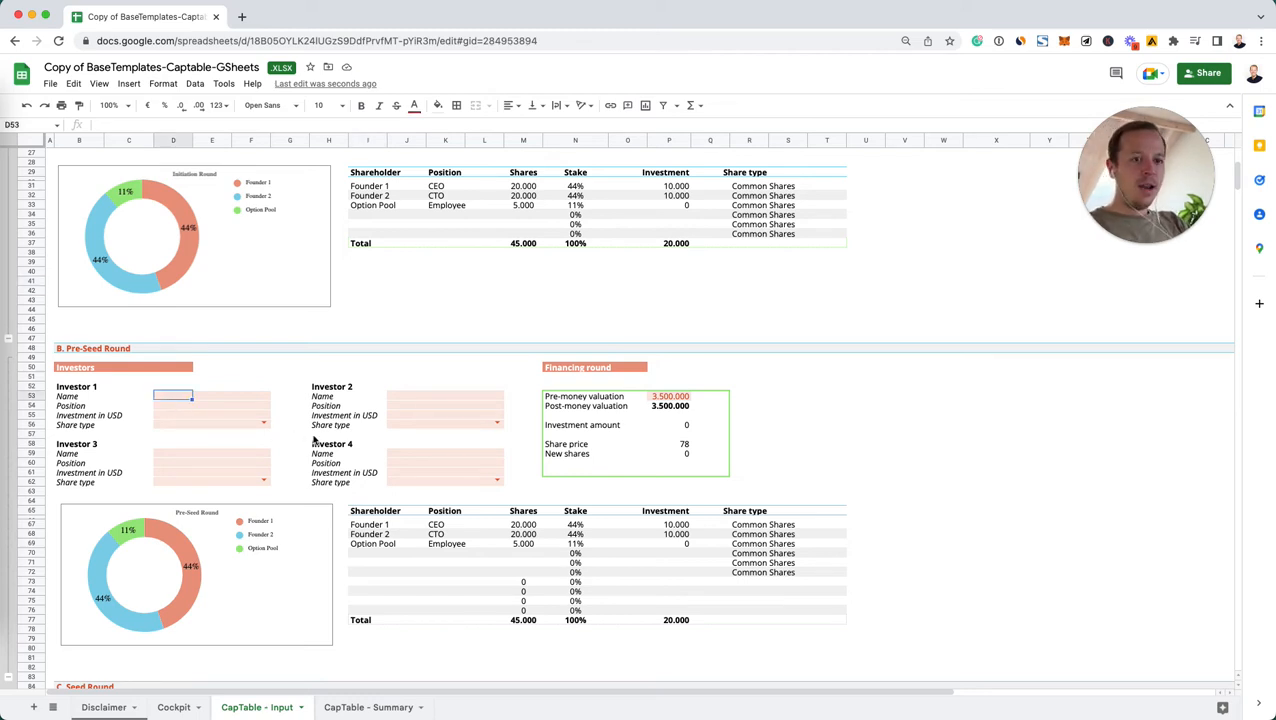
pyautogui.write('Jo')
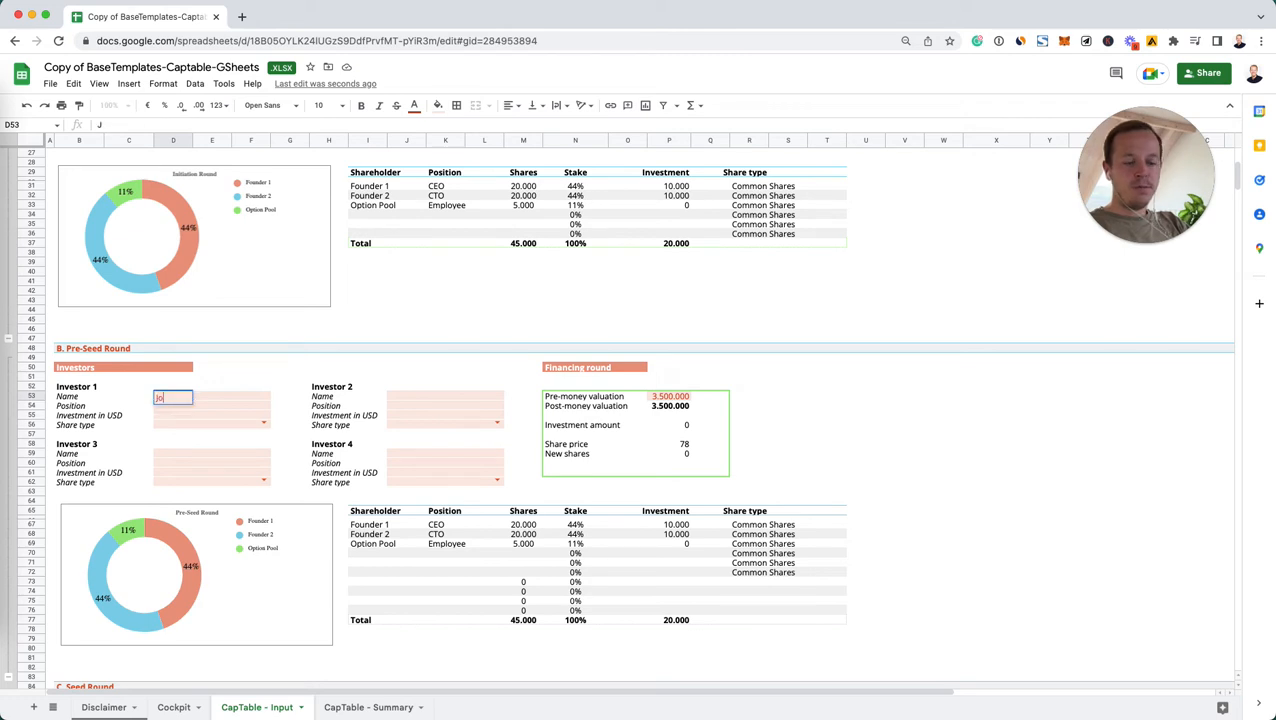
pyautogui.write('H')
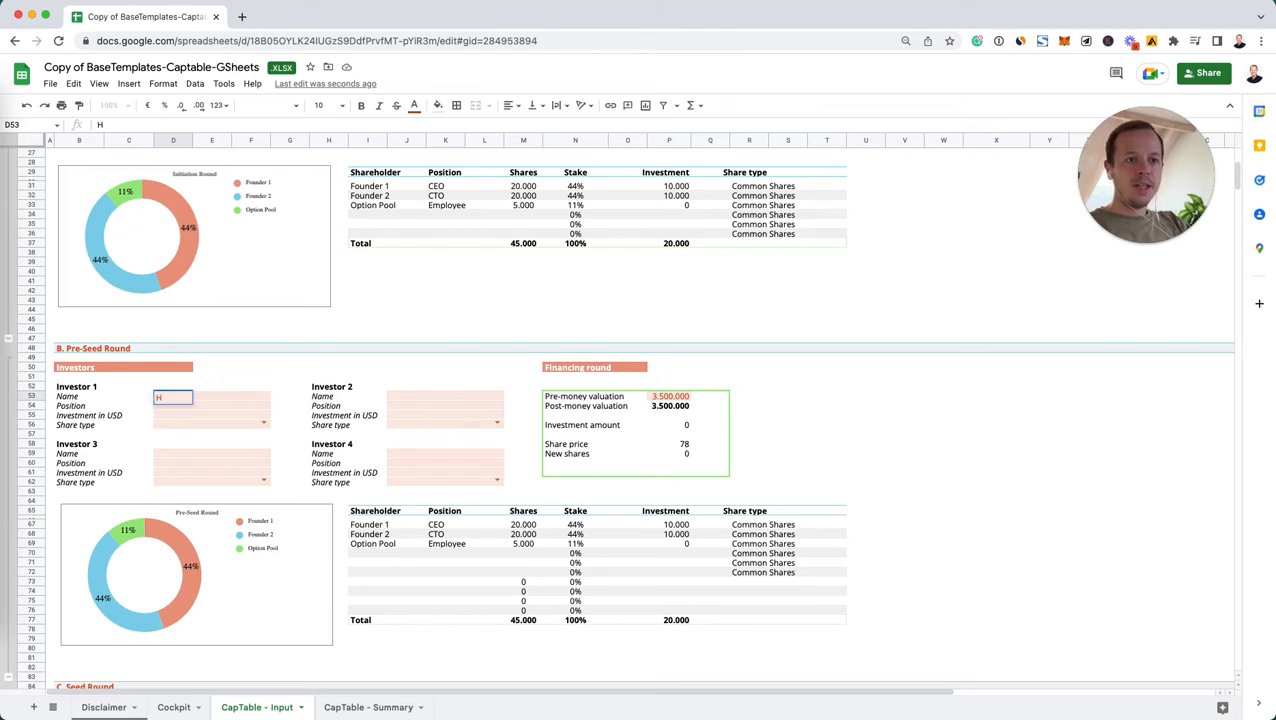
pyautogui.write('John Doe')
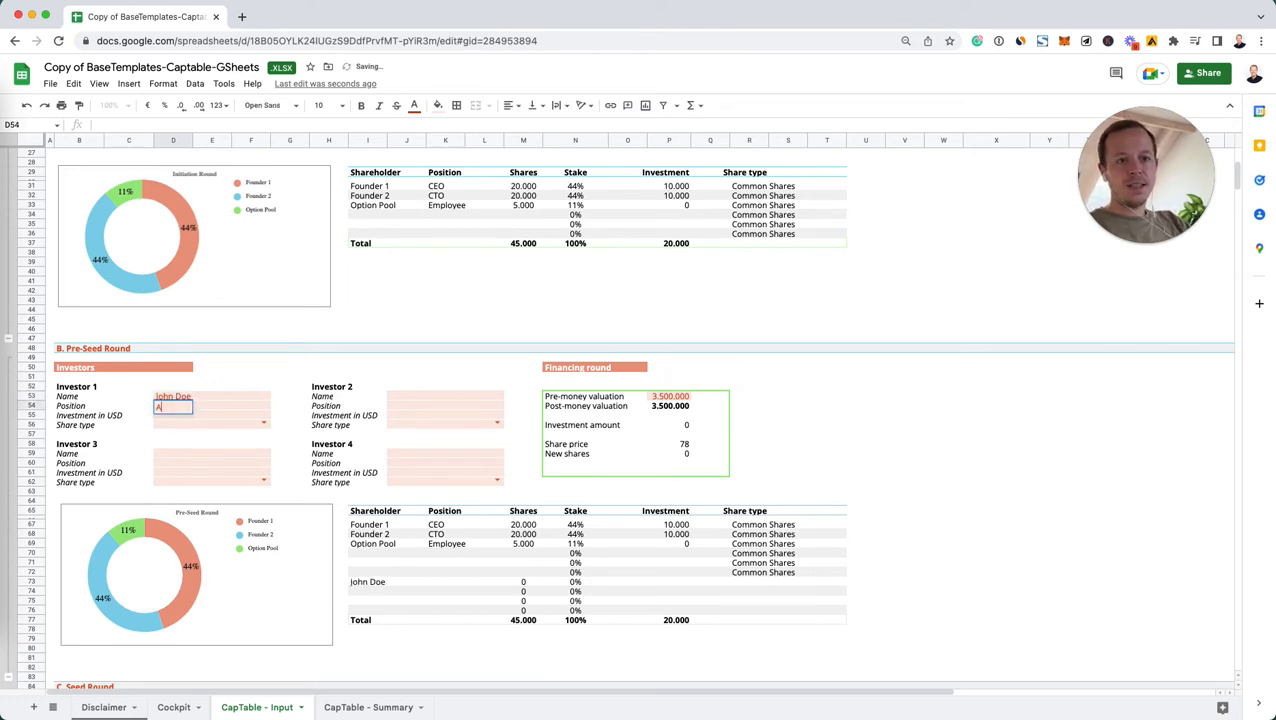
pyautogui.write('Angel')
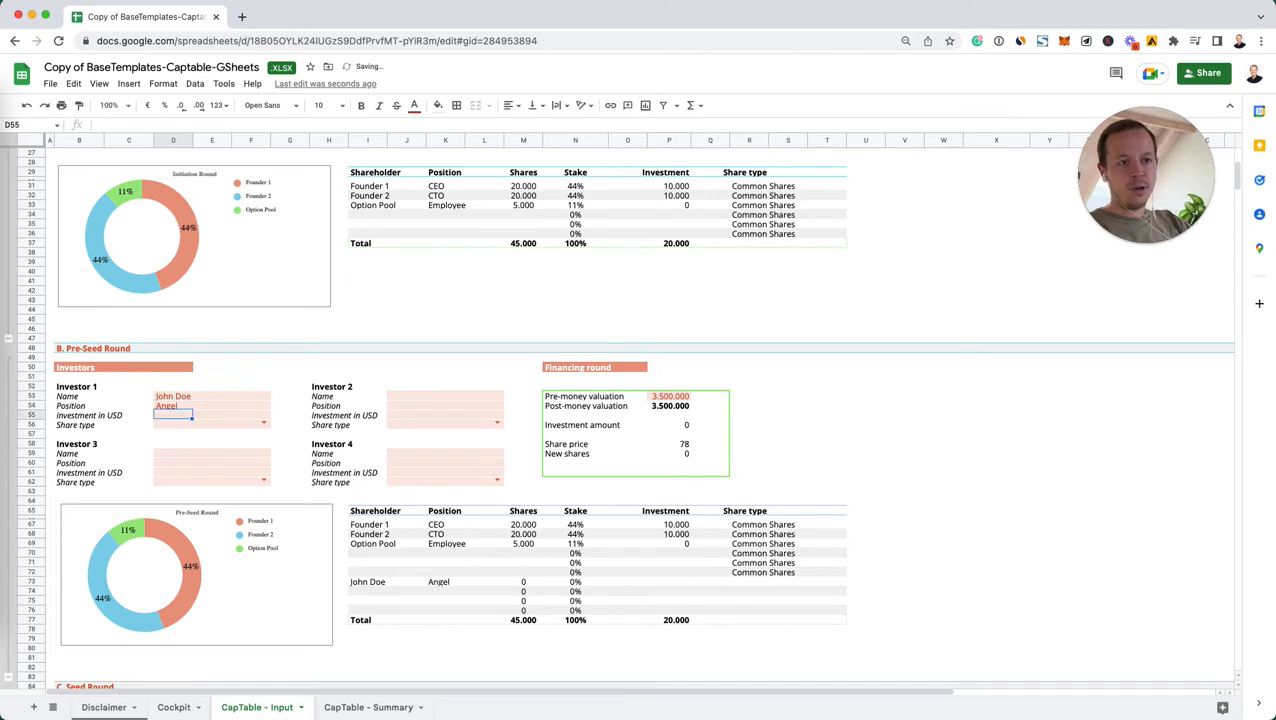
pyautogui.click(406, 396)
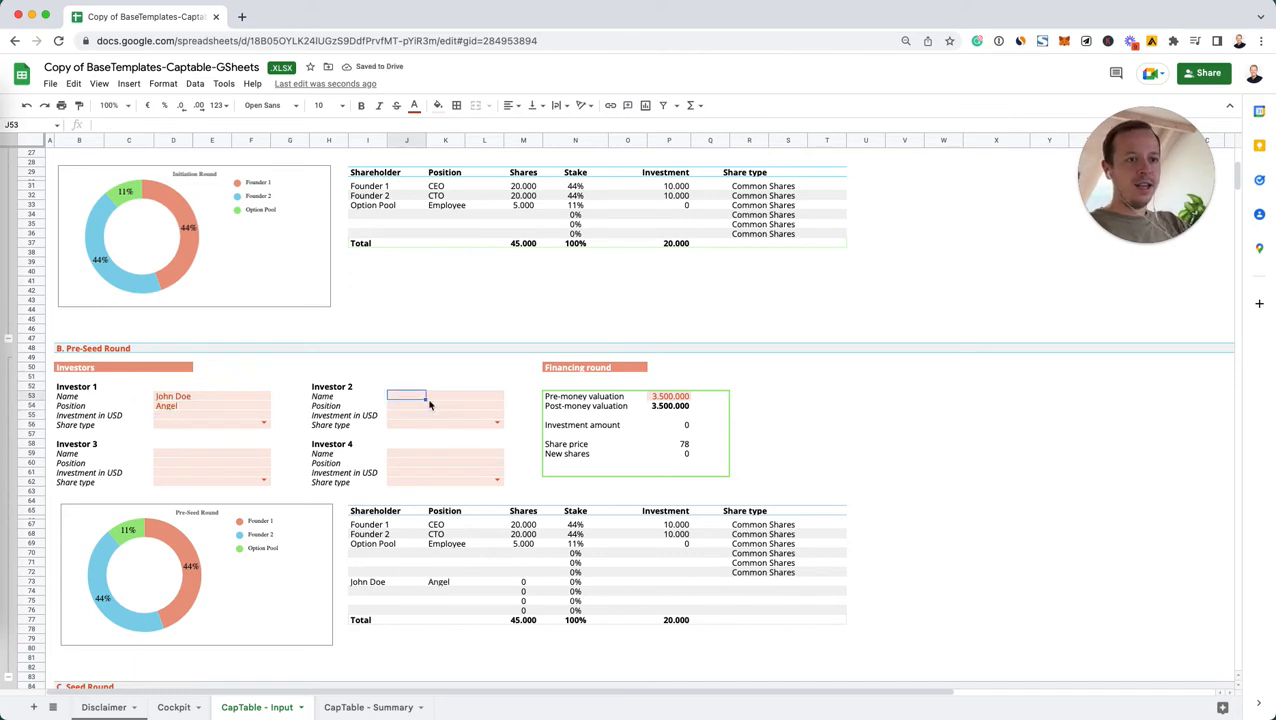
pyautogui.write('Jane Doe')
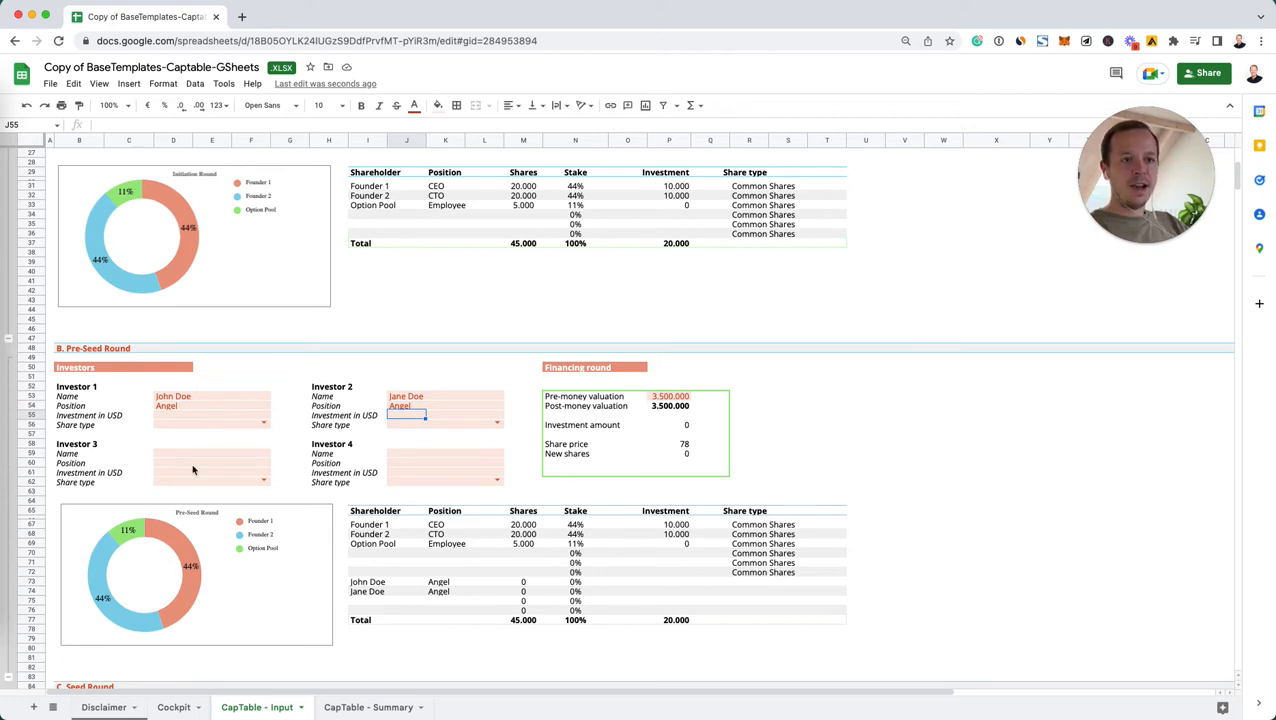
# Step: Enter a 100,000 USD investment for each of the two pre-seed angels
pyautogui.write('1')
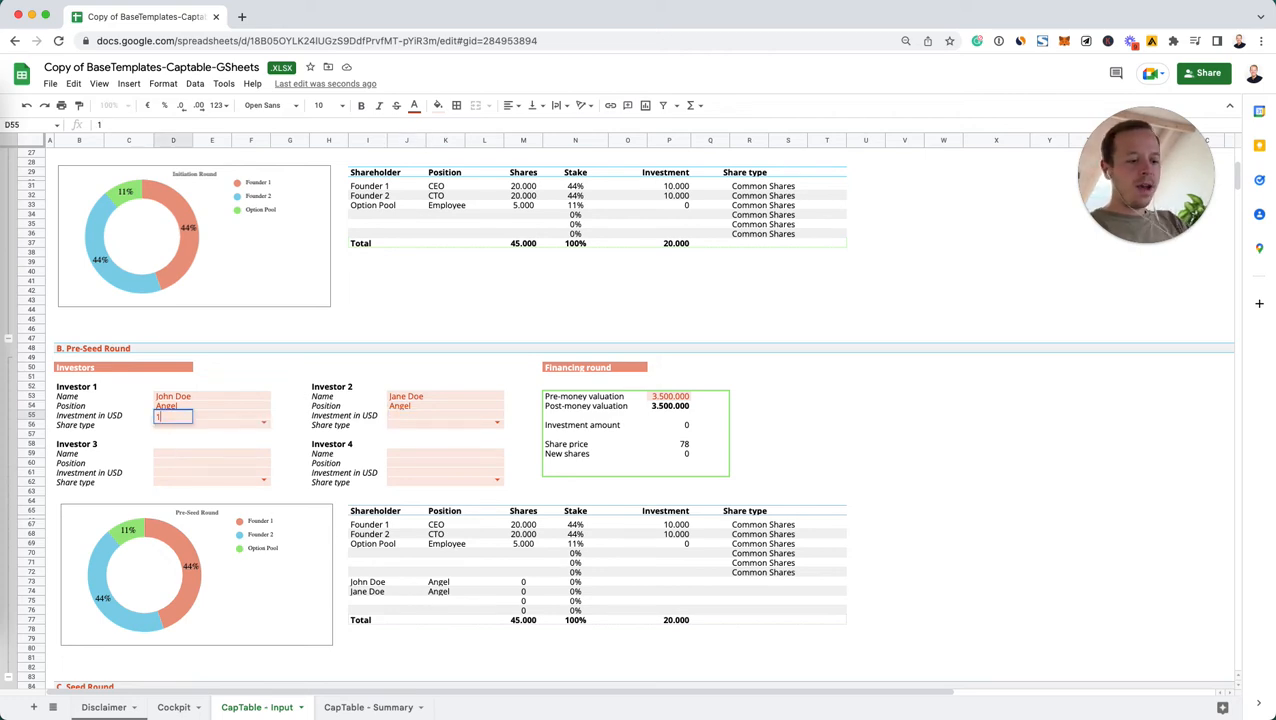
pyautogui.write('1000000')
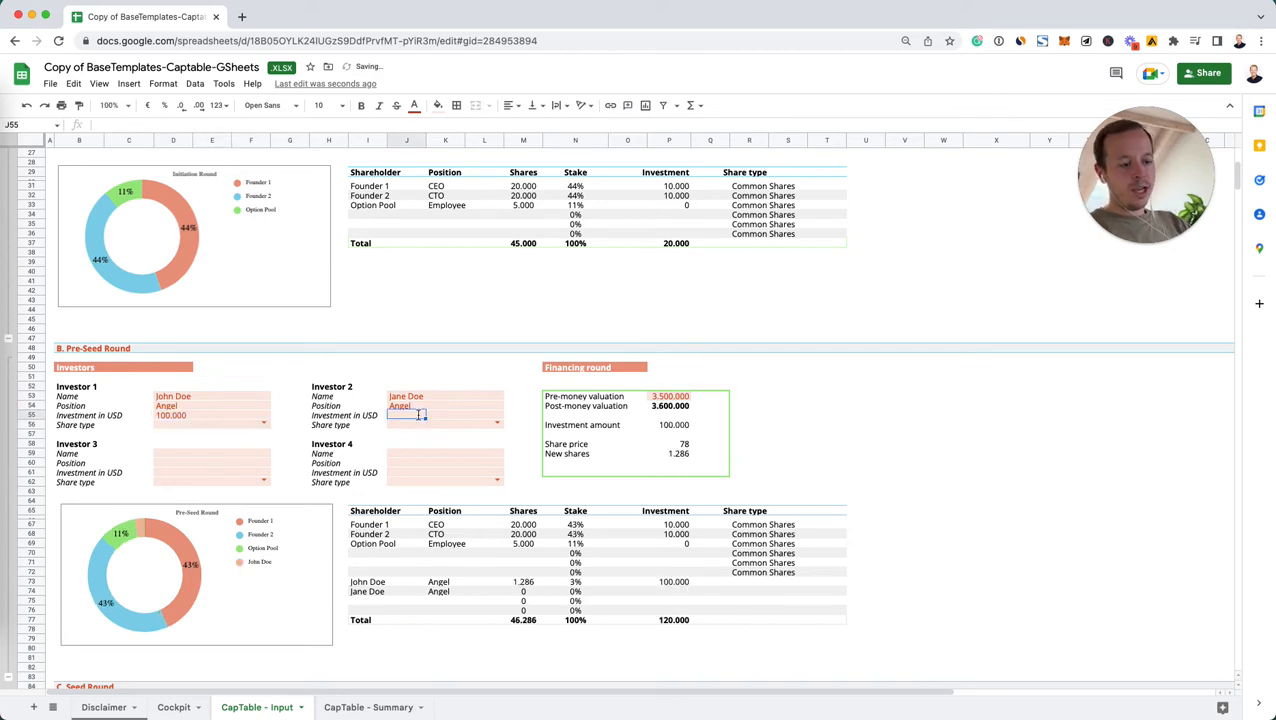
pyautogui.write('10000')
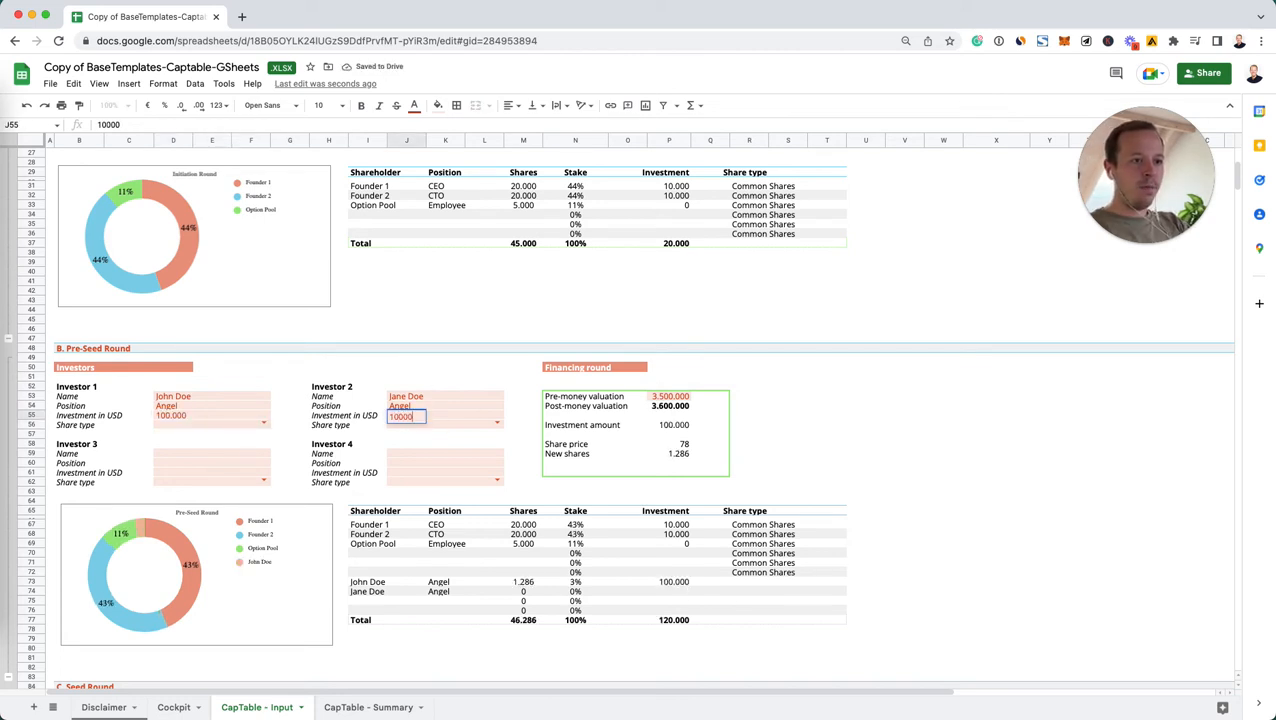
pyautogui.write('10000')
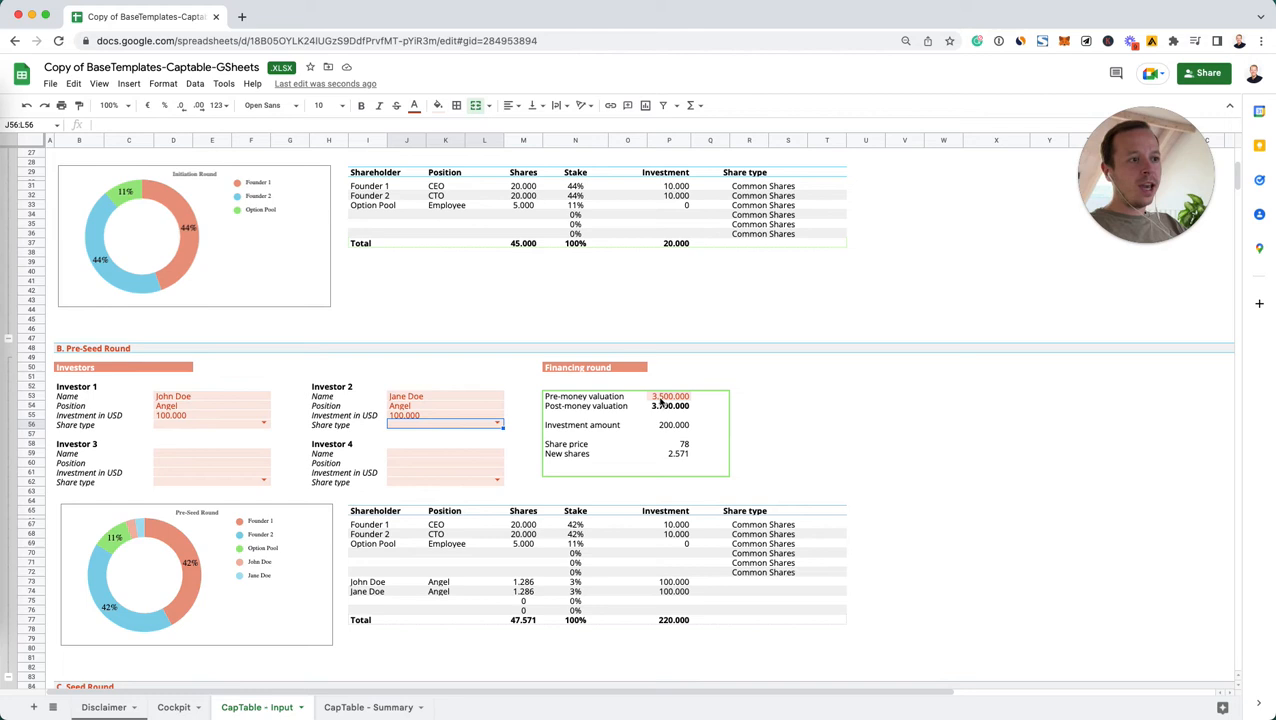
# Step: Set the pre-seed pre-money valuation to 4,000,000
pyautogui.click(668, 396)
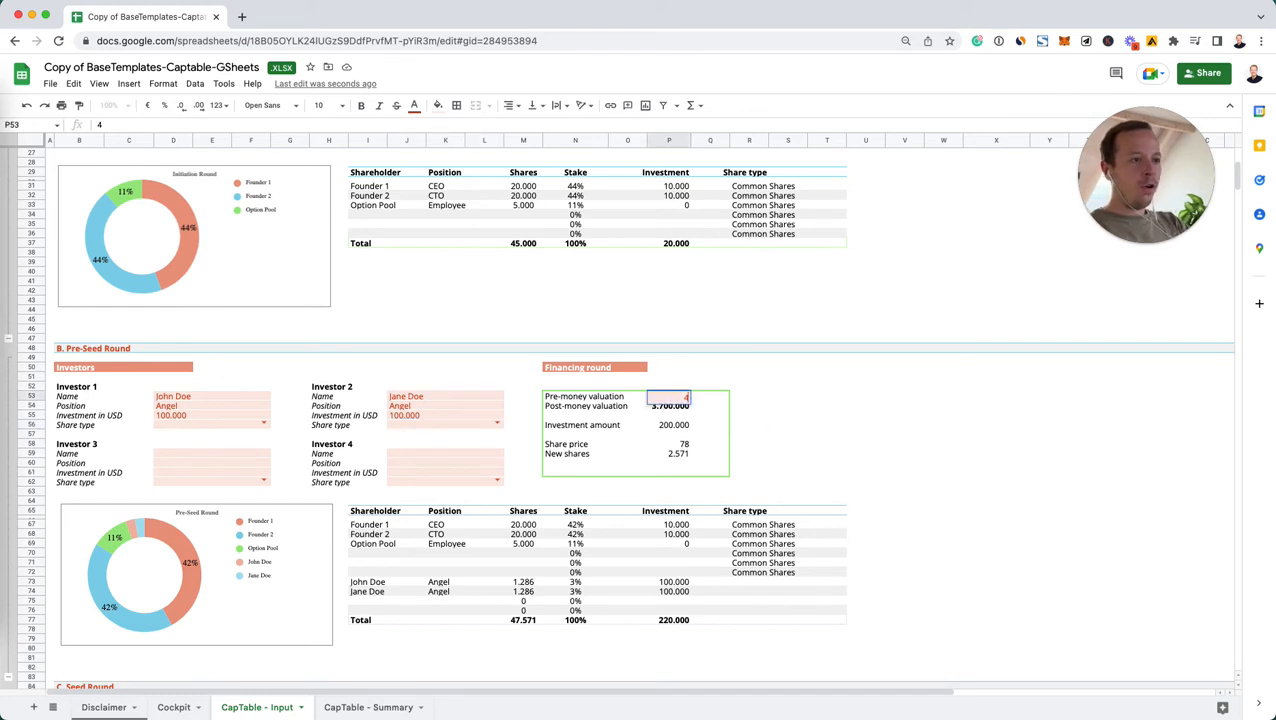
pyautogui.write('400000')
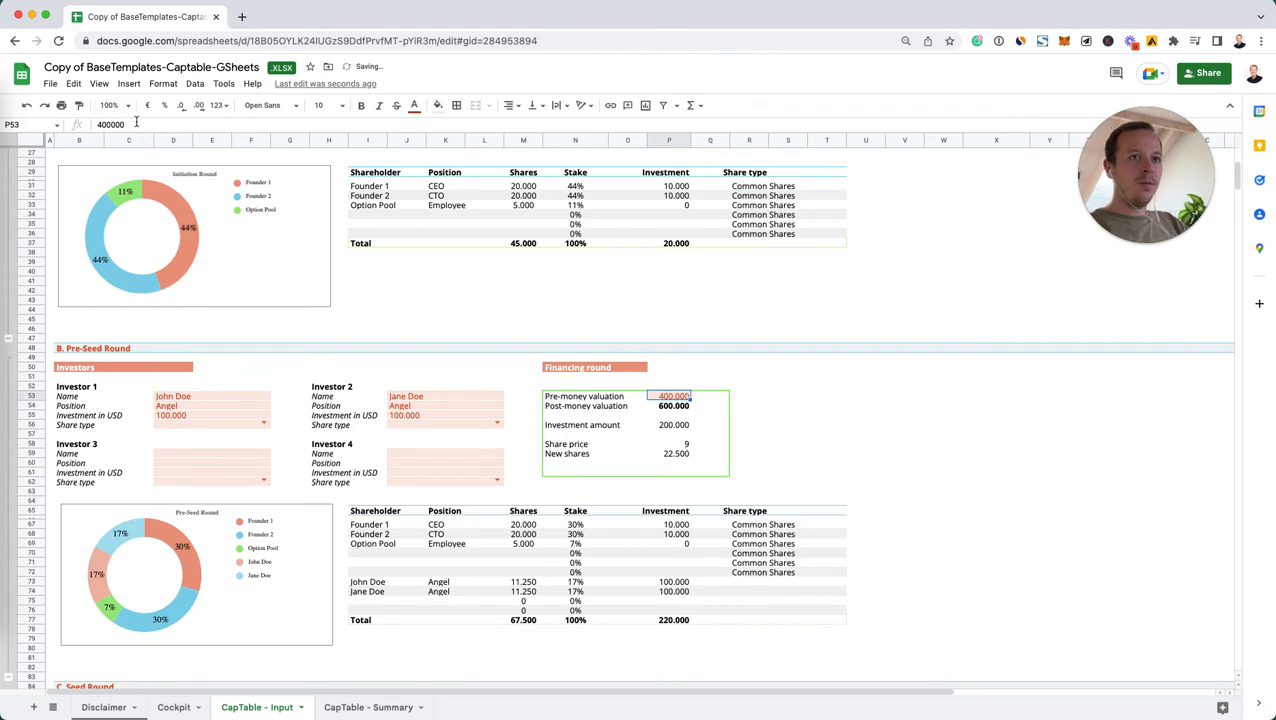
pyautogui.write('4000000')
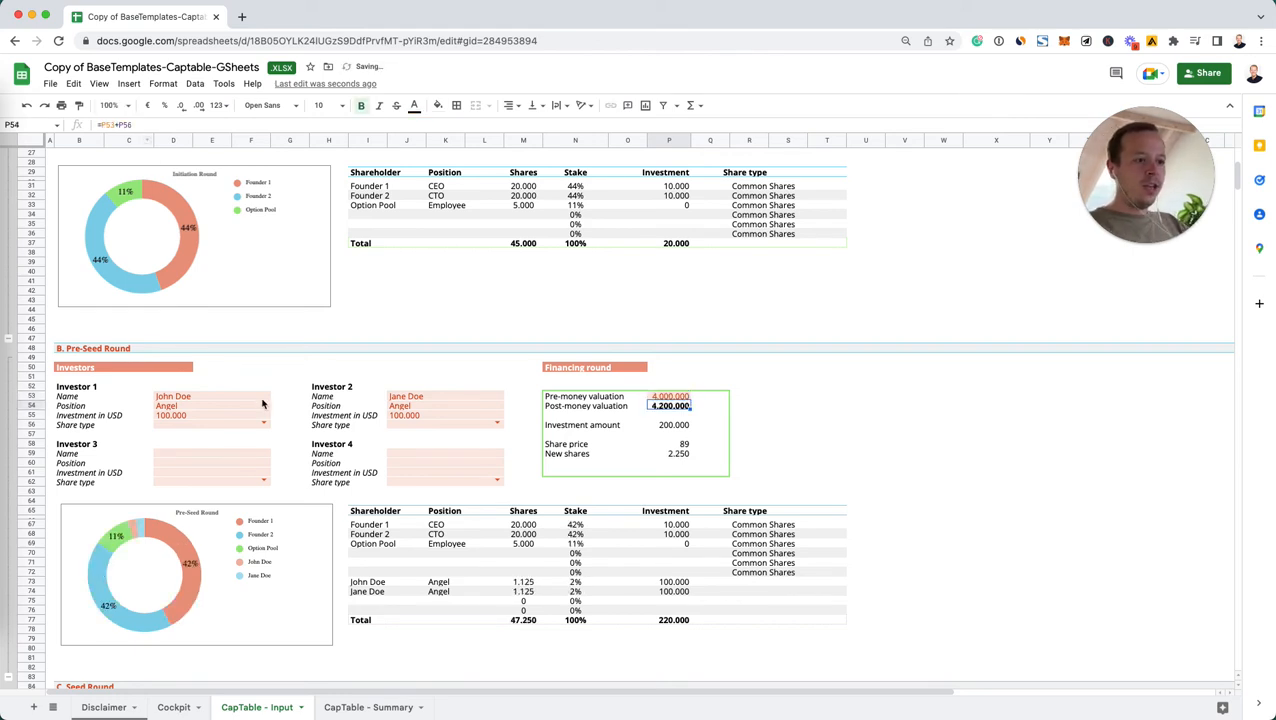
# Step: Review the stake, total investment and share price formulas
pyautogui.click(523, 581)
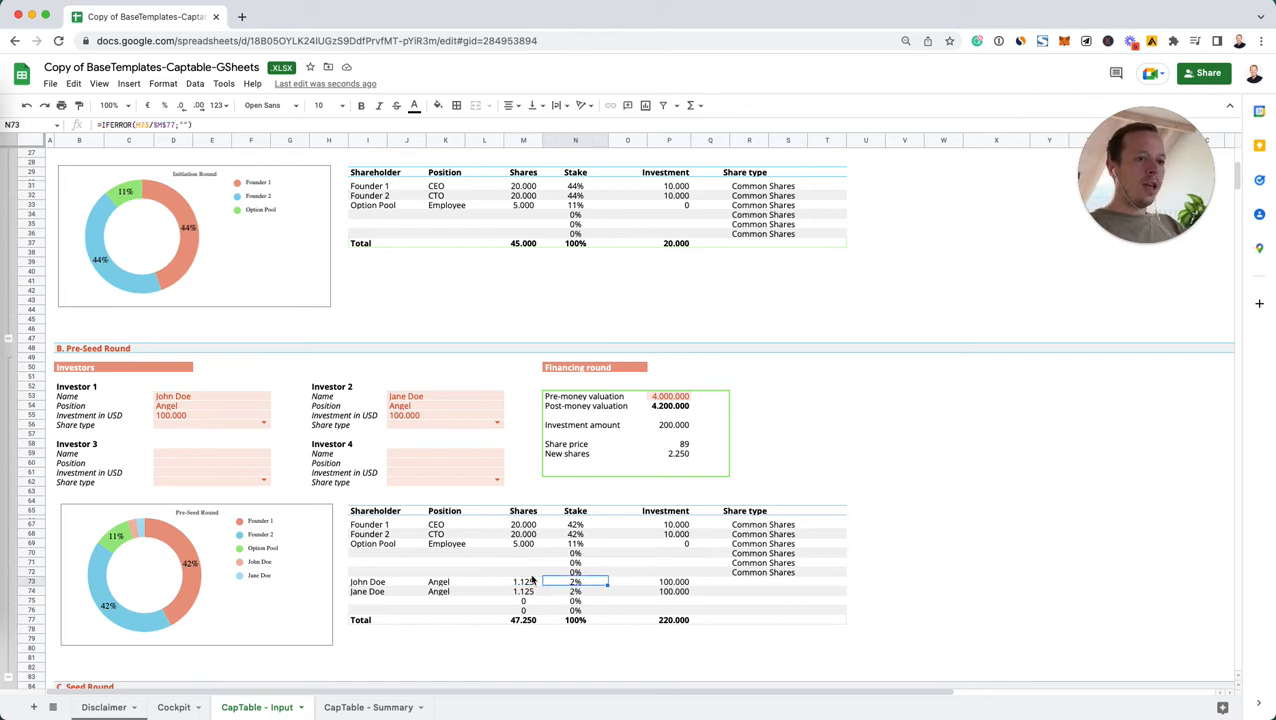
pyautogui.moveTo(478, 513)
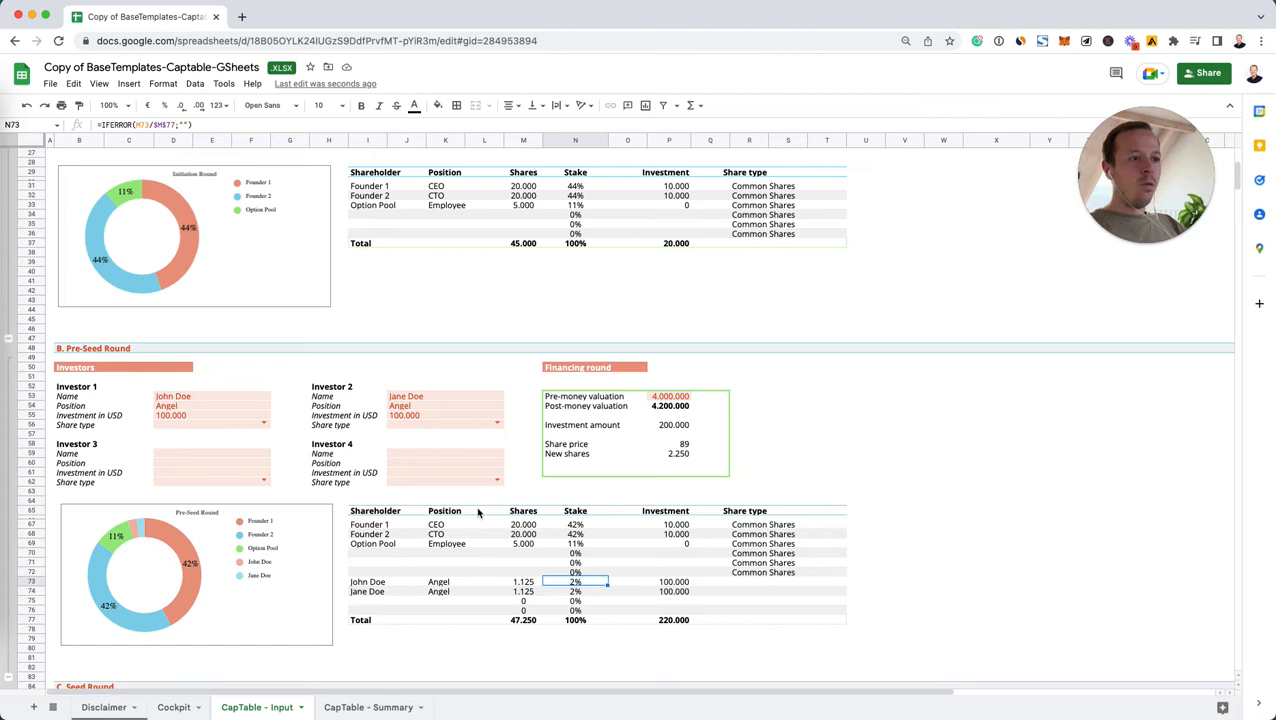
pyautogui.moveTo(599, 486)
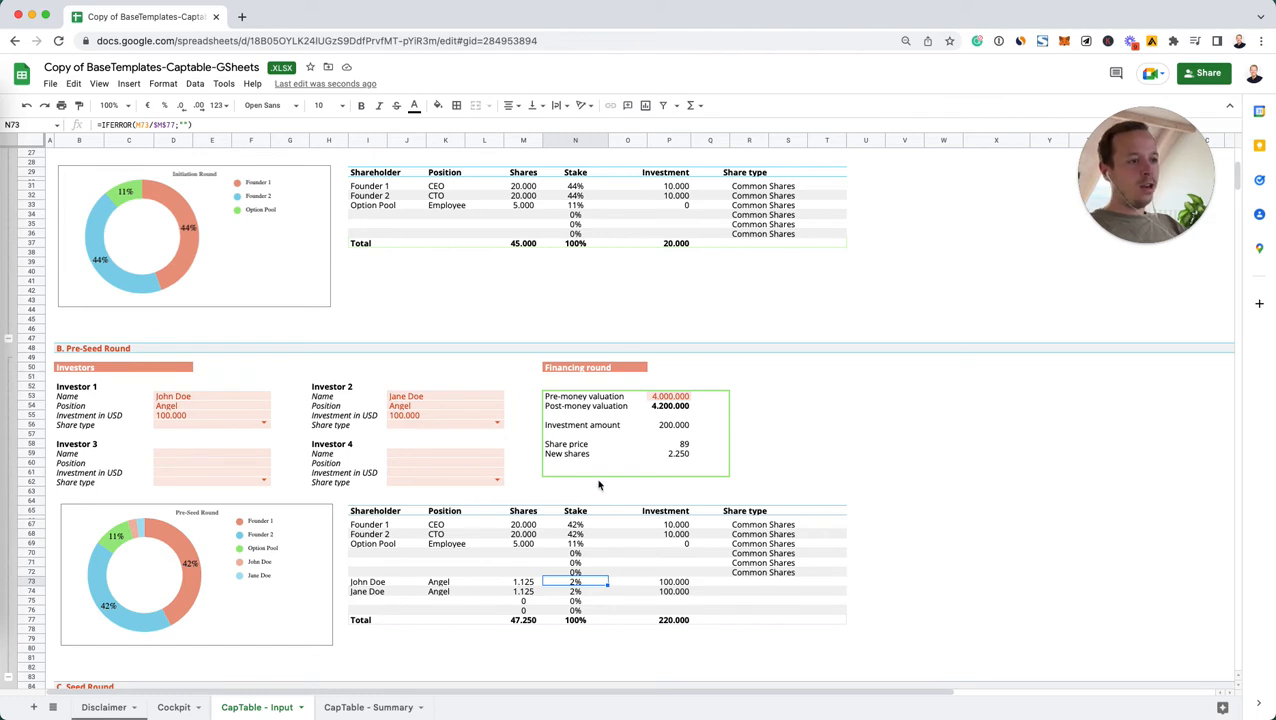
pyautogui.moveTo(665, 628)
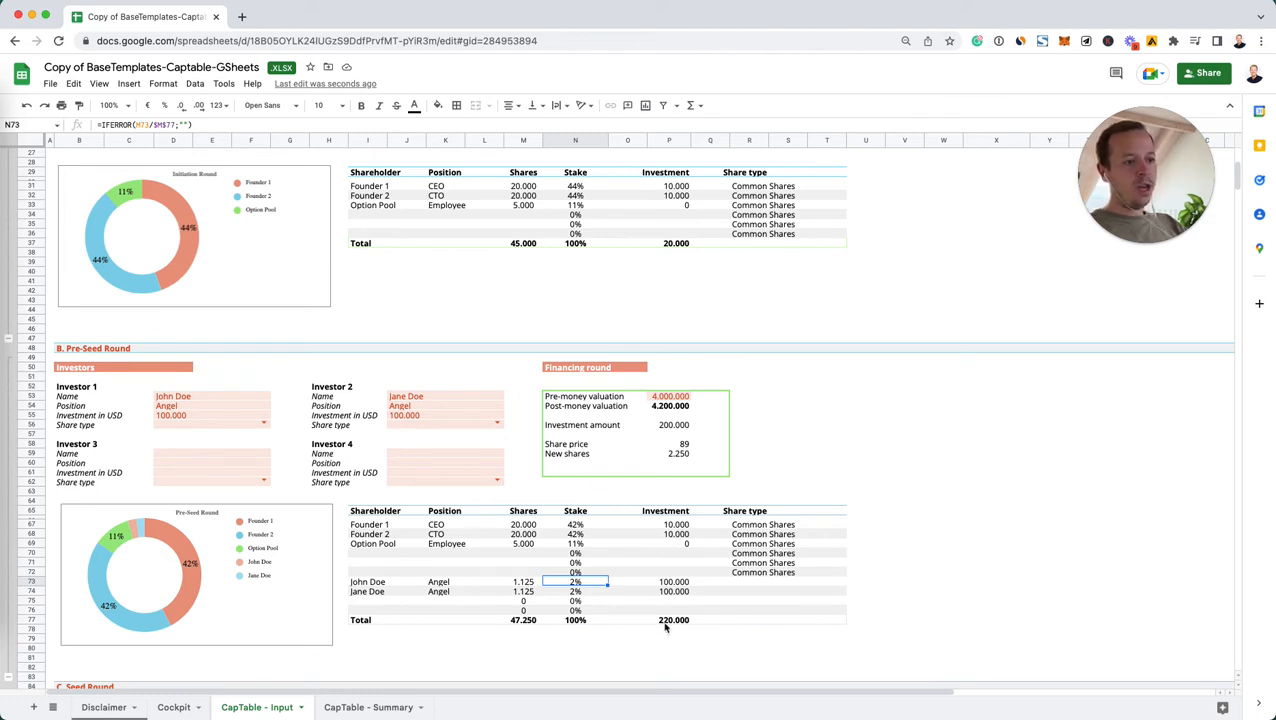
pyautogui.click(673, 619)
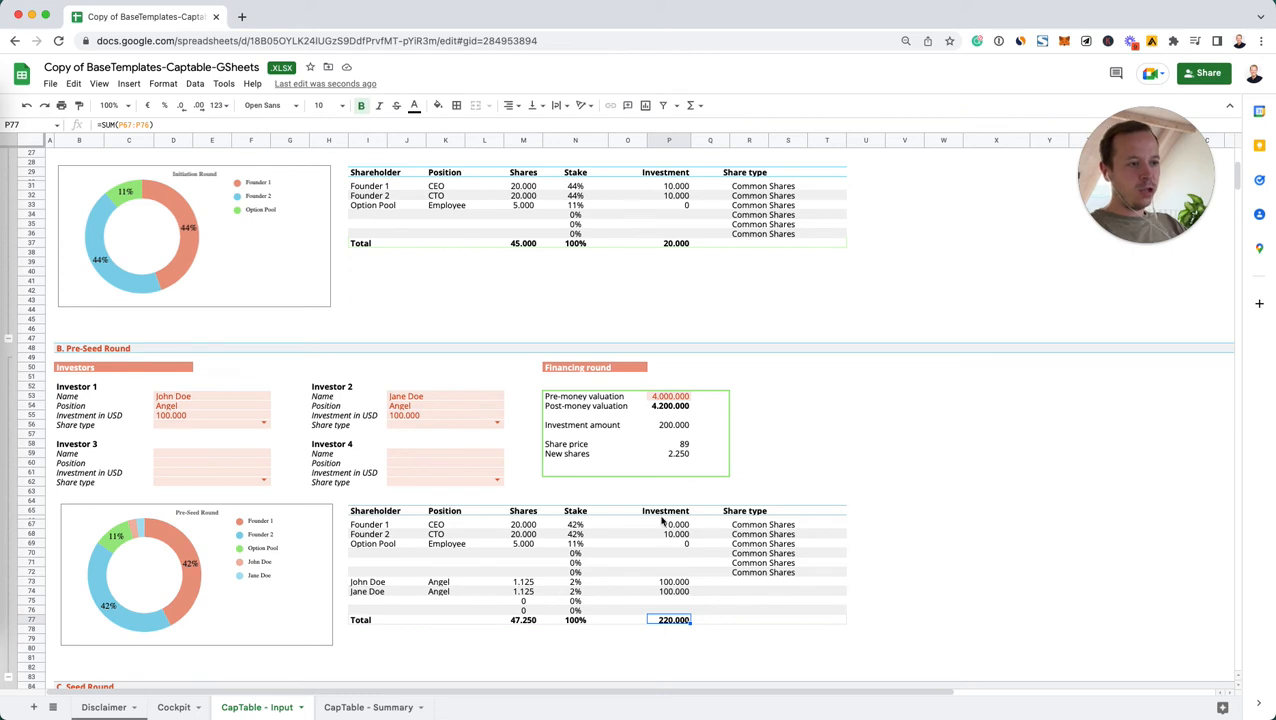
pyautogui.moveTo(648, 472)
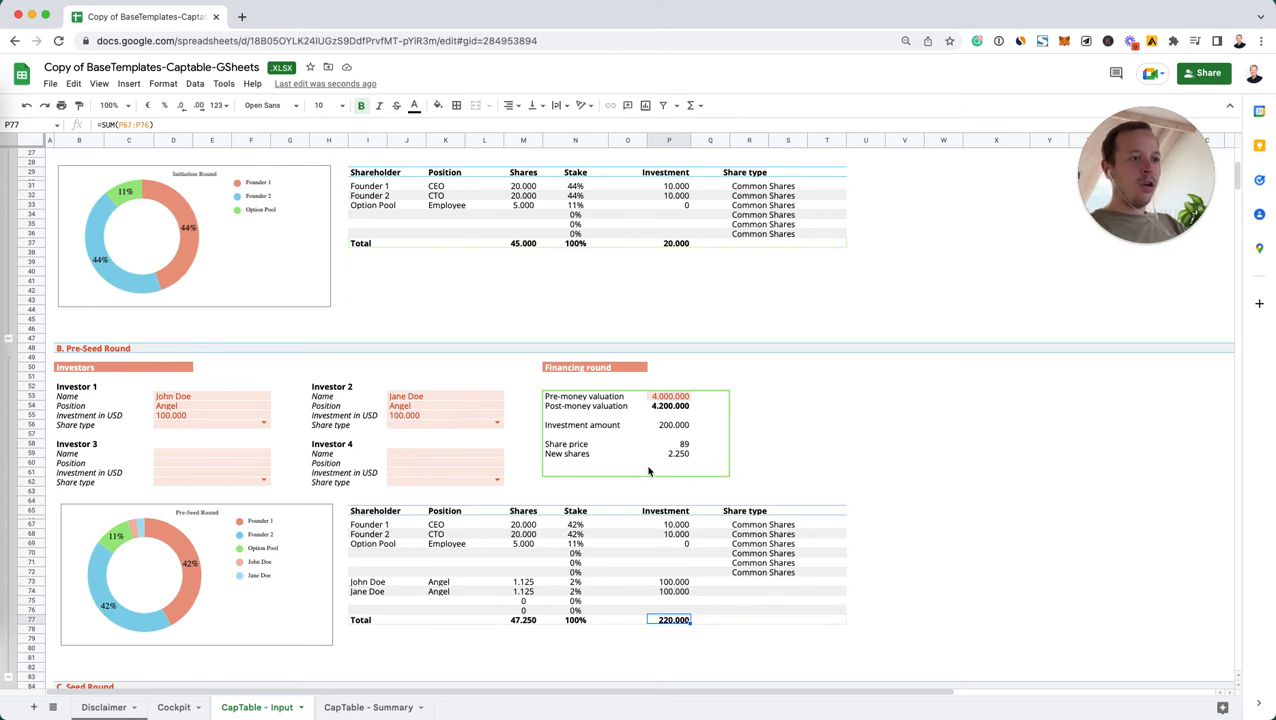
pyautogui.click(628, 443)
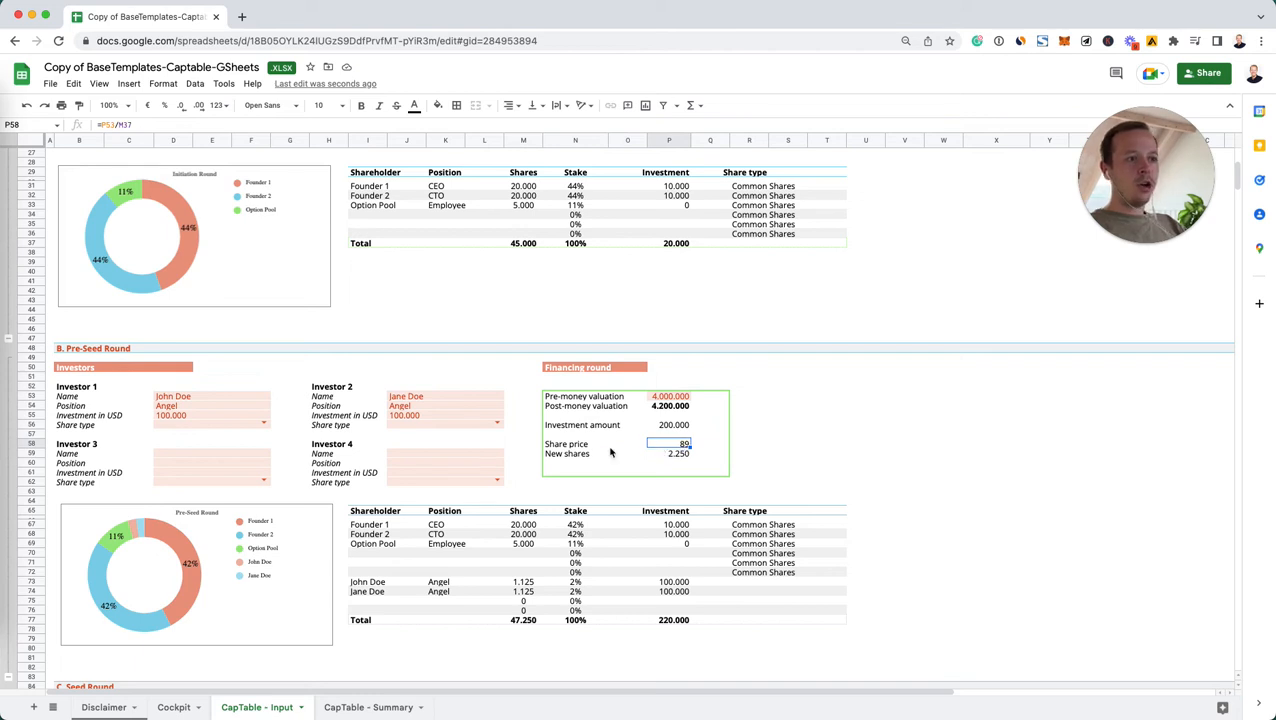
pyautogui.moveTo(753, 390)
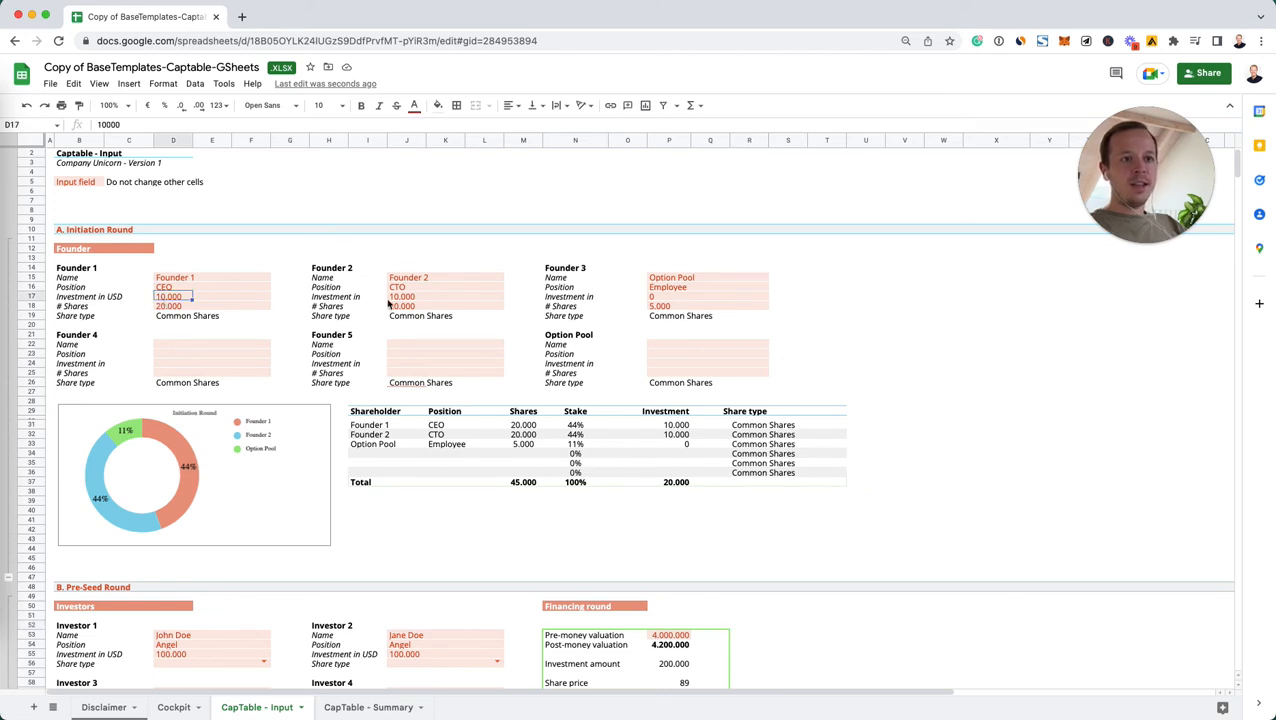
pyautogui.click(407, 296)
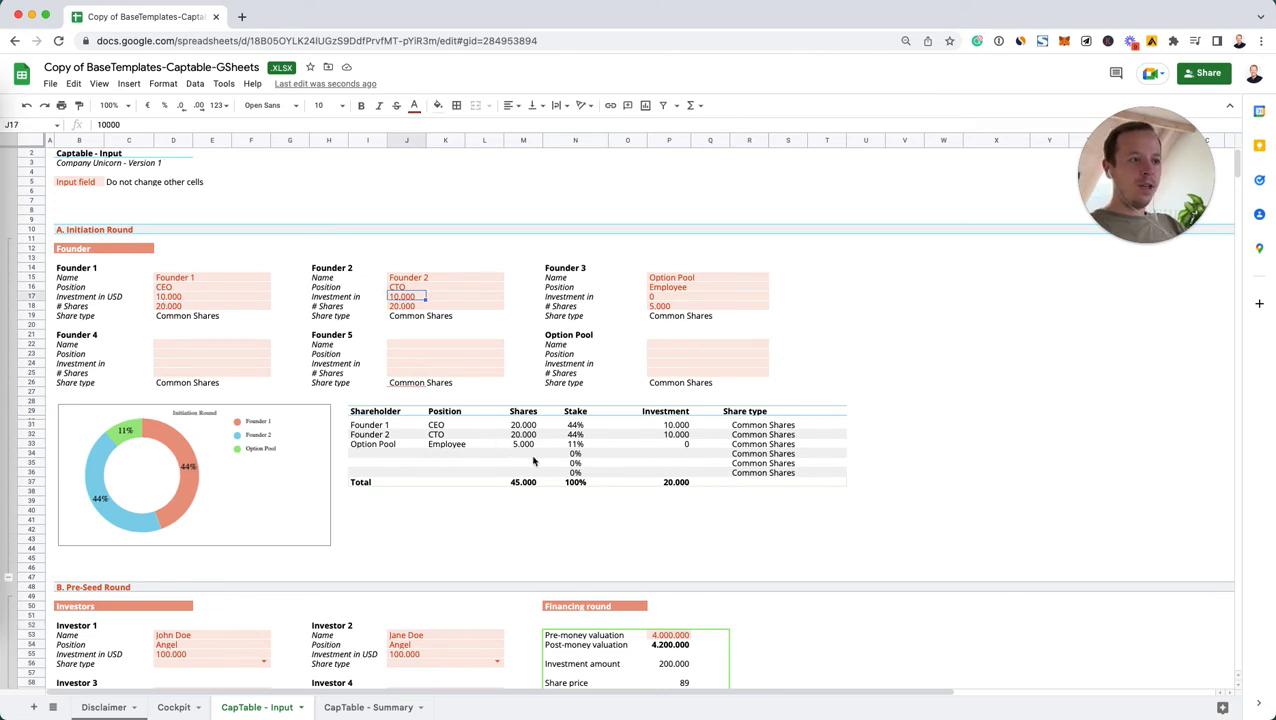
pyautogui.scroll(-3)
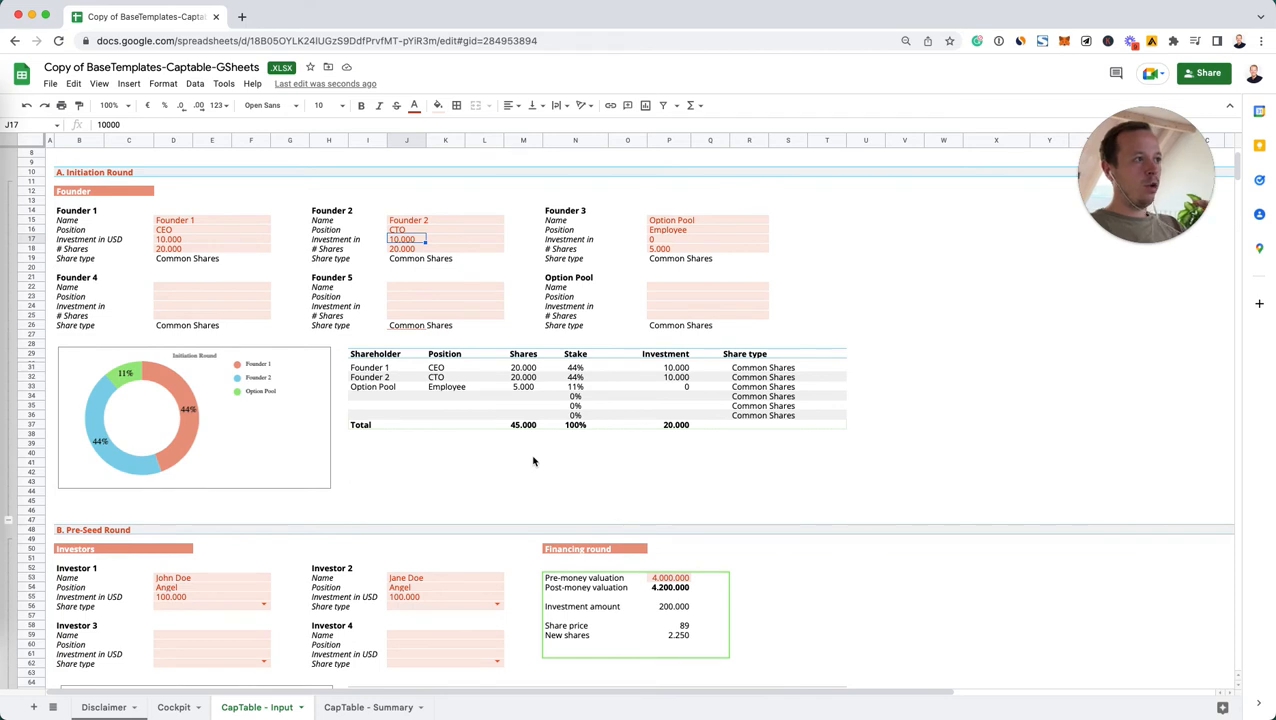
pyautogui.scroll(-3)
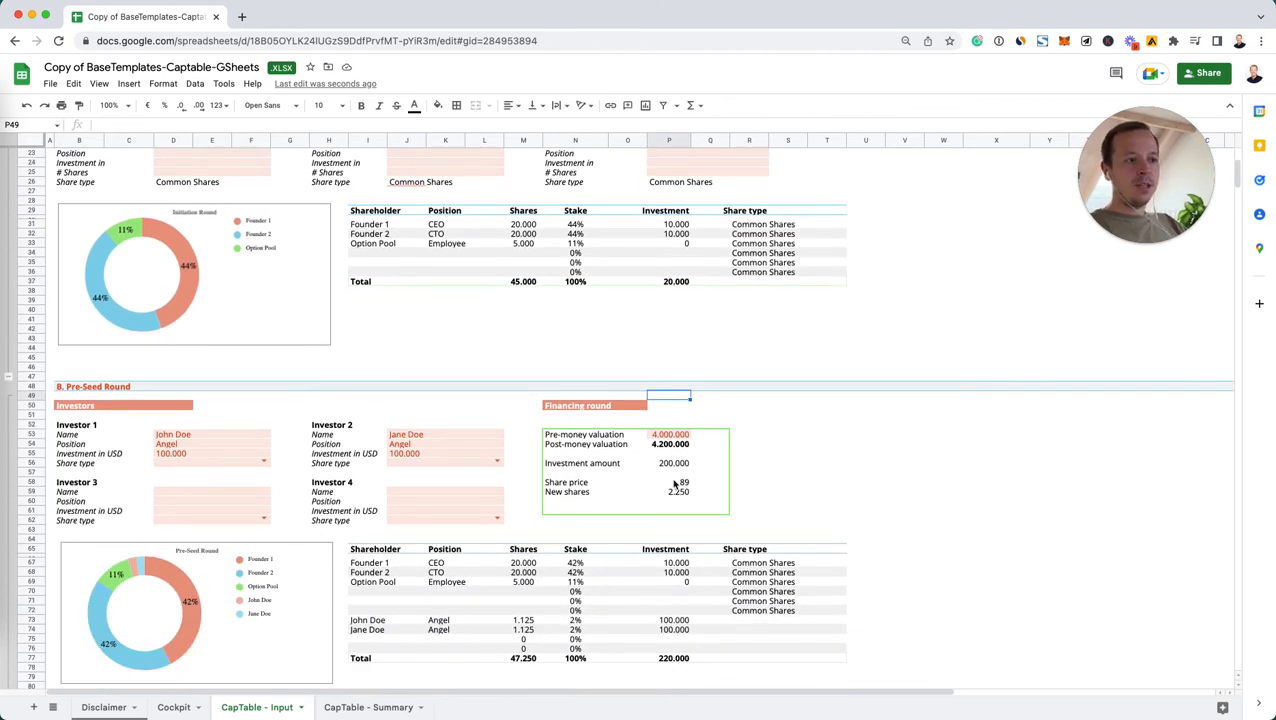
pyautogui.click(670, 482)
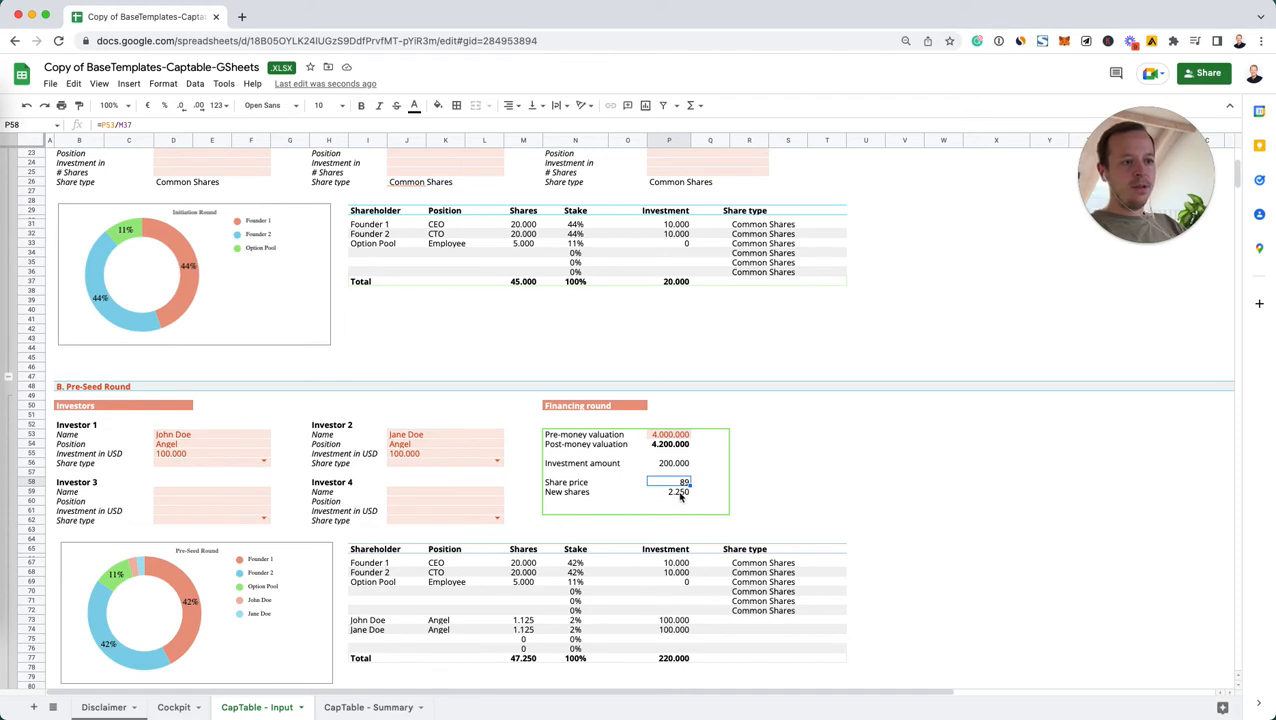
pyautogui.click(668, 491)
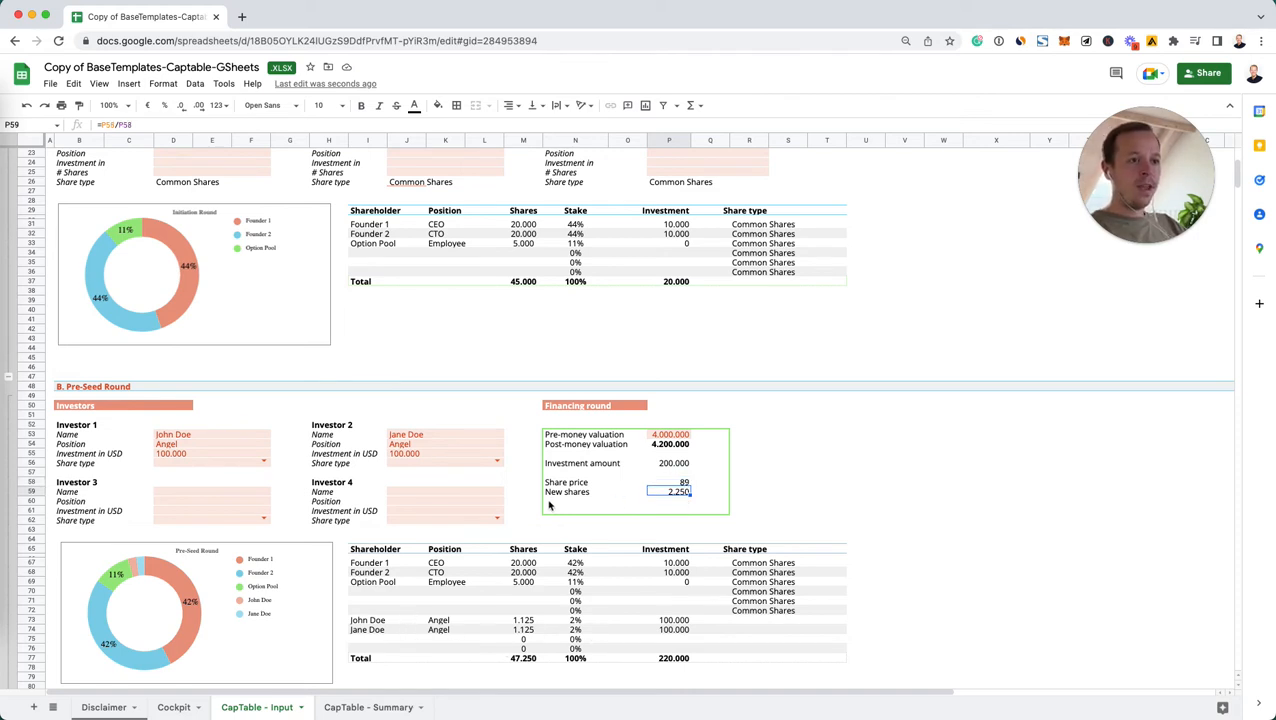
pyautogui.scroll(-3)
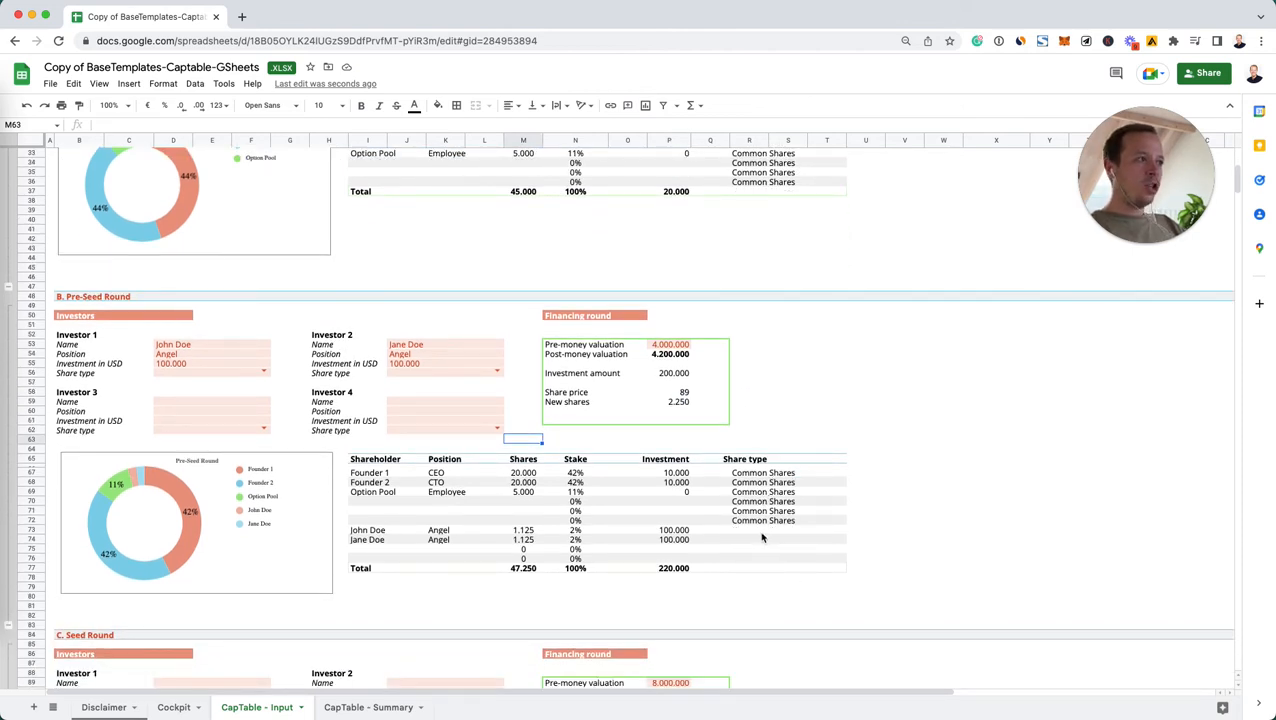
pyautogui.moveTo(594, 461)
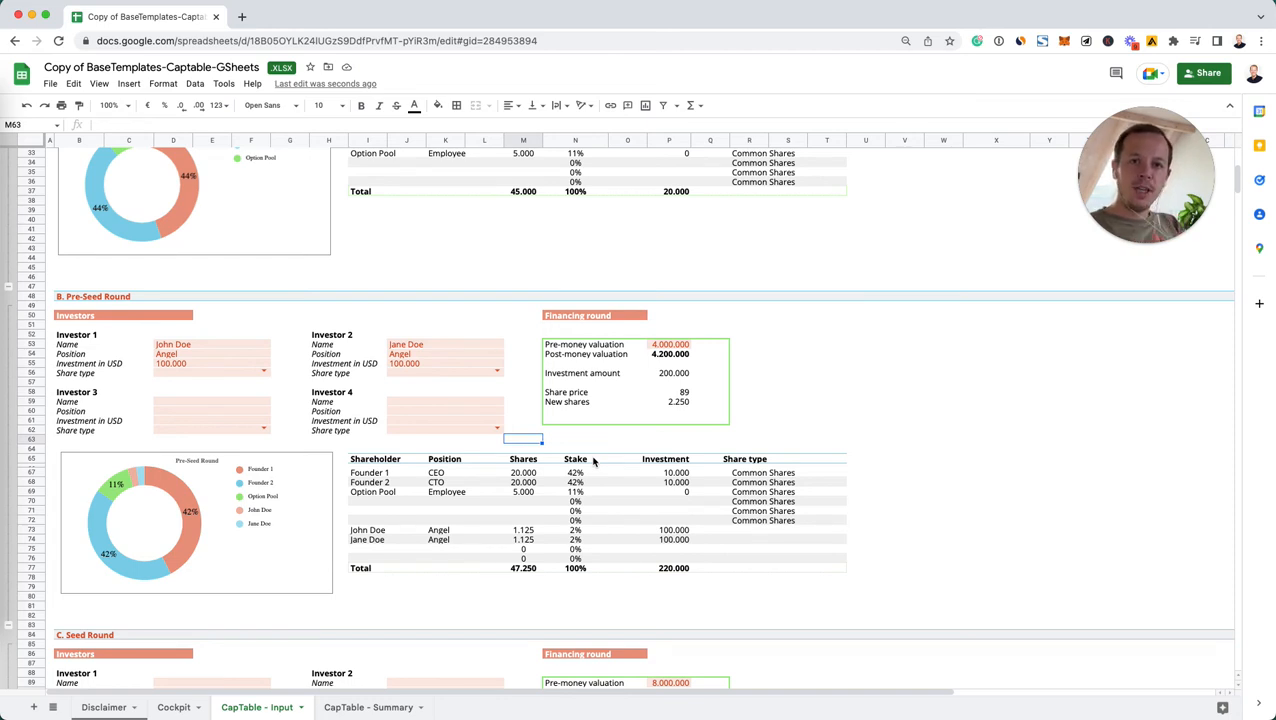
pyautogui.moveTo(436, 383)
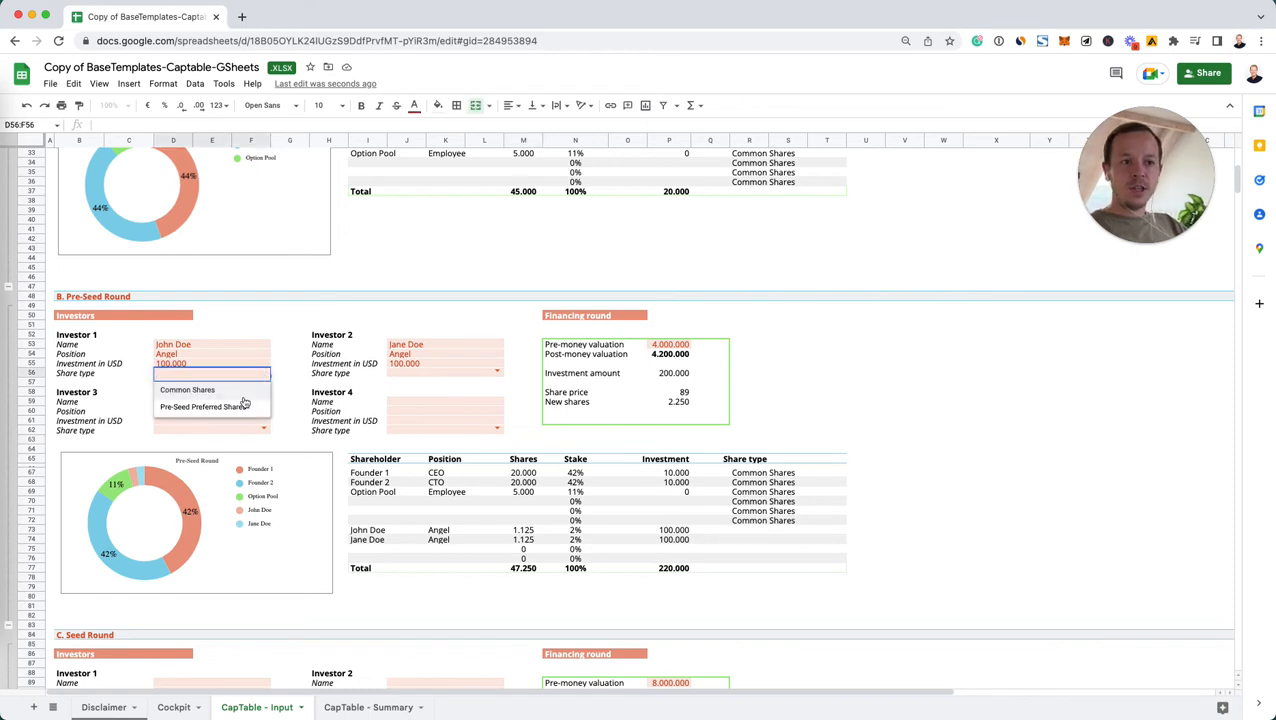
# Step: Set both pre-seed angels' share type to Pre-Seed Preferred Shares
pyautogui.click(205, 407)
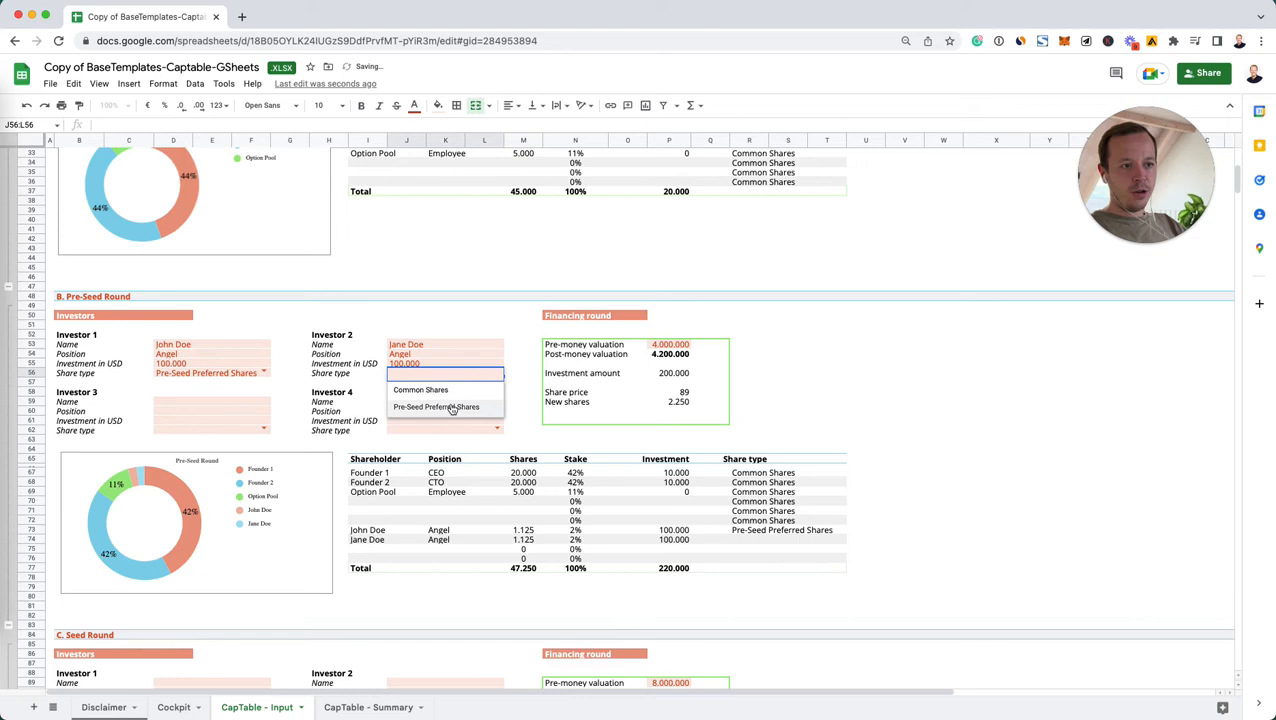
pyautogui.click(436, 406)
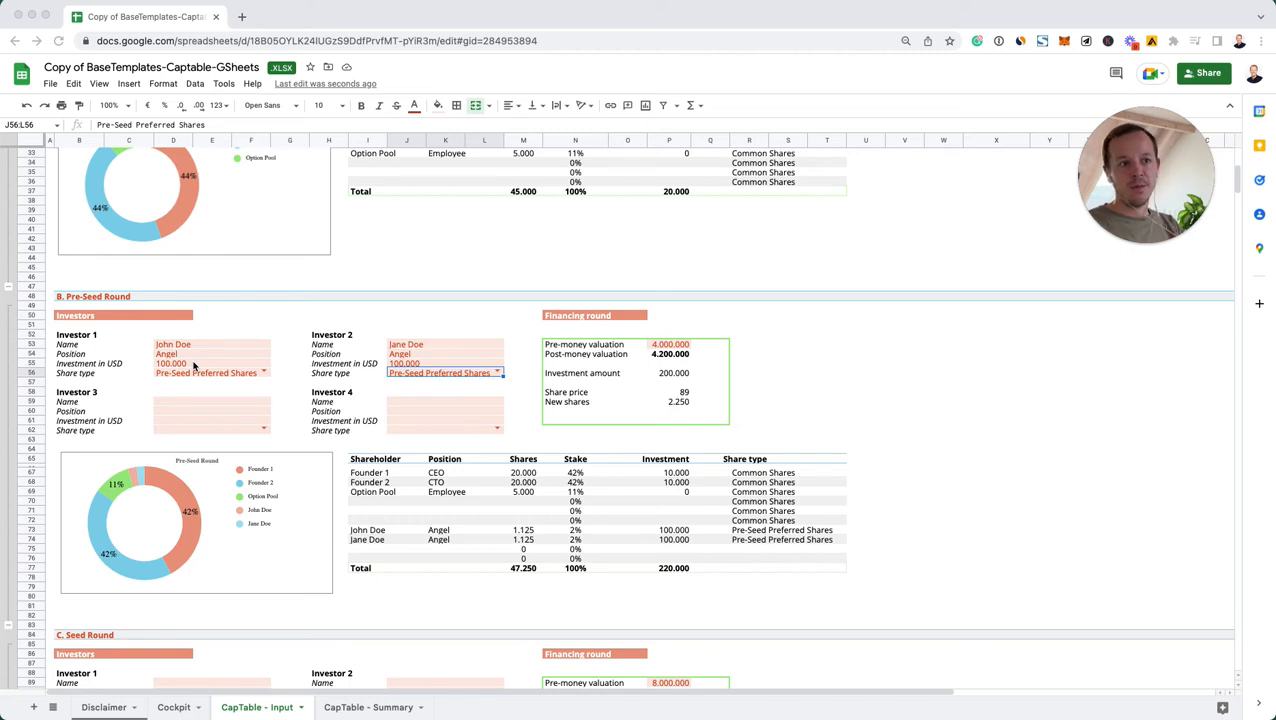
pyautogui.moveTo(277, 304)
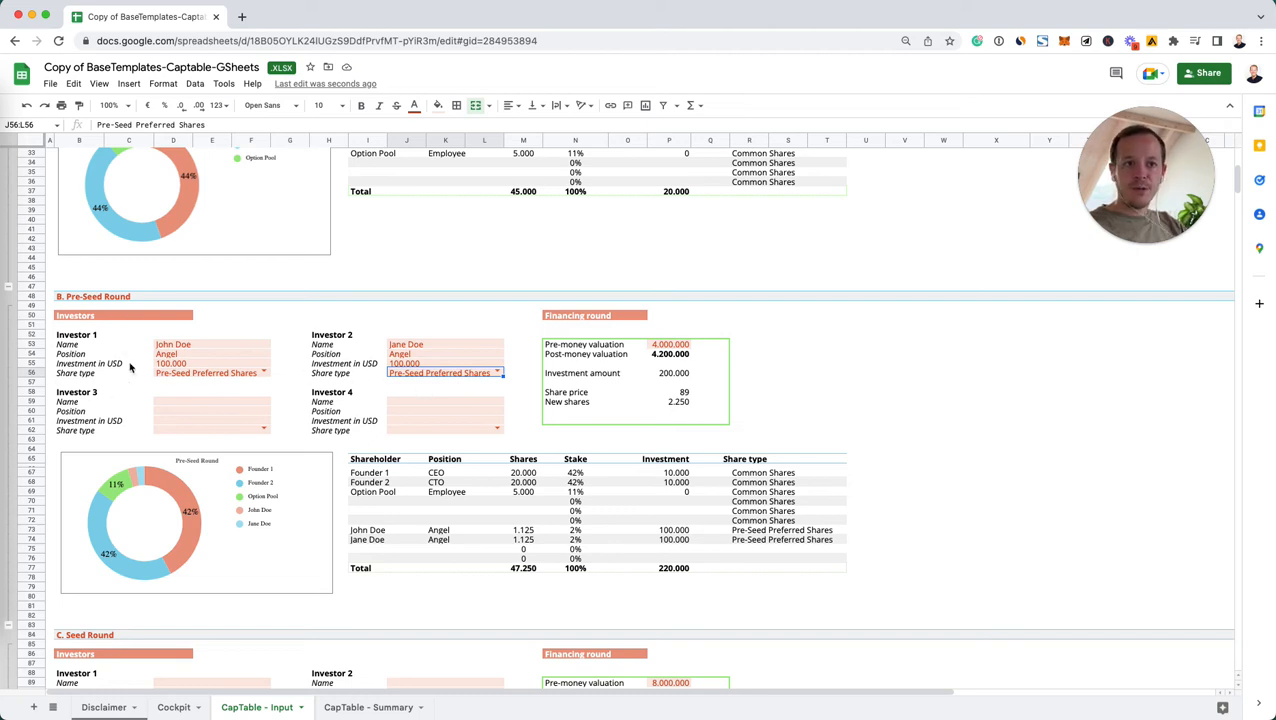
pyautogui.moveTo(285, 380)
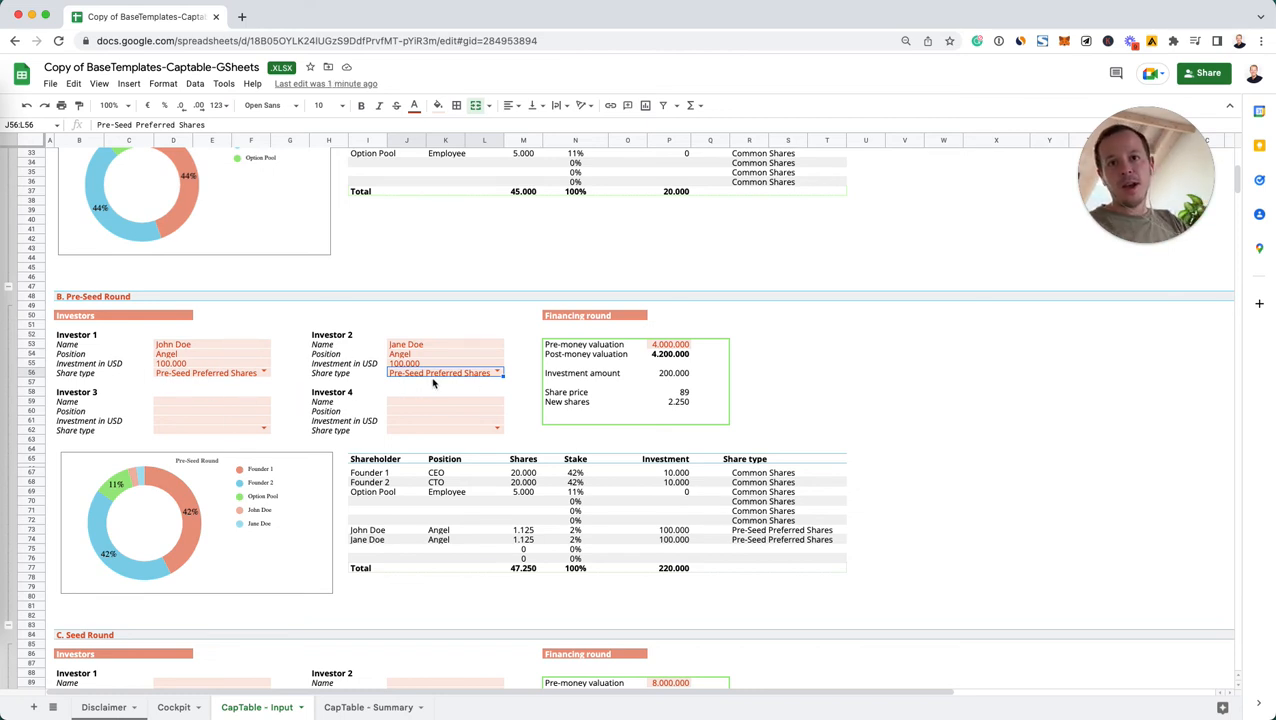
pyautogui.moveTo(589, 516)
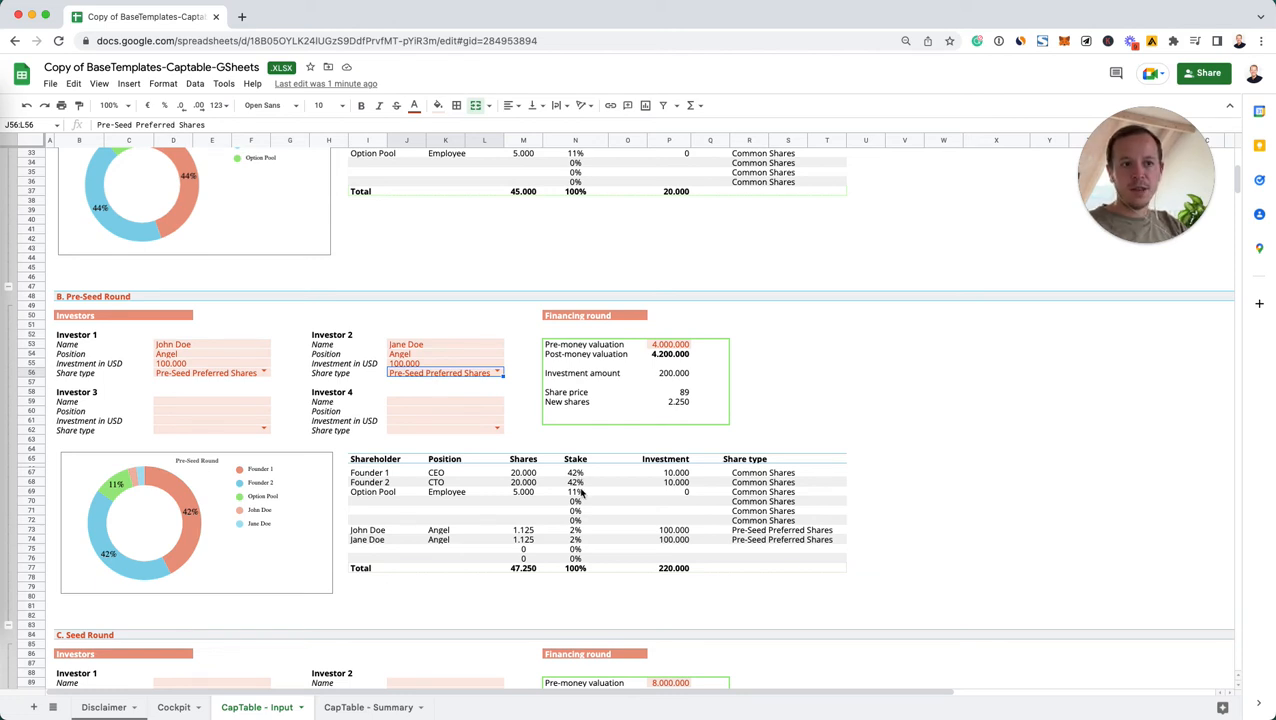
pyautogui.moveTo(445, 401)
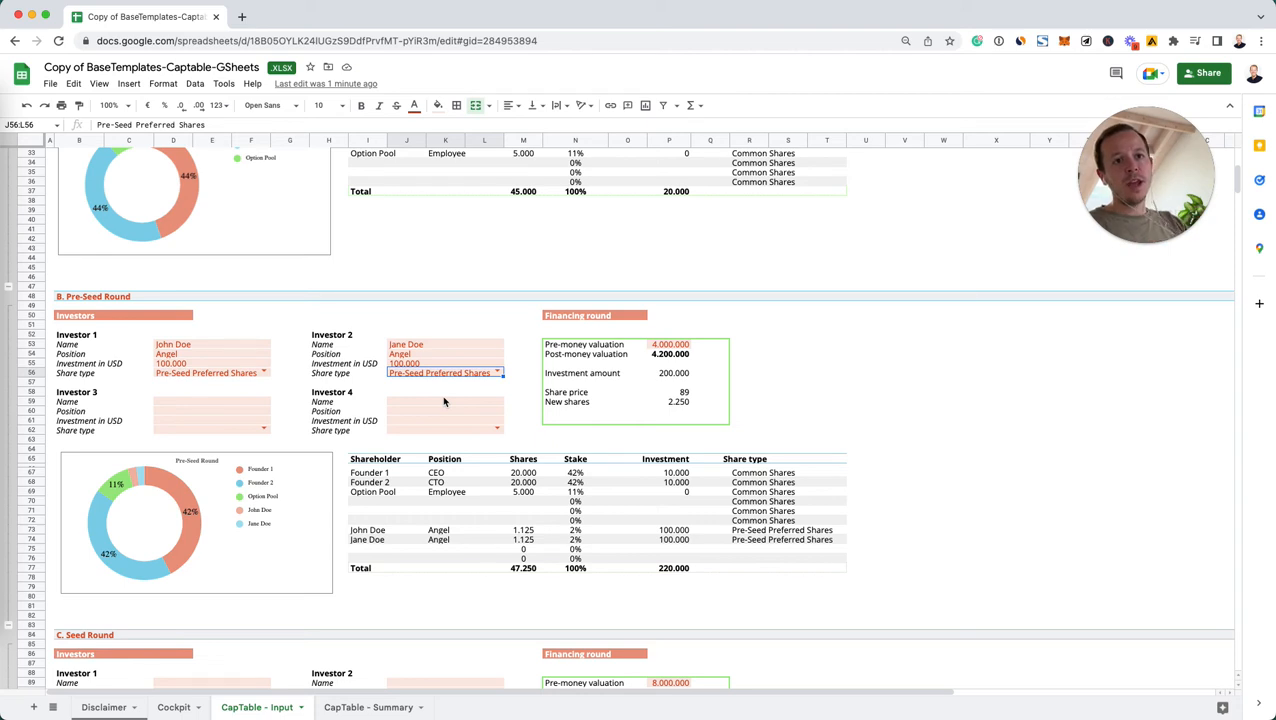
pyautogui.click(445, 390)
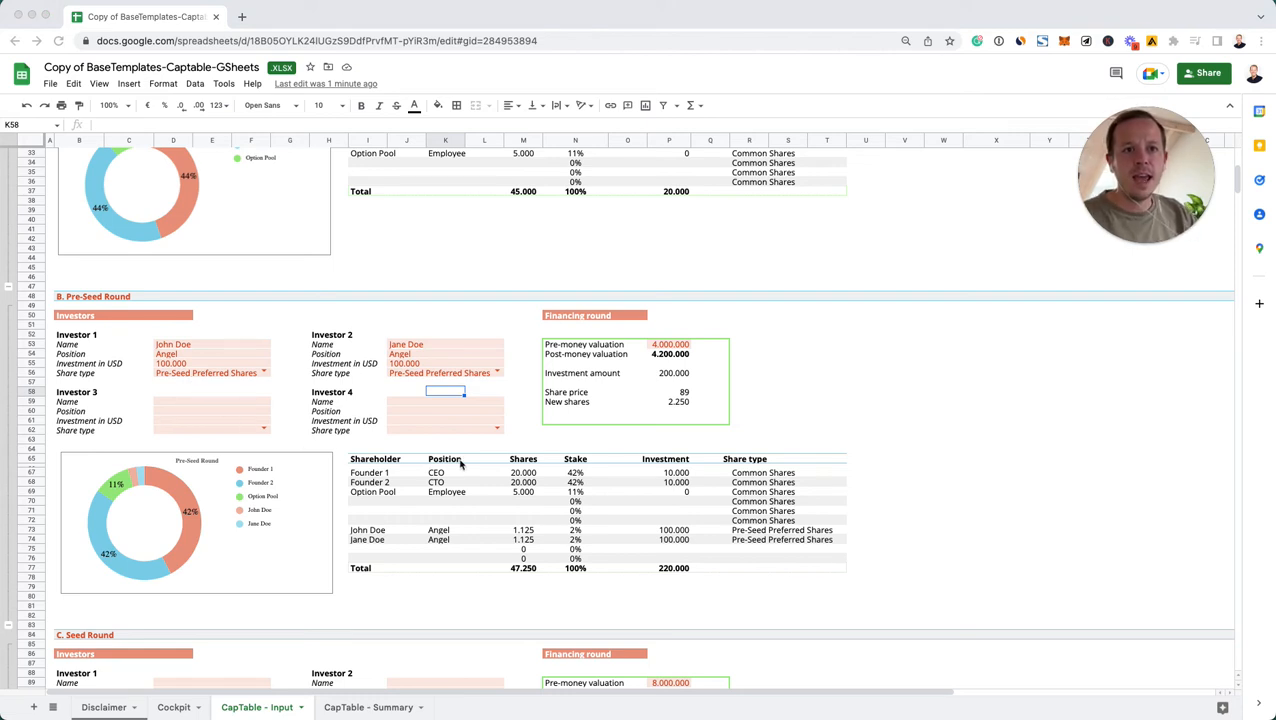
pyautogui.moveTo(360, 458)
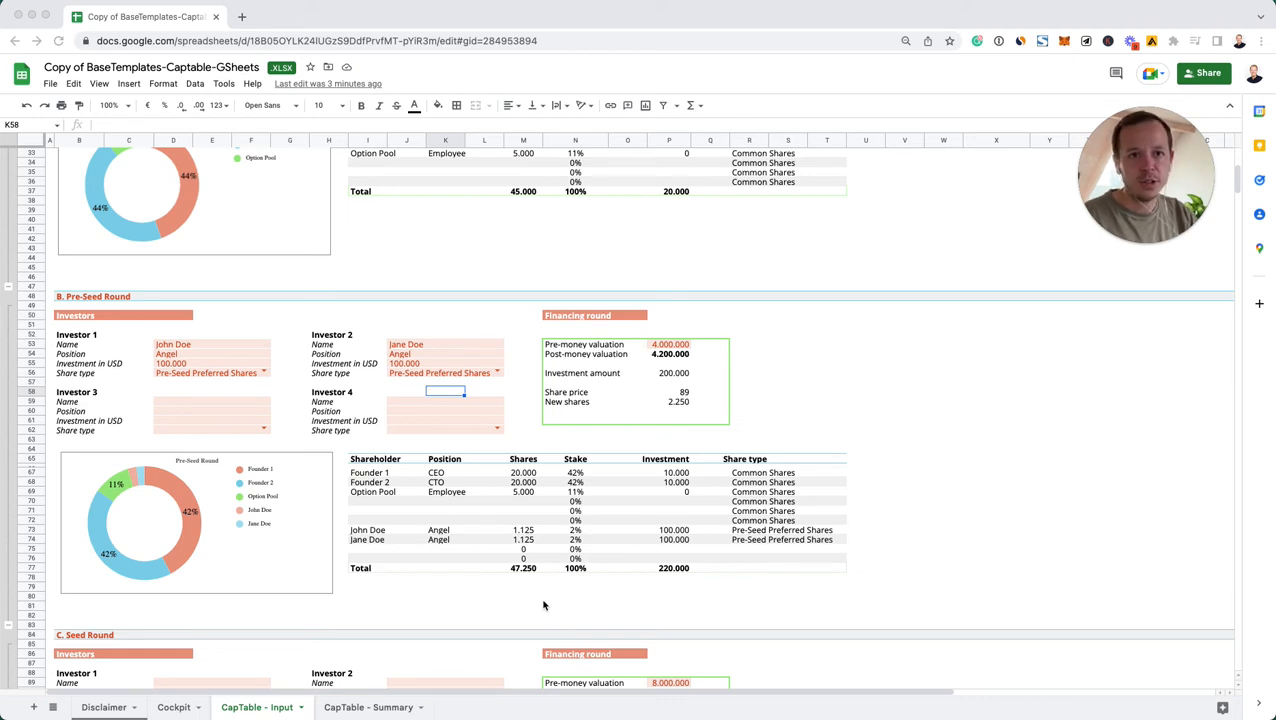
pyautogui.moveTo(418, 522)
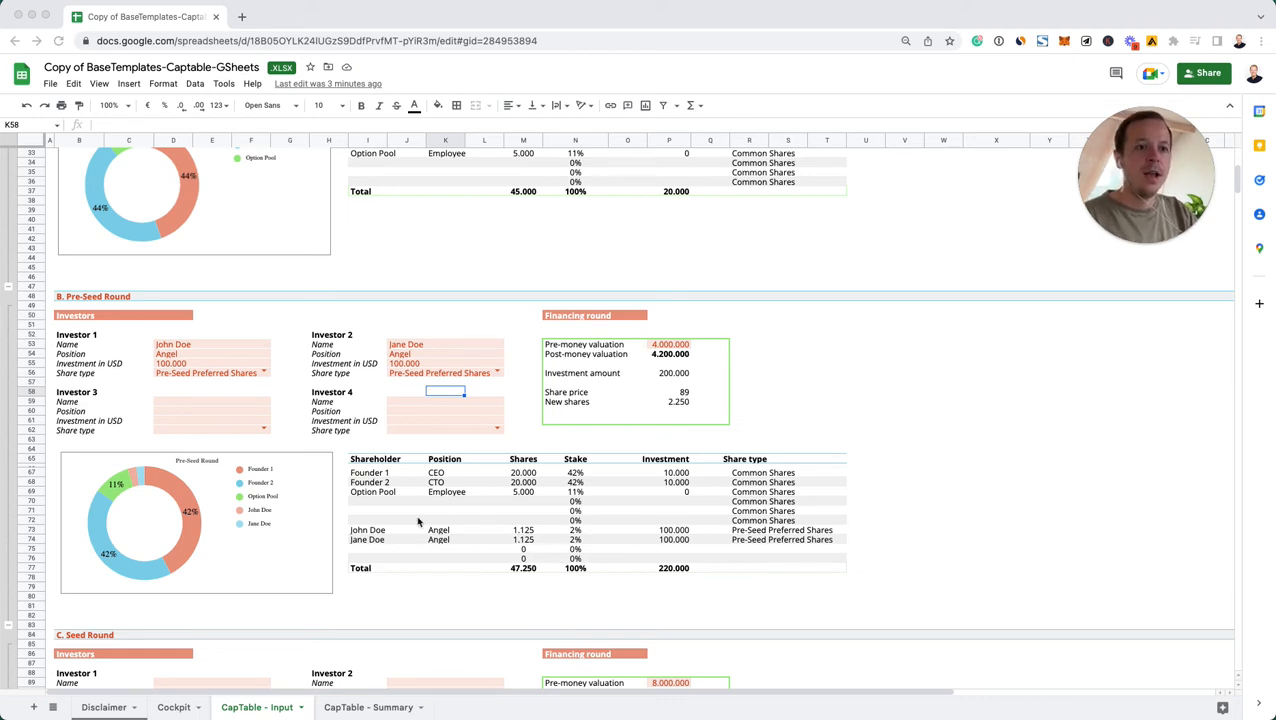
pyautogui.scroll(-3)
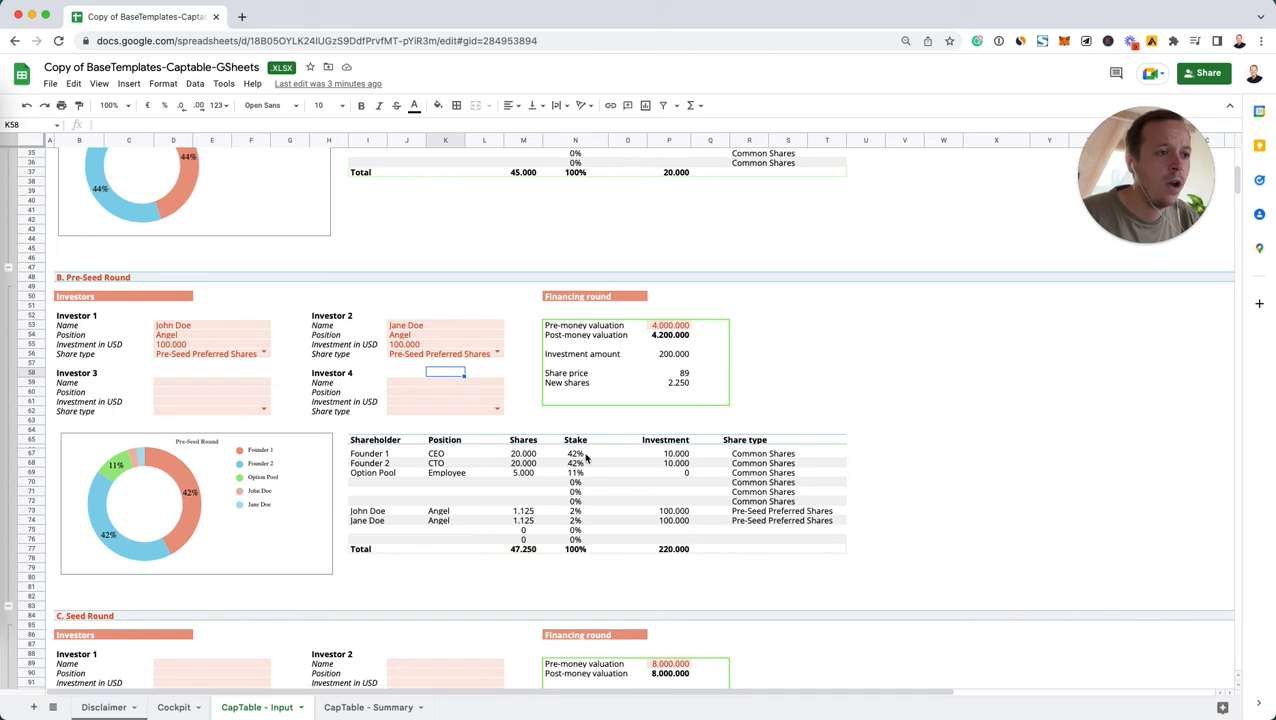
pyautogui.click(575, 453)
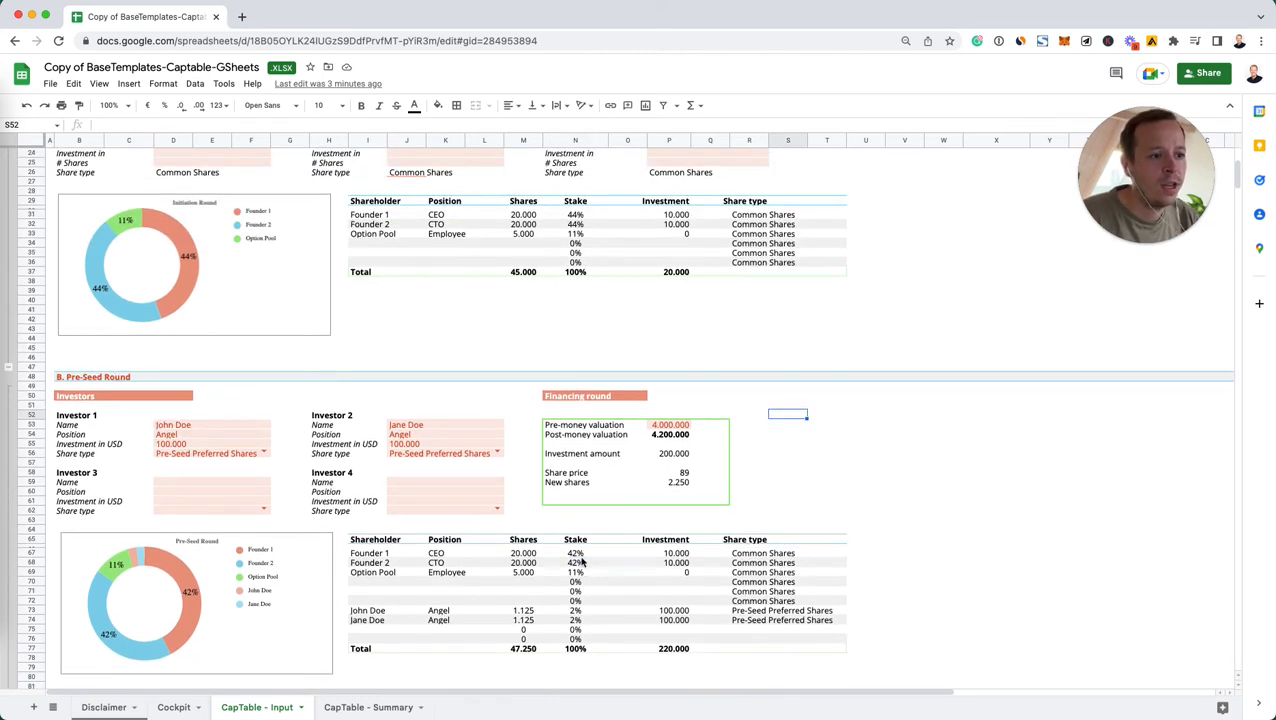
pyautogui.scroll(-3)
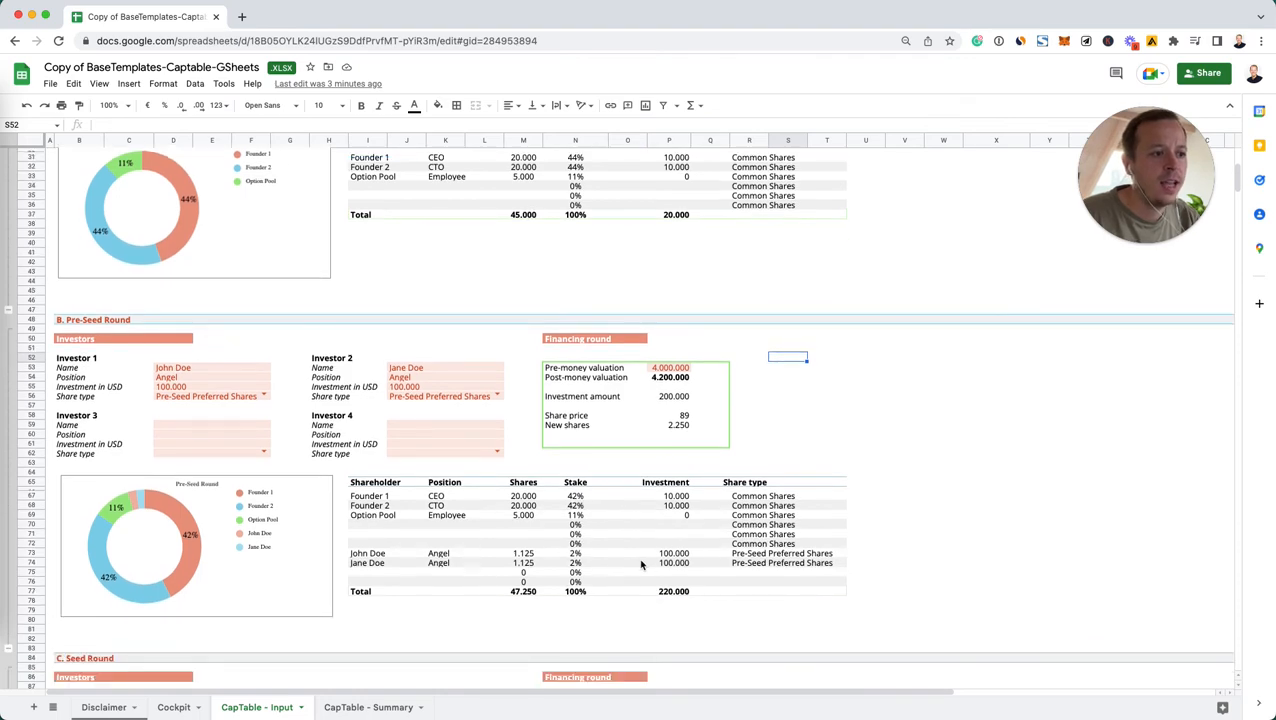
pyautogui.scroll(-3)
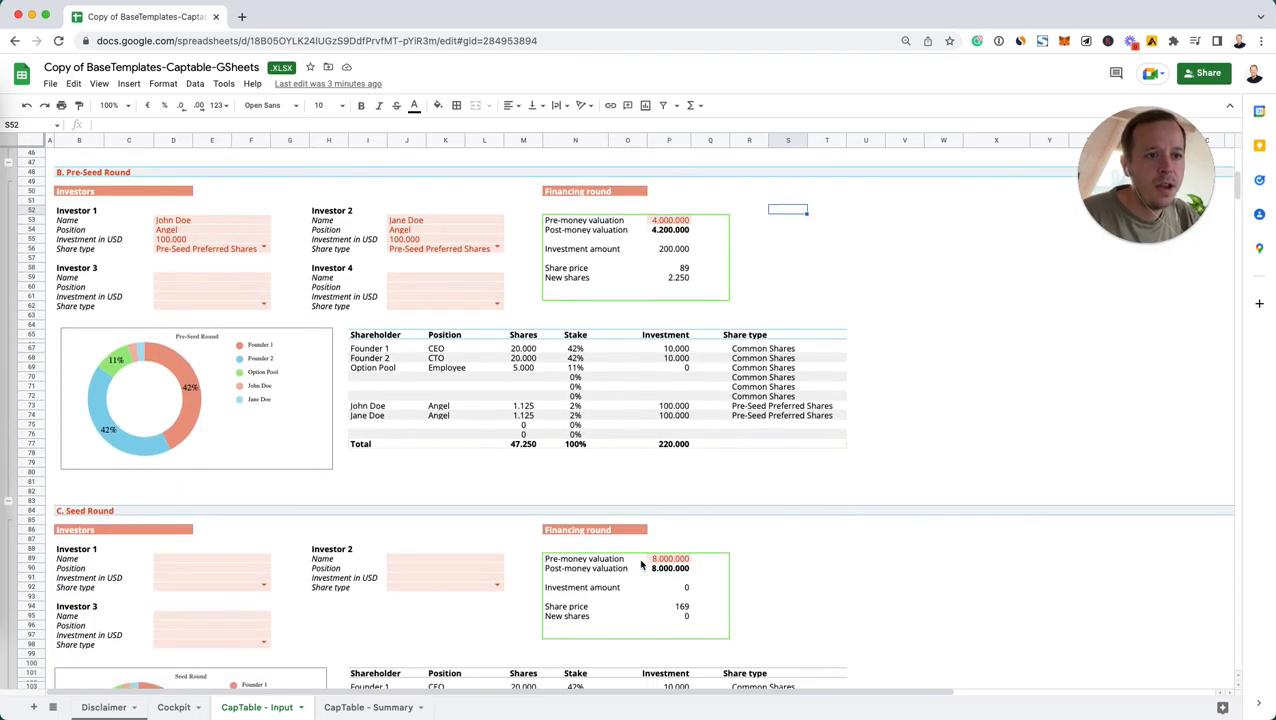
pyautogui.scroll(-3)
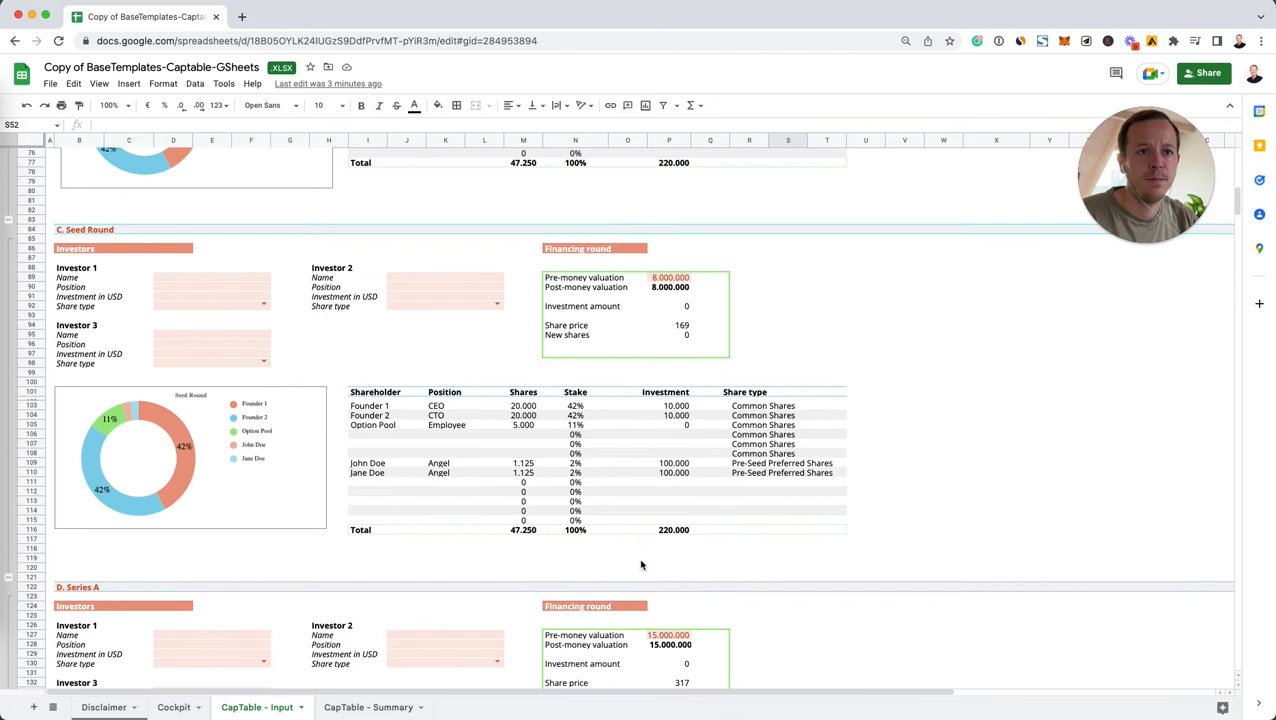
pyautogui.click(175, 277)
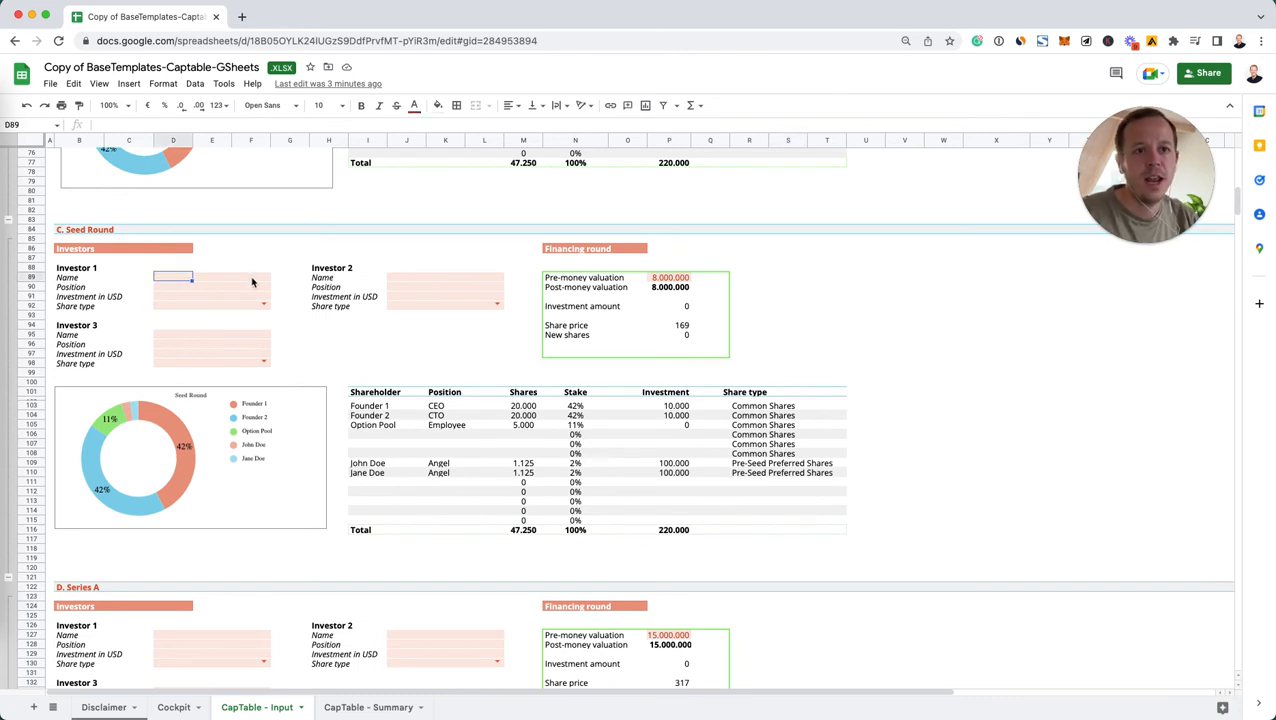
# Step: Add VC 1, Venture Capital, investing 2,000,000 with Seed Preferred Shares
pyautogui.write('VC 1')
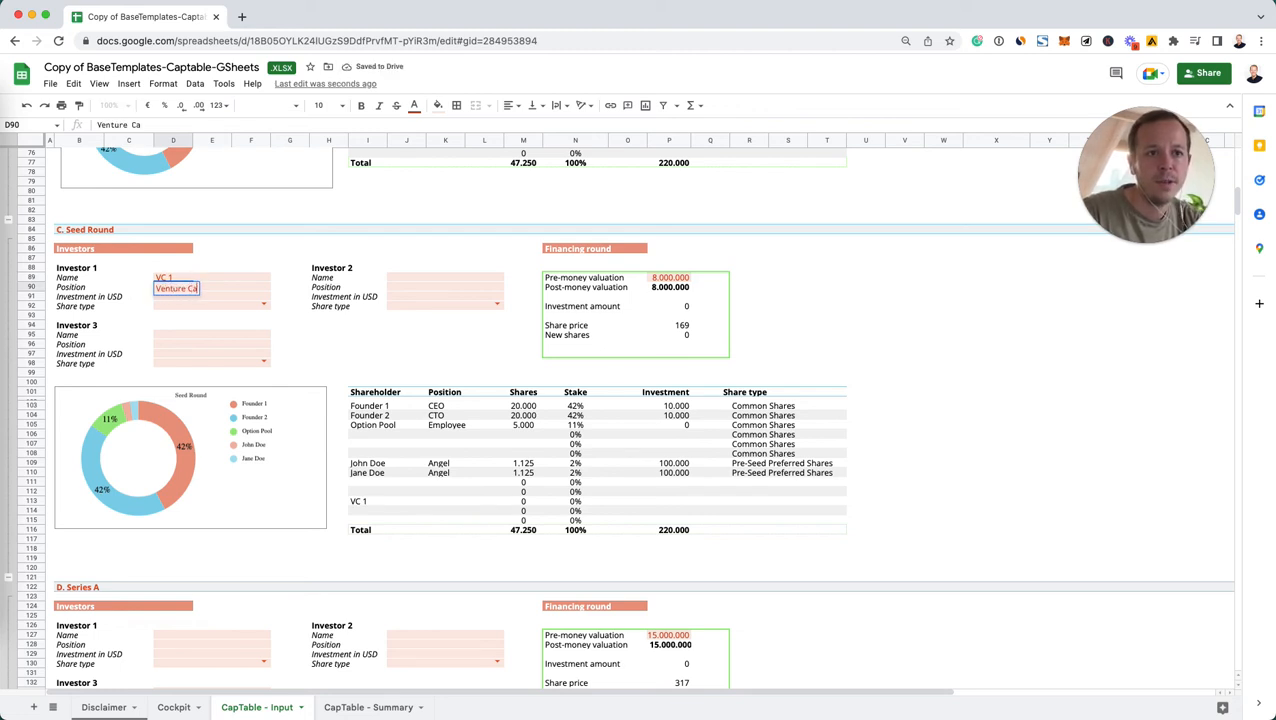
pyautogui.write('Venture Capital')
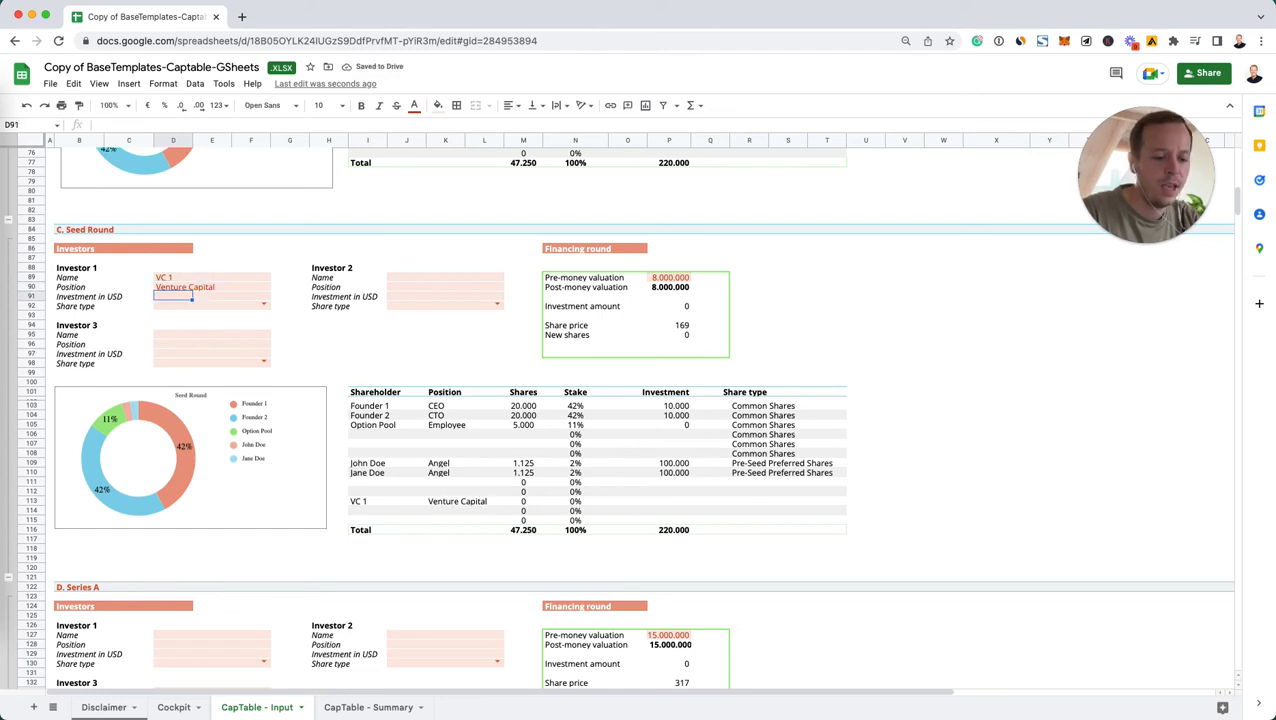
pyautogui.write('2000')
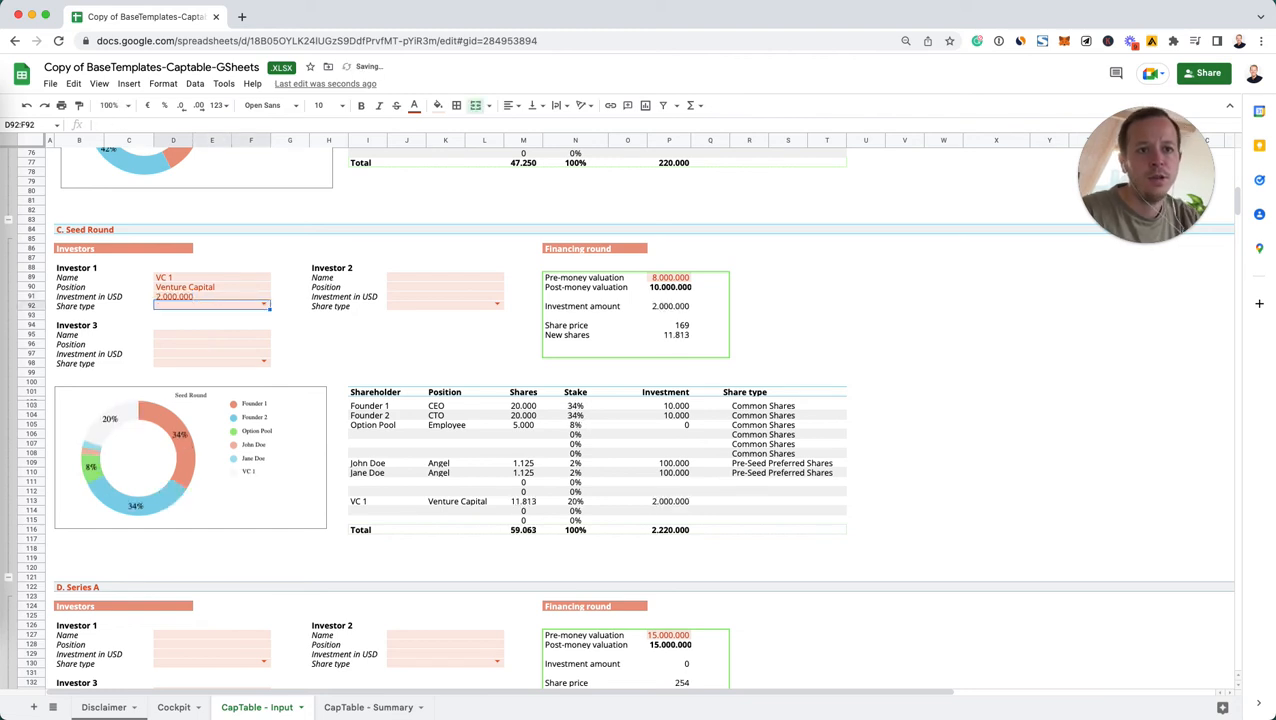
pyautogui.click(264, 303)
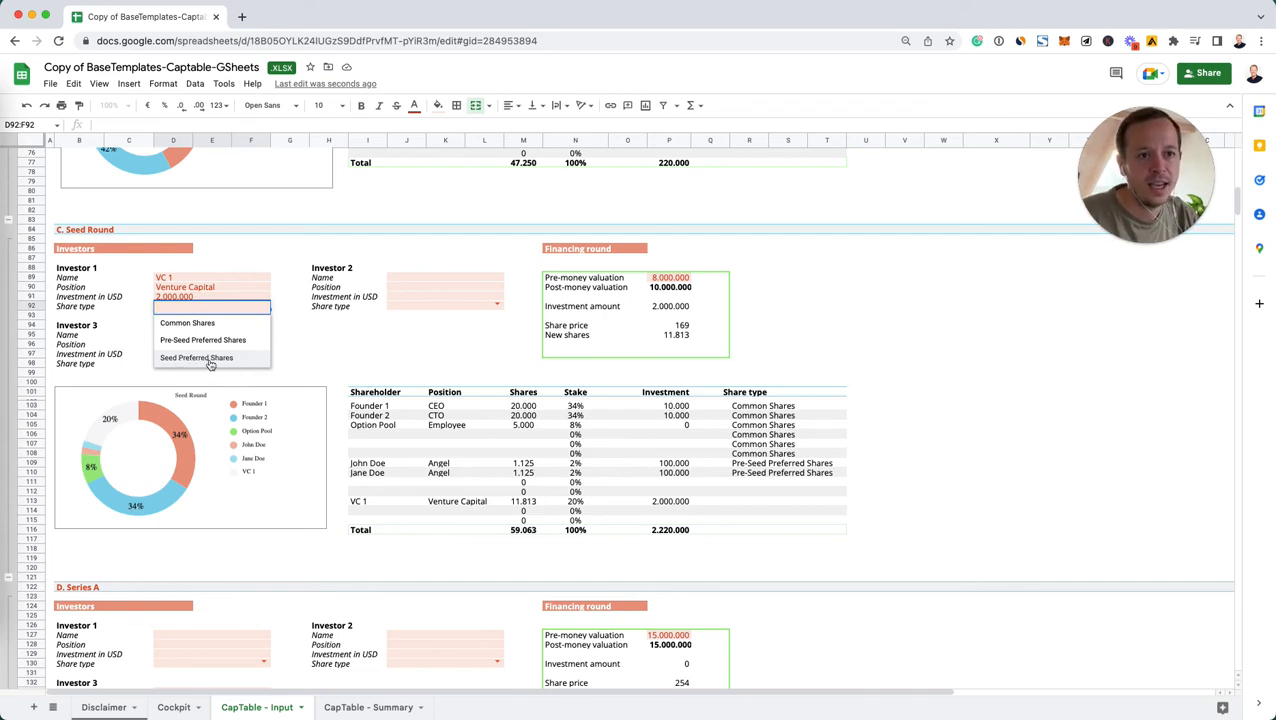
pyautogui.click(197, 358)
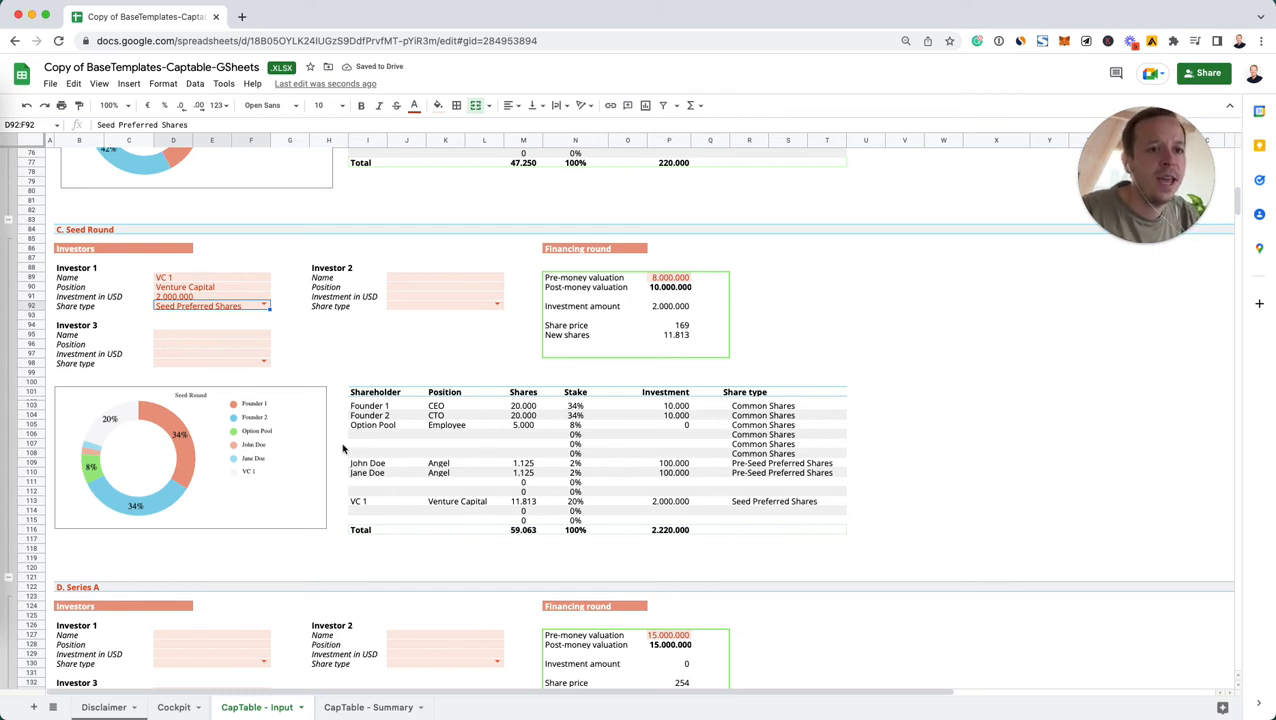
pyautogui.moveTo(60, 482)
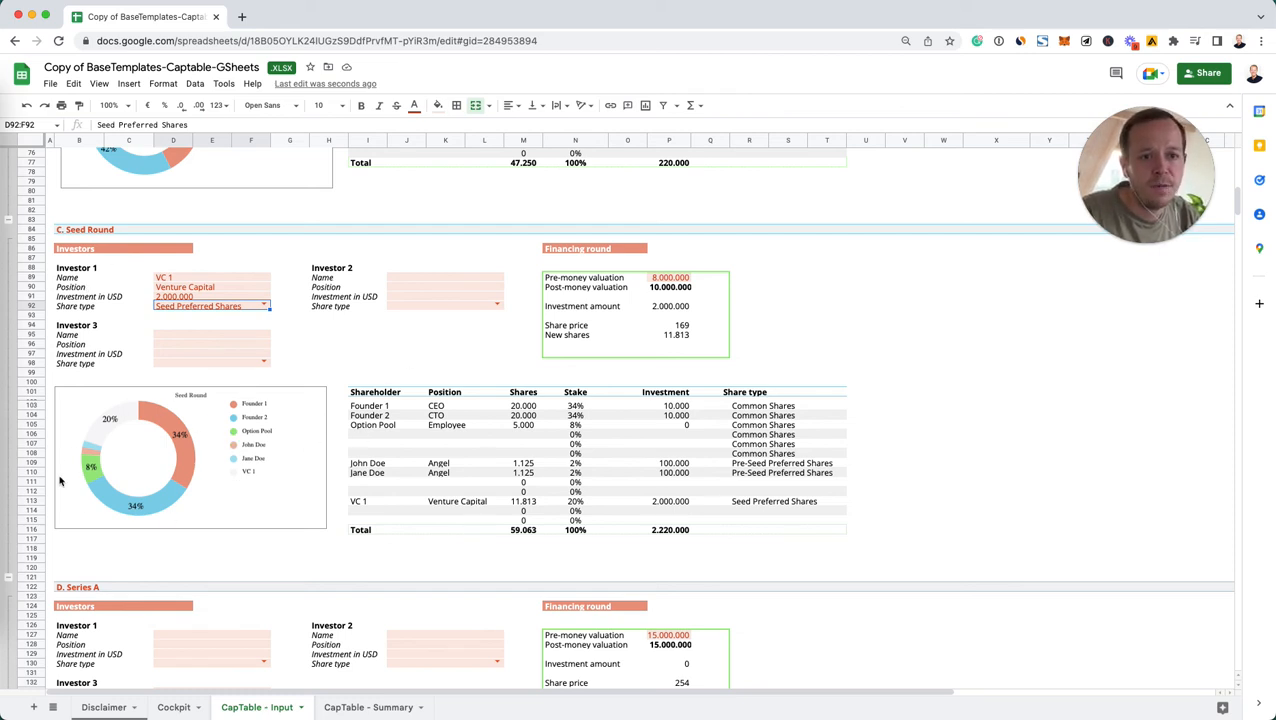
pyautogui.moveTo(113, 417)
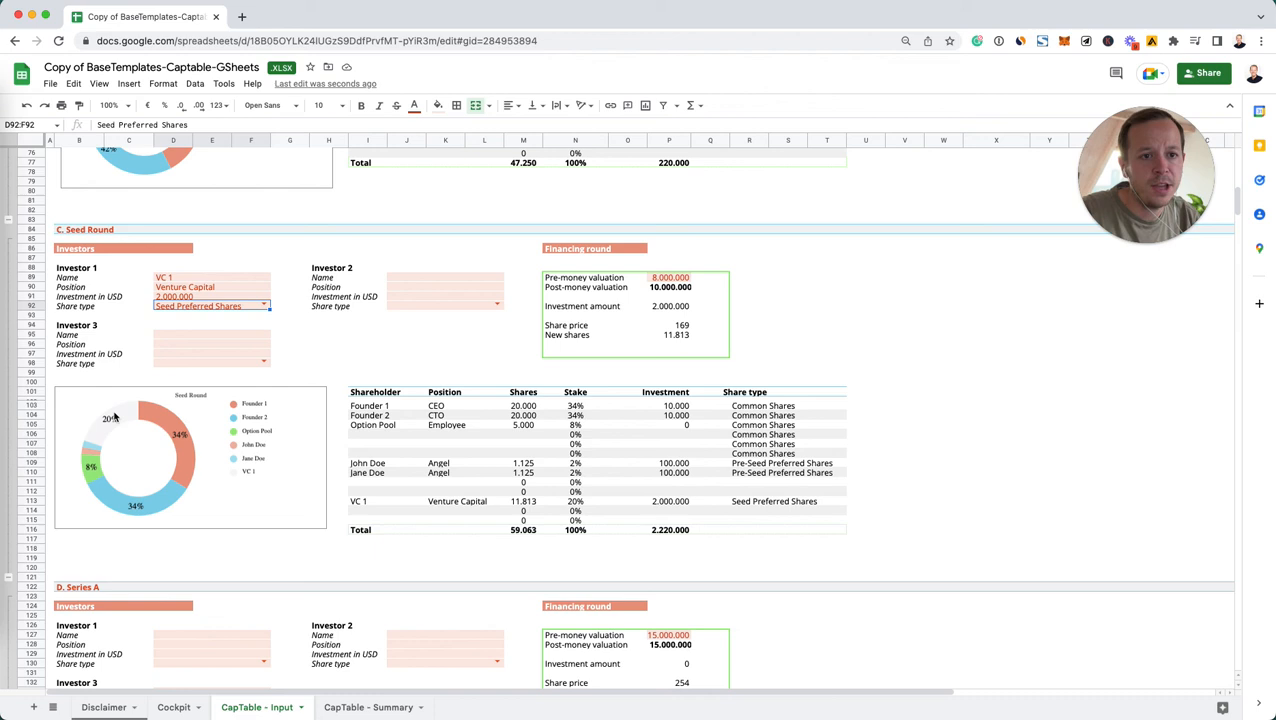
pyautogui.click(575, 405)
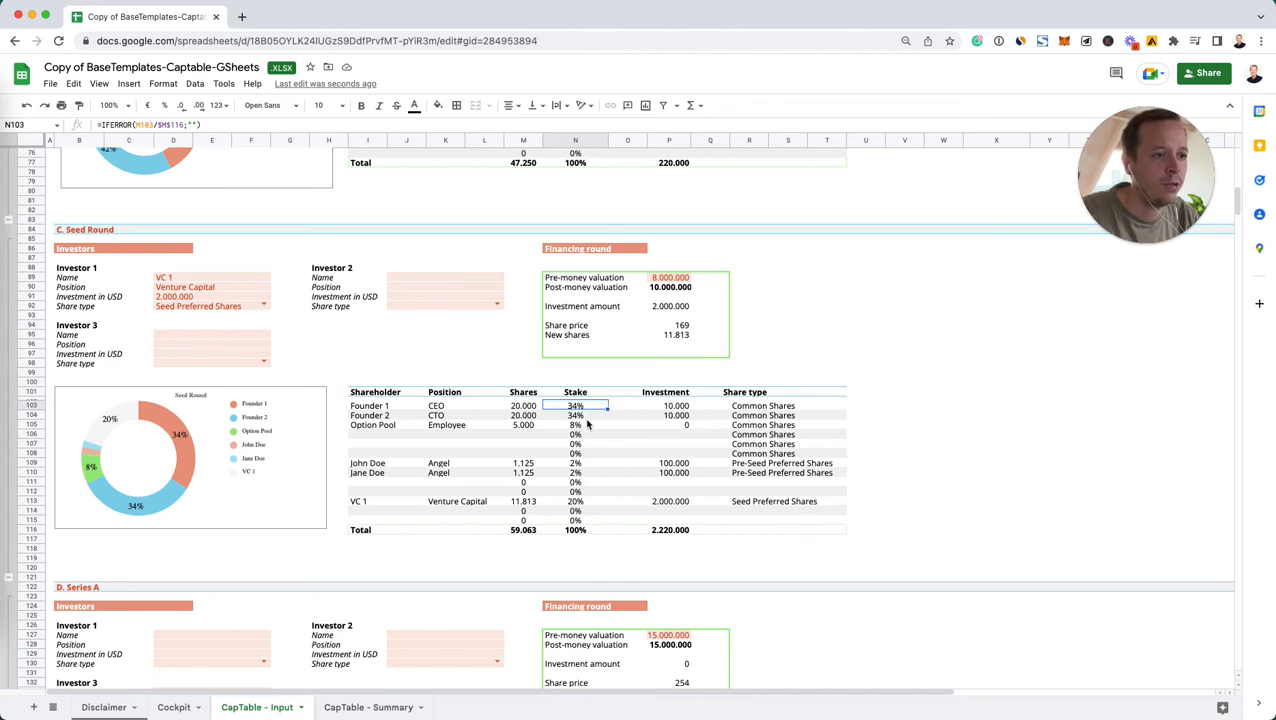
pyautogui.click(457, 501)
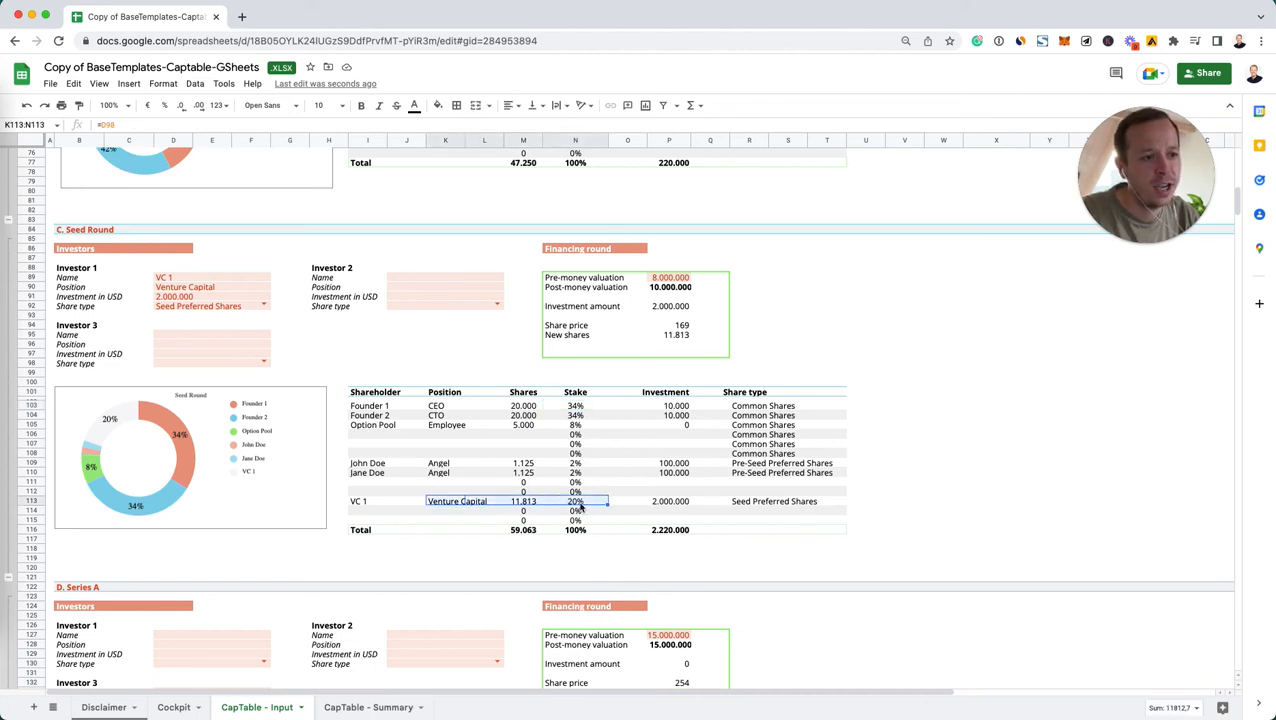
pyautogui.click(575, 501)
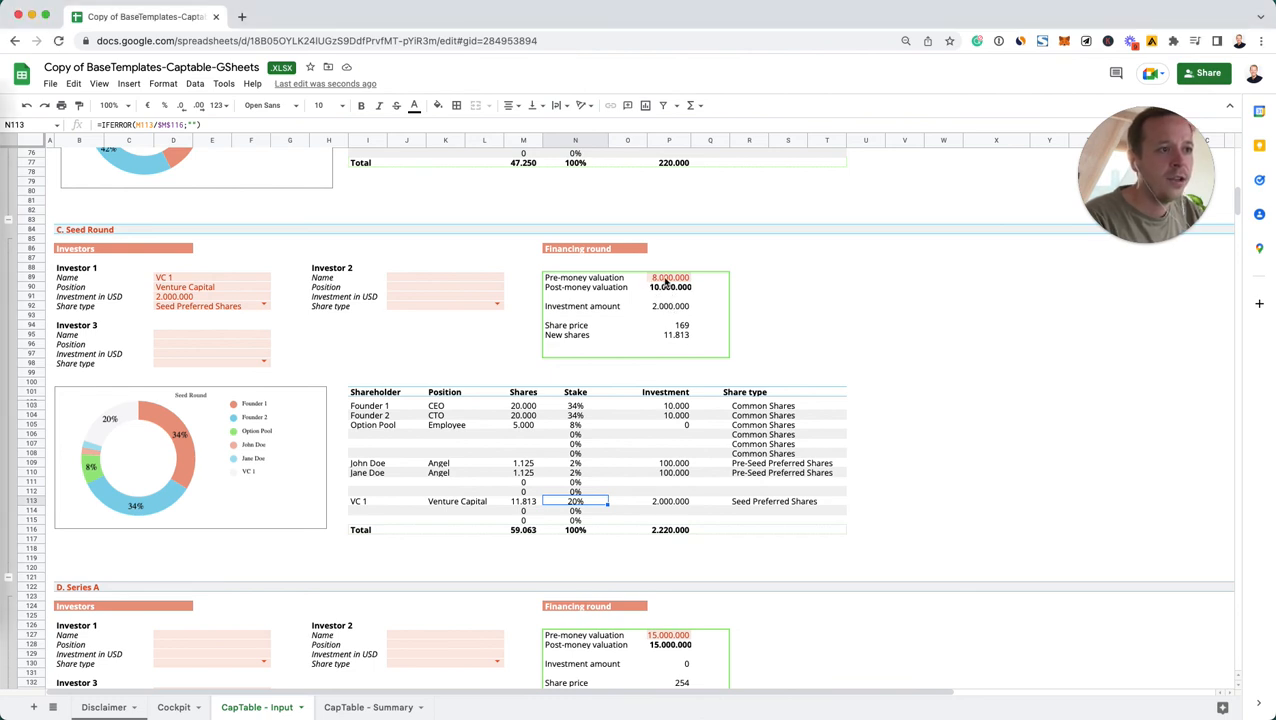
pyautogui.click(669, 287)
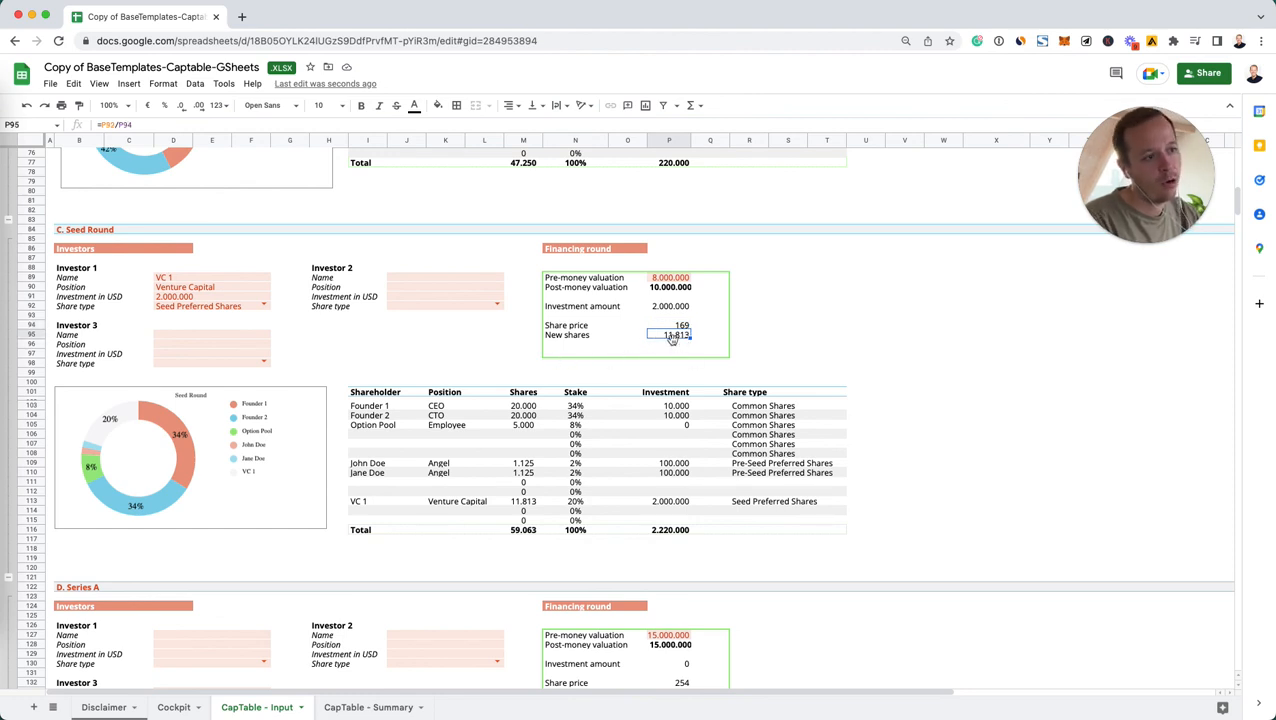
pyautogui.moveTo(320, 450)
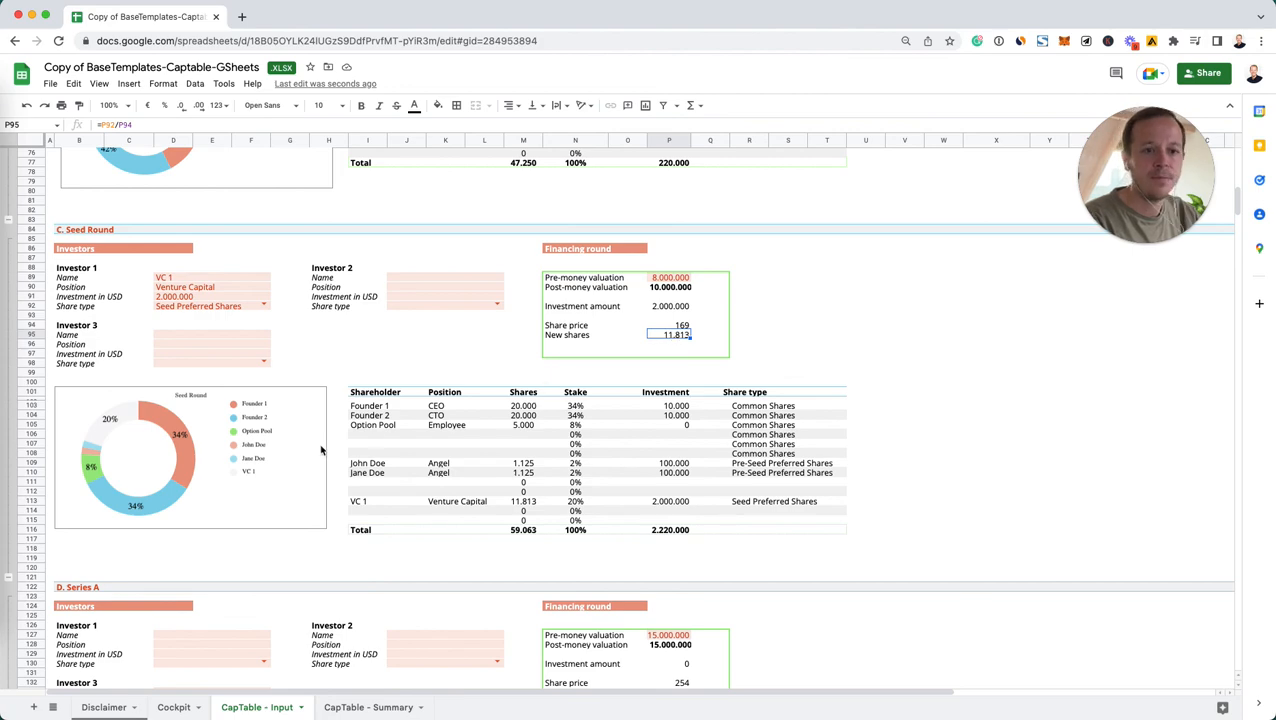
pyautogui.scroll(-3)
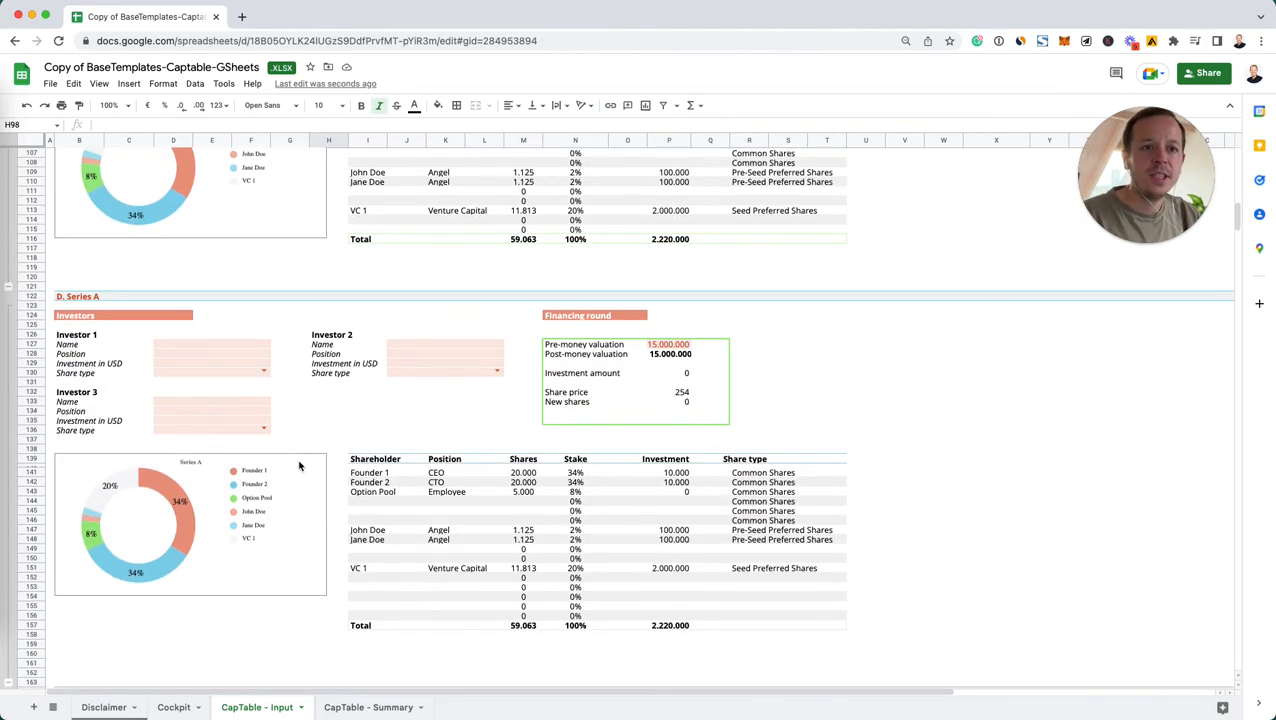
pyautogui.scroll(-3)
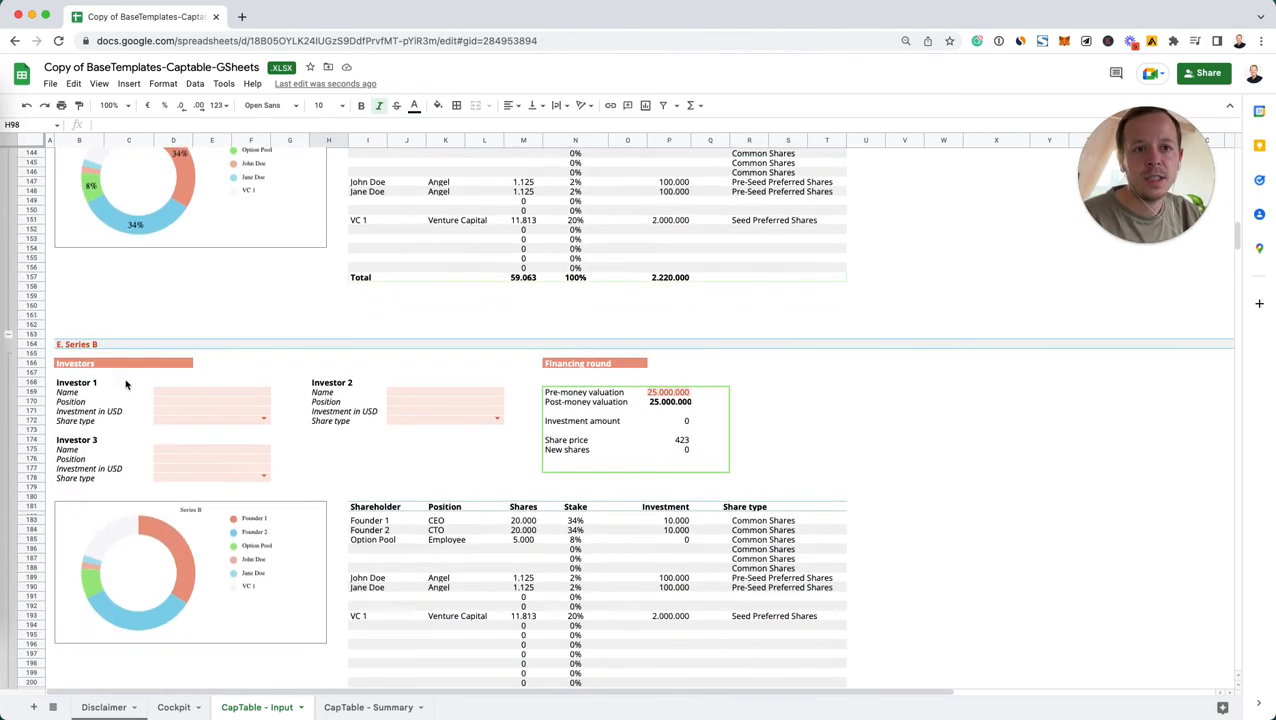
pyautogui.scroll(-3)
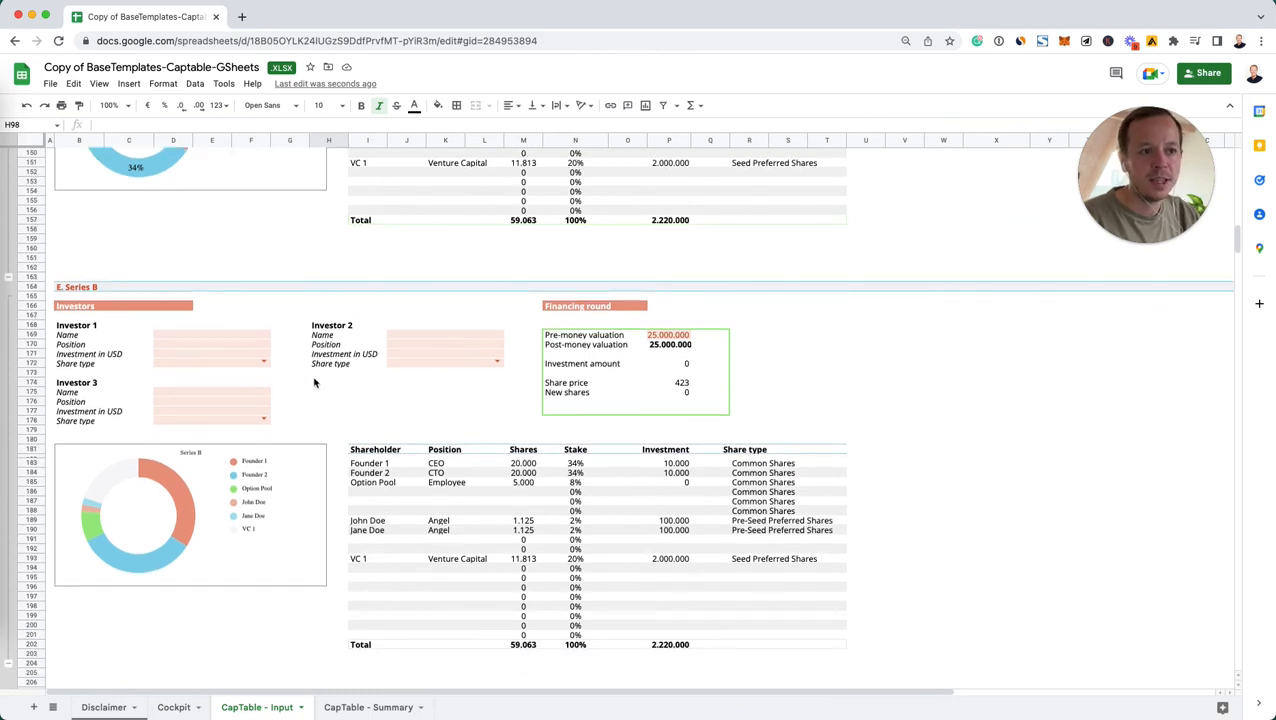
pyautogui.moveTo(360, 322)
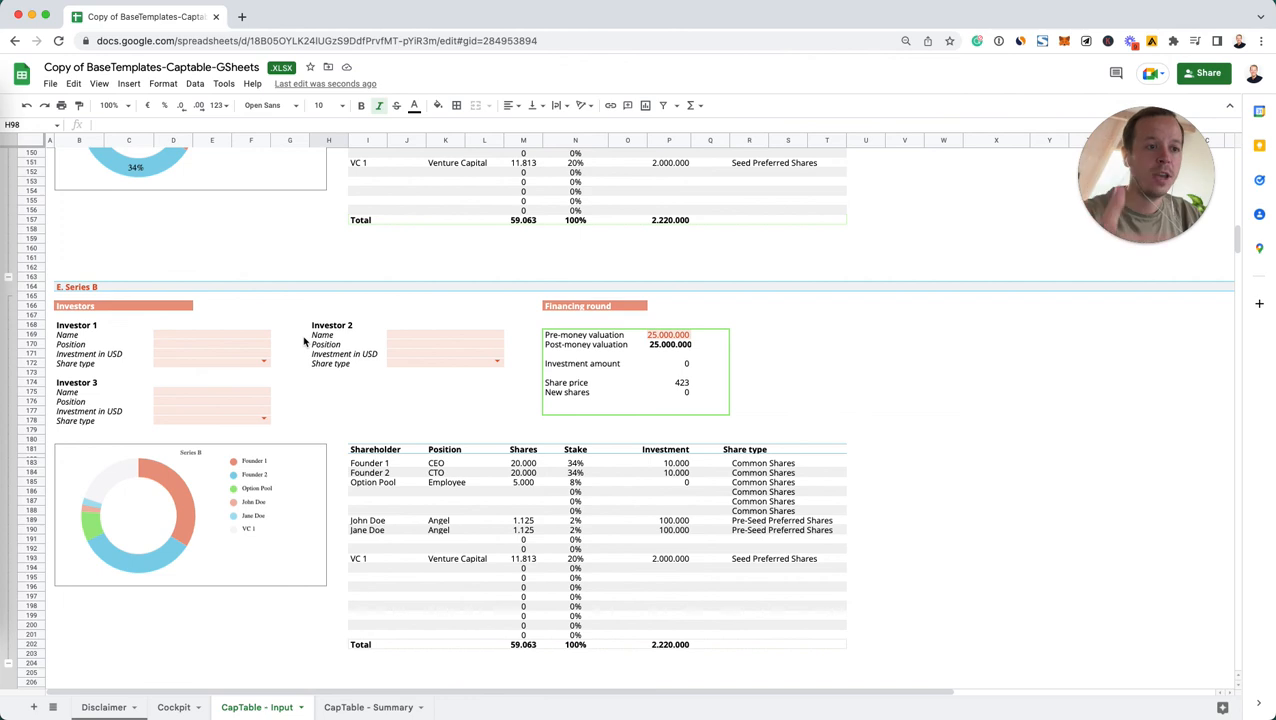
pyautogui.scroll(-3)
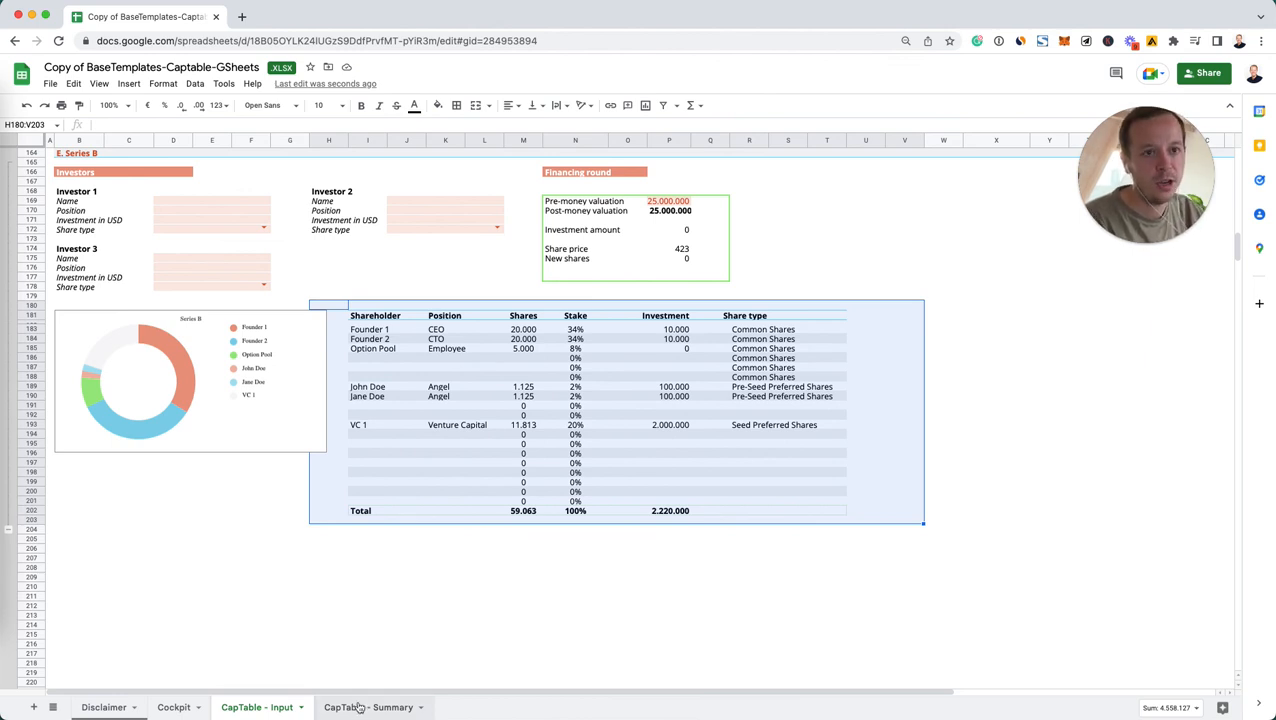
# Step: Open CapTable - Summary and browse the round charts, share price chart and detailed cap table
pyautogui.click(368, 707)
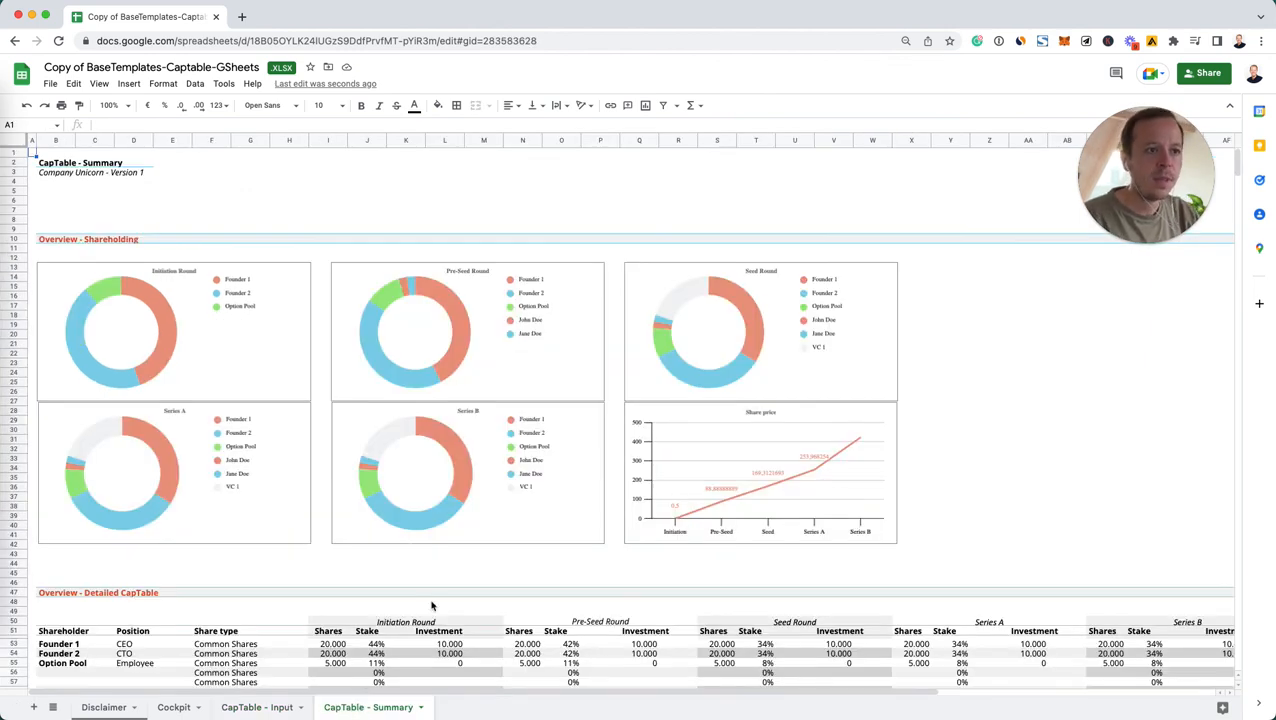
pyautogui.click(250, 181)
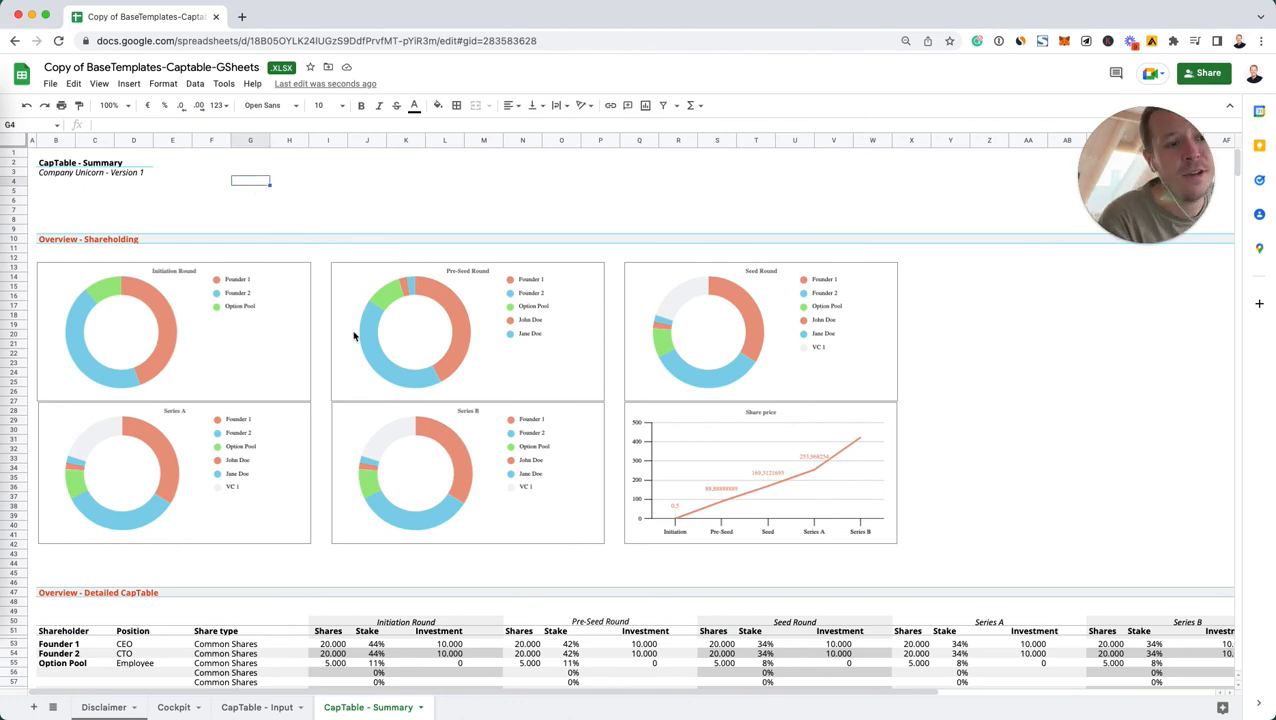
pyautogui.scroll(-3)
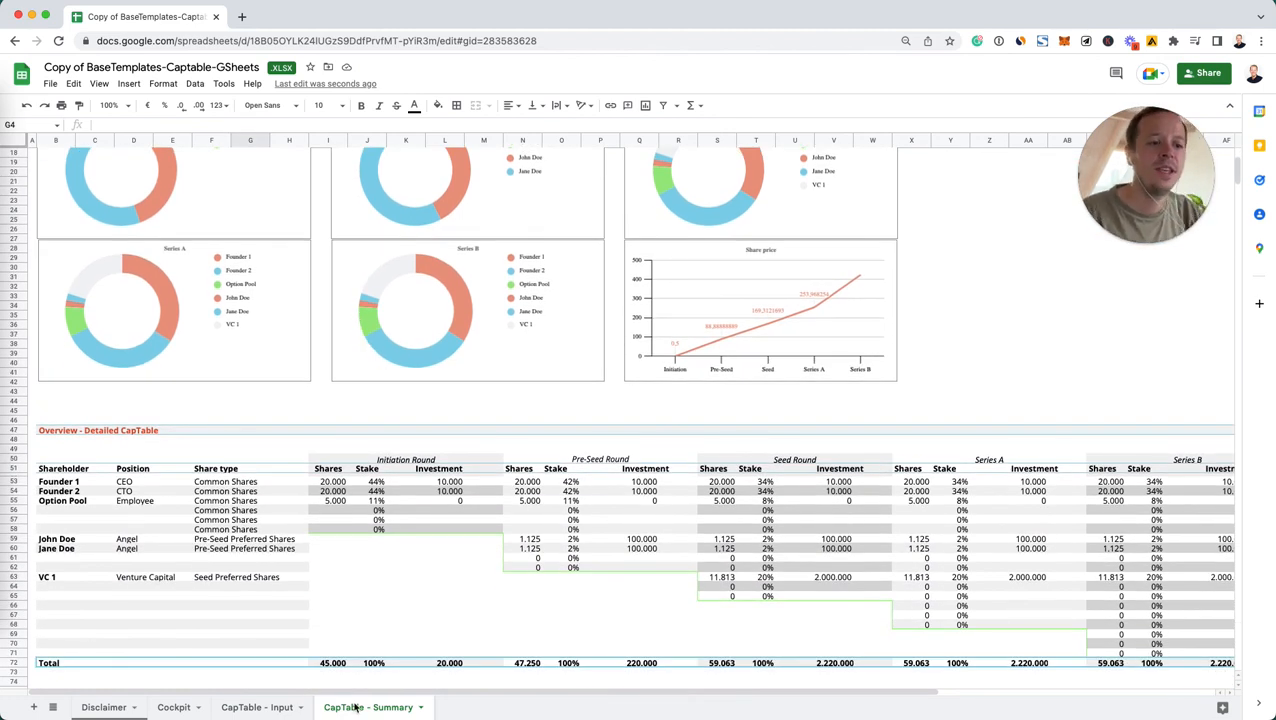
pyautogui.scroll(-3)
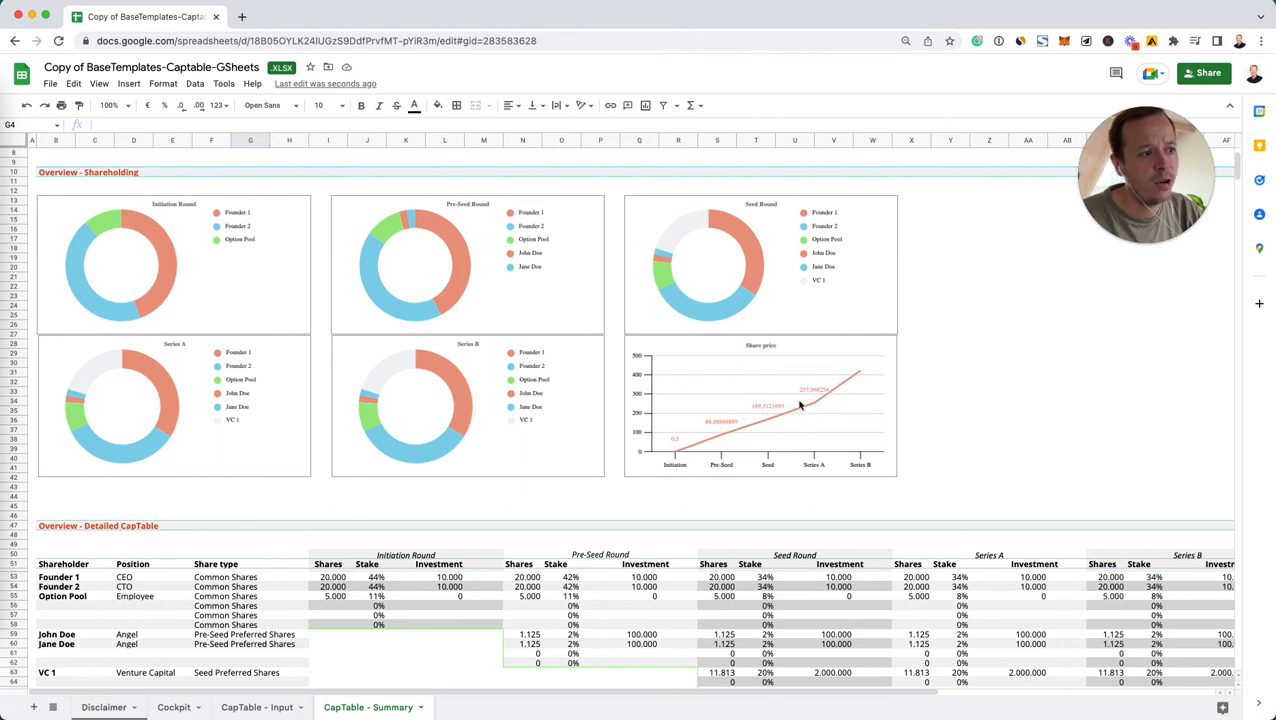
pyautogui.scroll(-3)
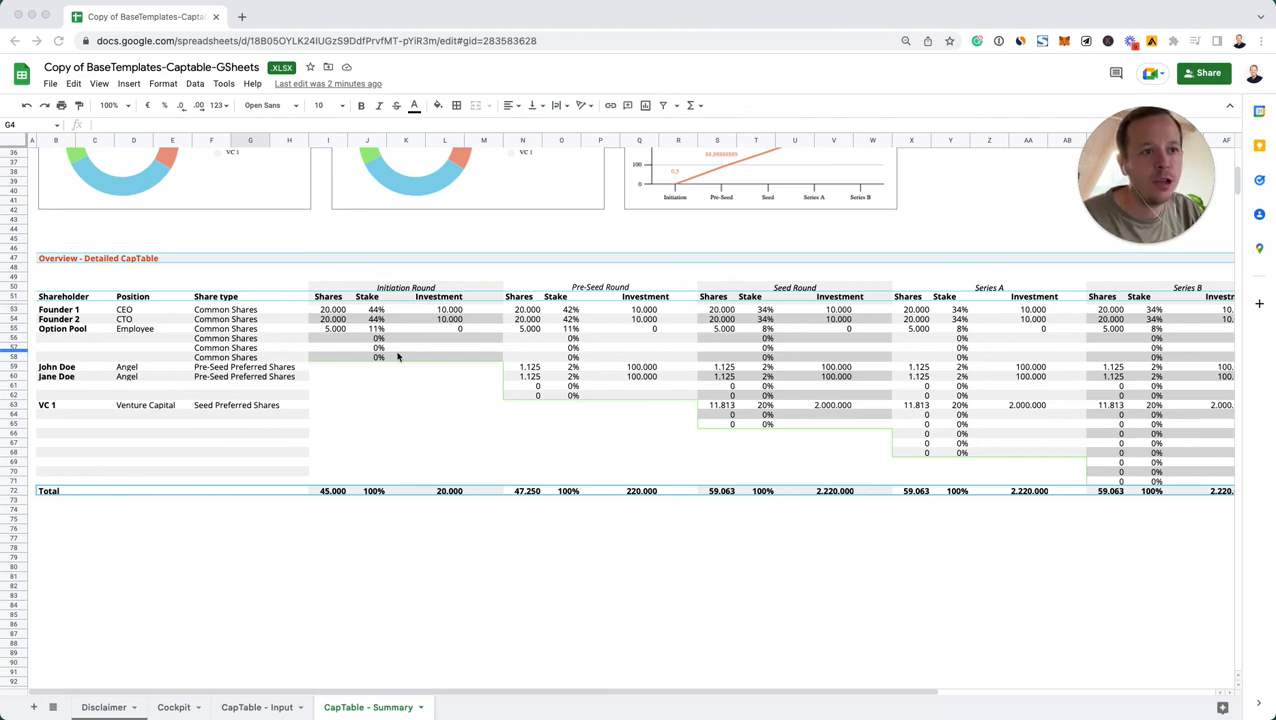
pyautogui.hscroll(3)
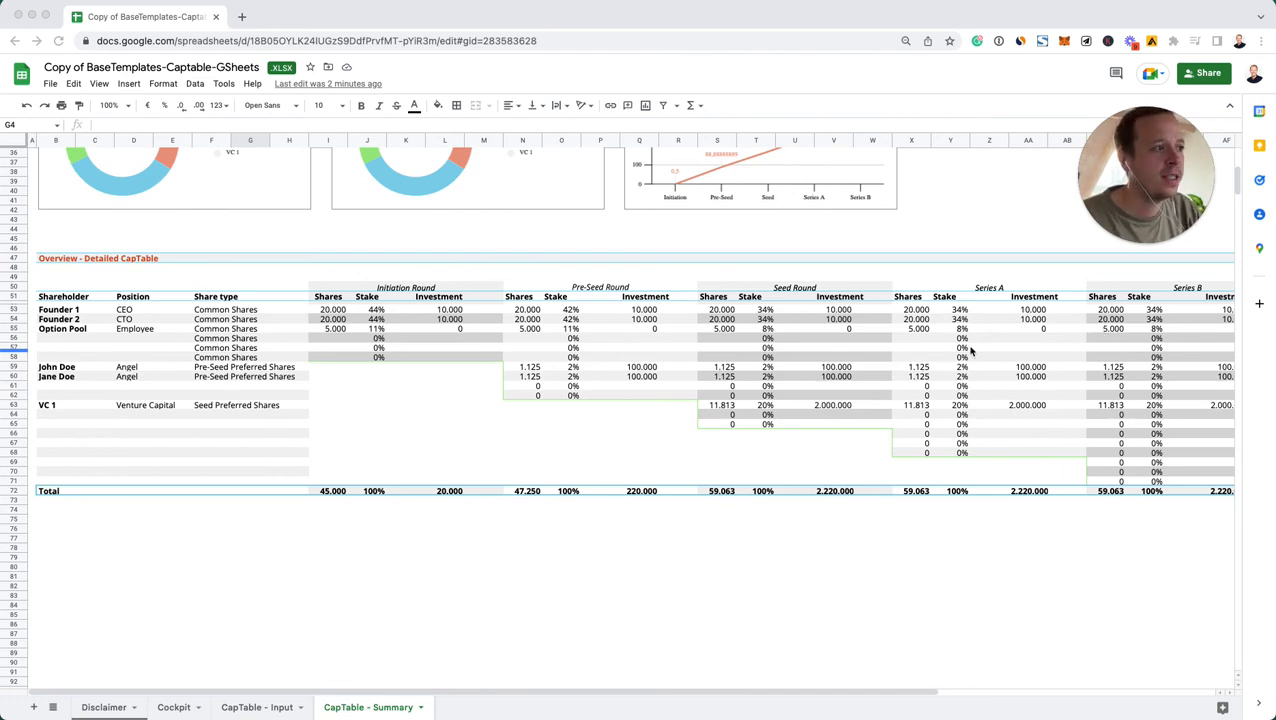
pyautogui.hscroll(3)
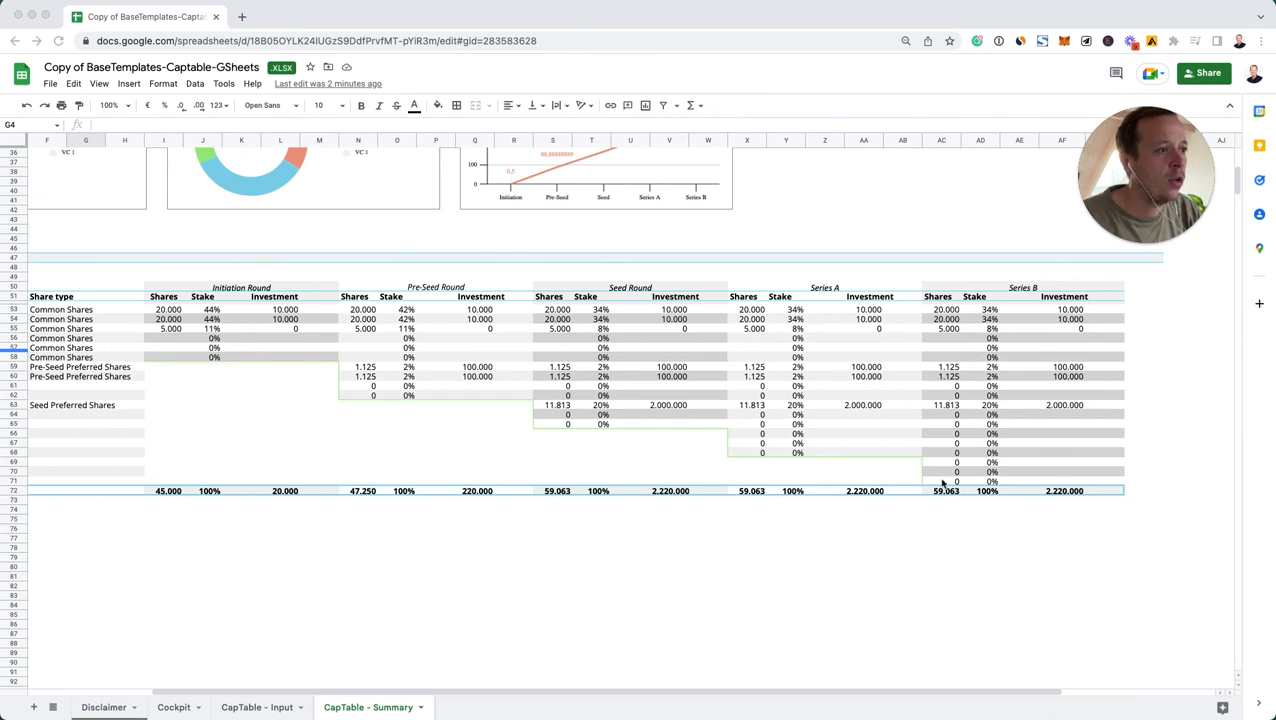
pyautogui.moveTo(986, 318)
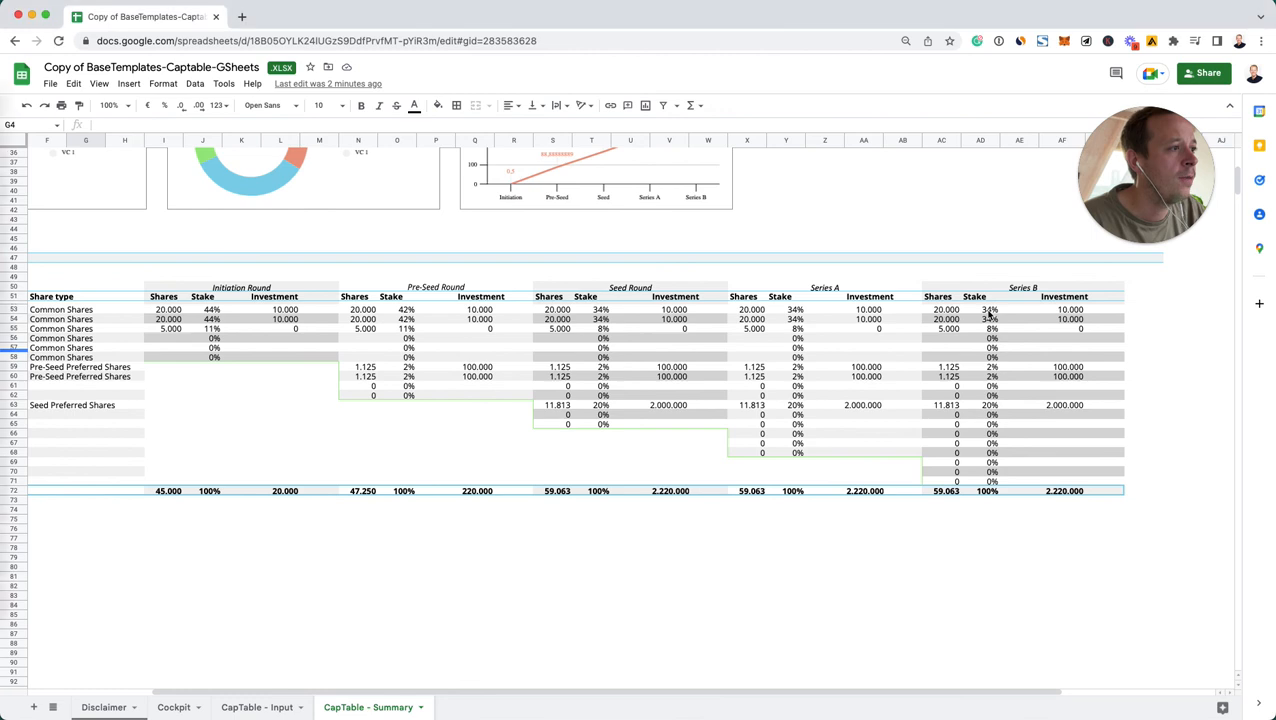
pyautogui.click(990, 309)
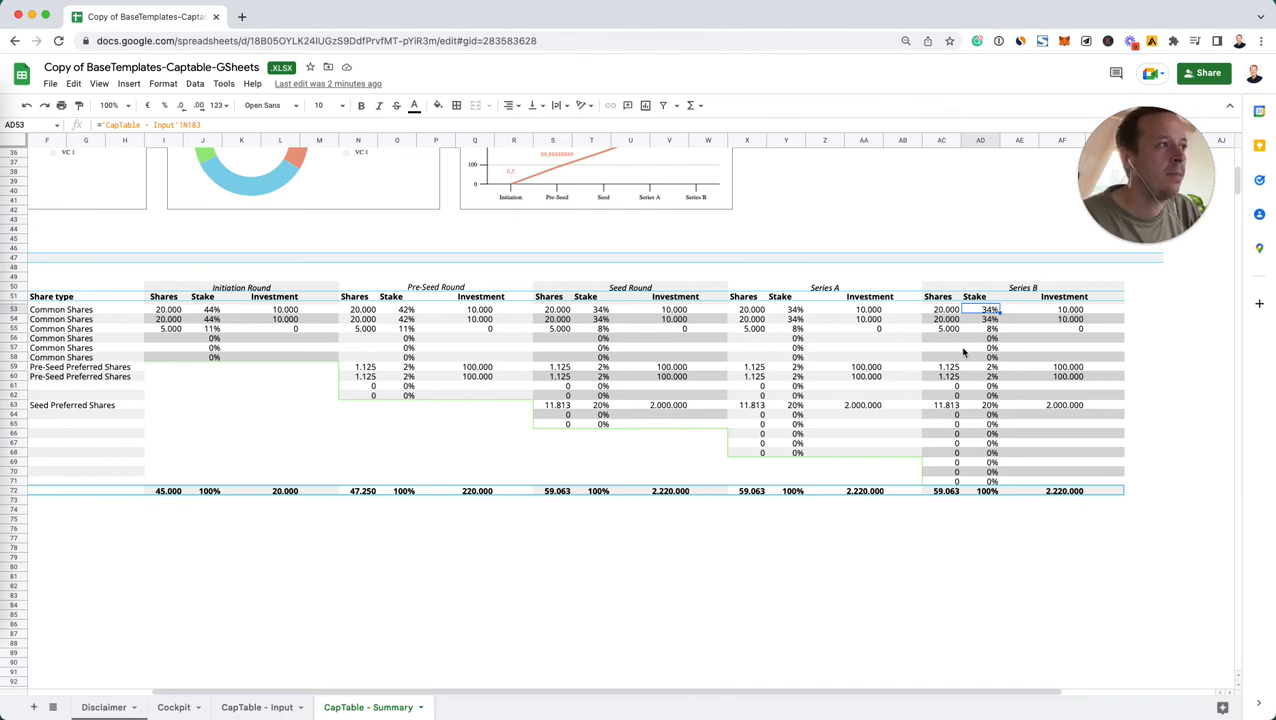
pyautogui.moveTo(901, 373)
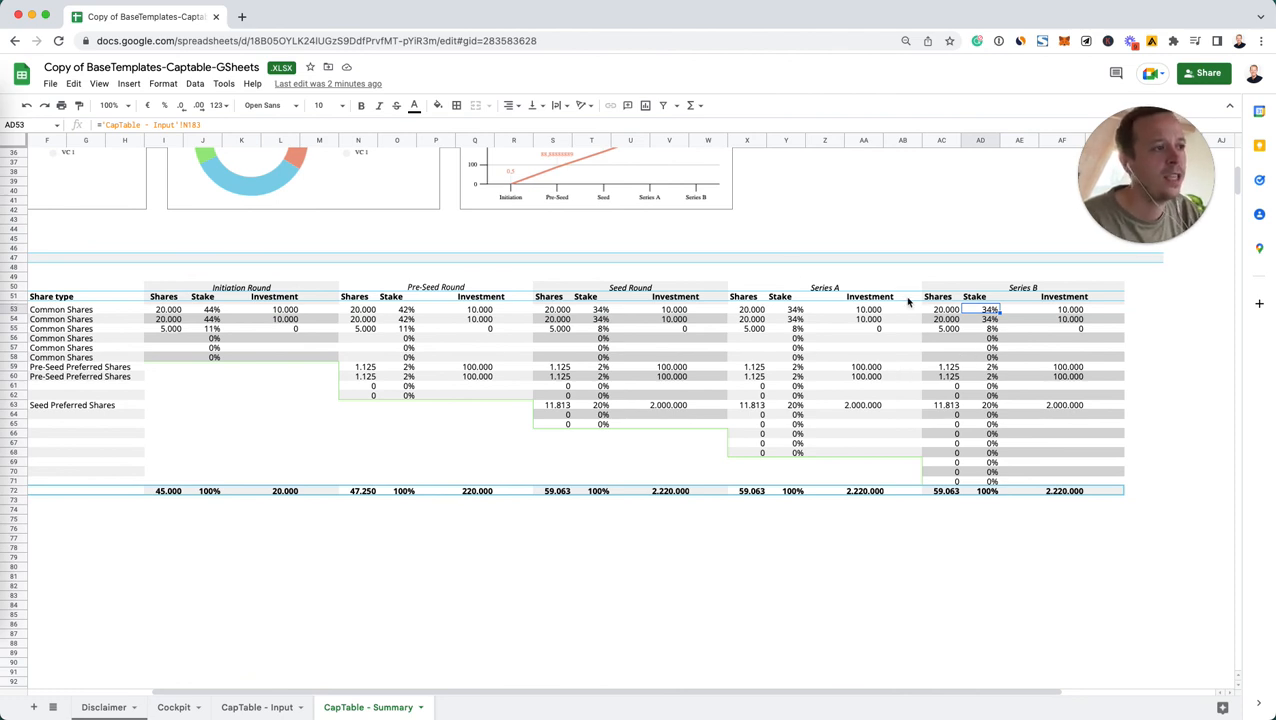
pyautogui.moveTo(1012, 420)
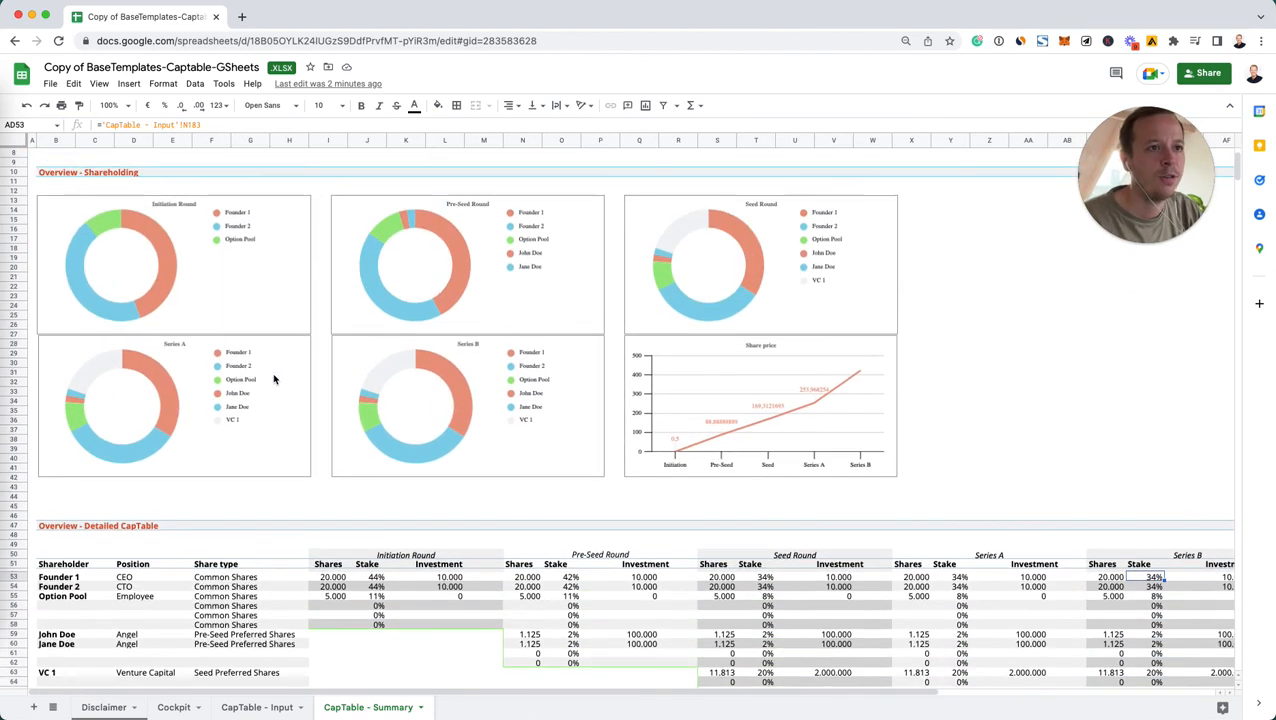
pyautogui.scroll(-3)
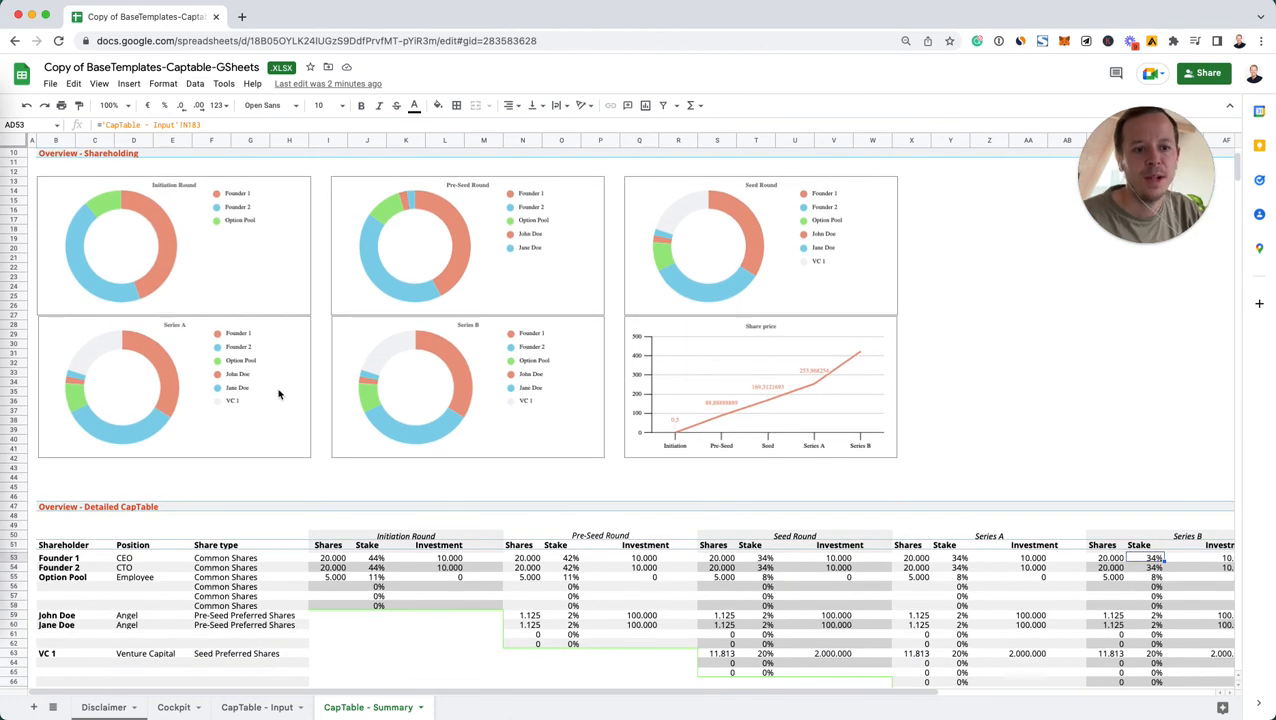